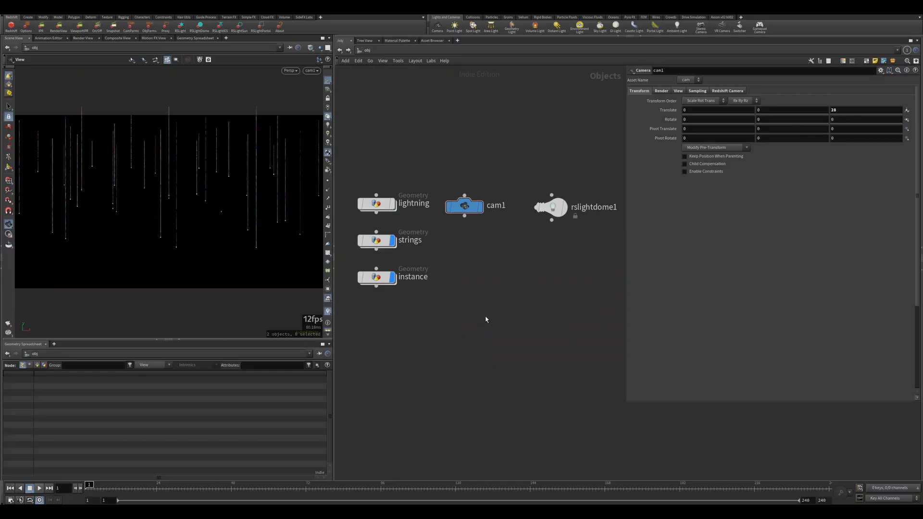
mouse_move(459, 287)
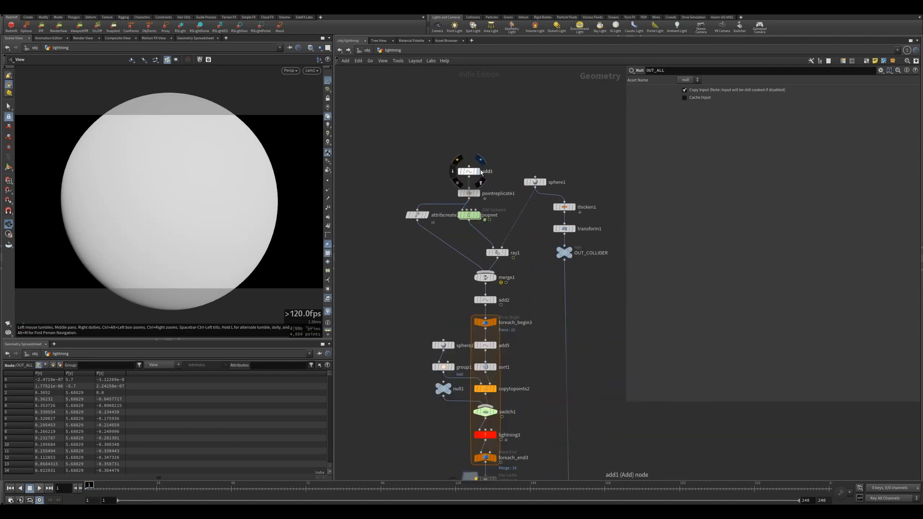
Step: Review add1 and the pointreplicate1 Shape and Noise settings
click(468, 171)
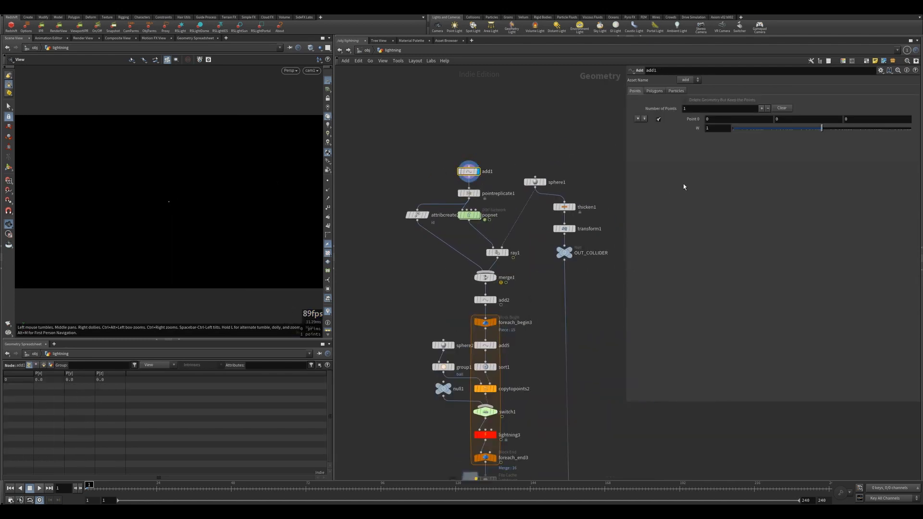
mouse_move(784, 116)
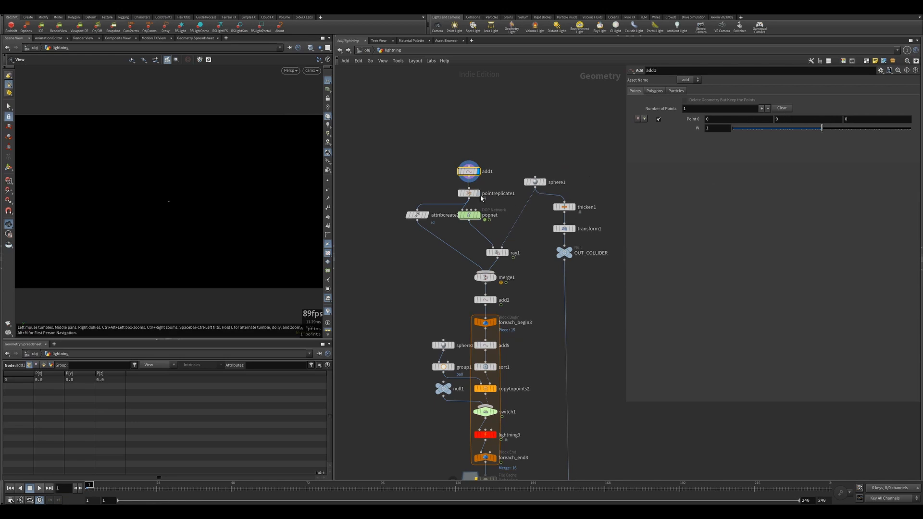
click(467, 194)
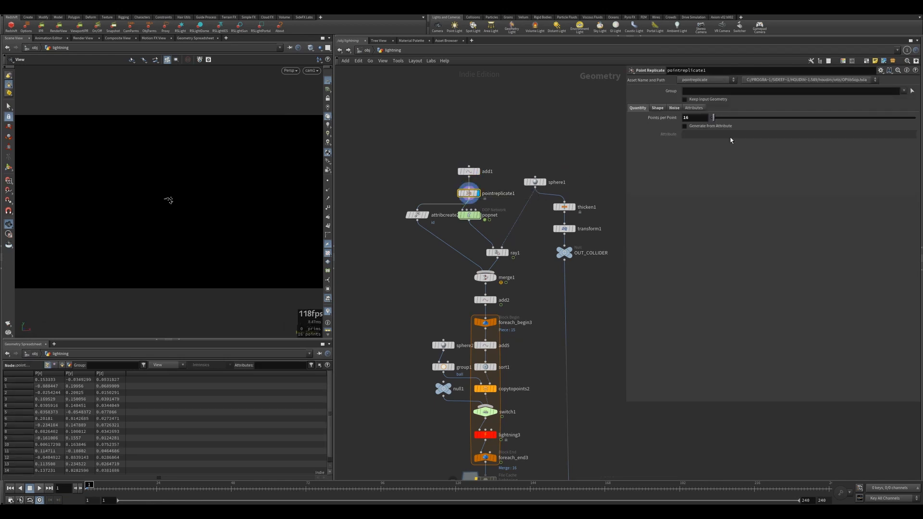
click(657, 107)
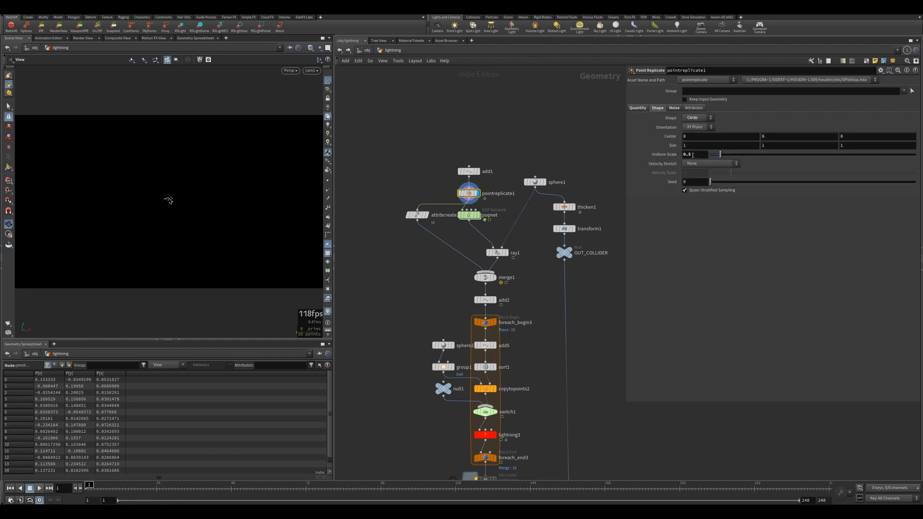
click(674, 107)
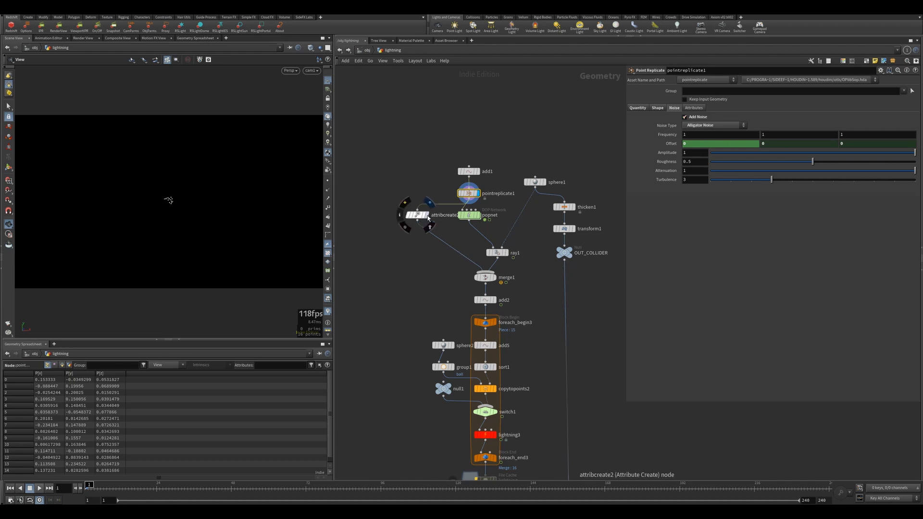
Step: Review attribcreate2's id attribute and the popnet particle simulation settings
click(418, 215)
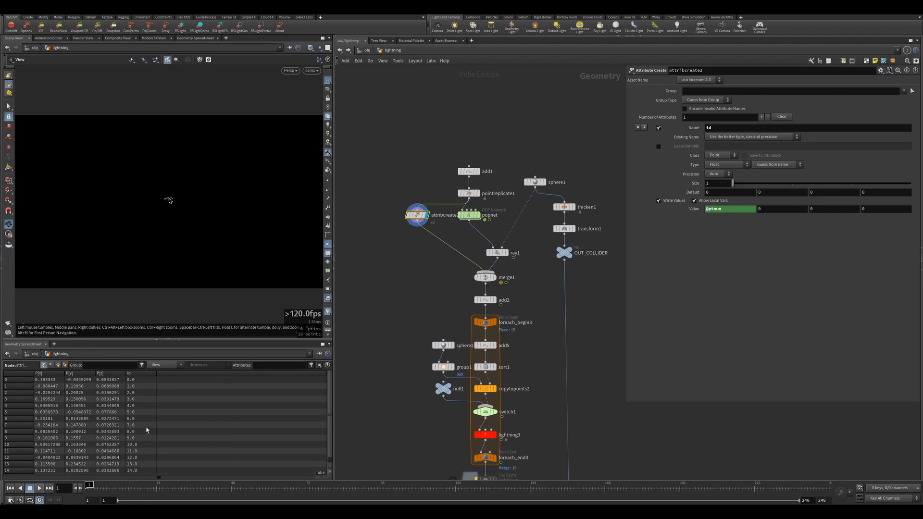
click(726, 164)
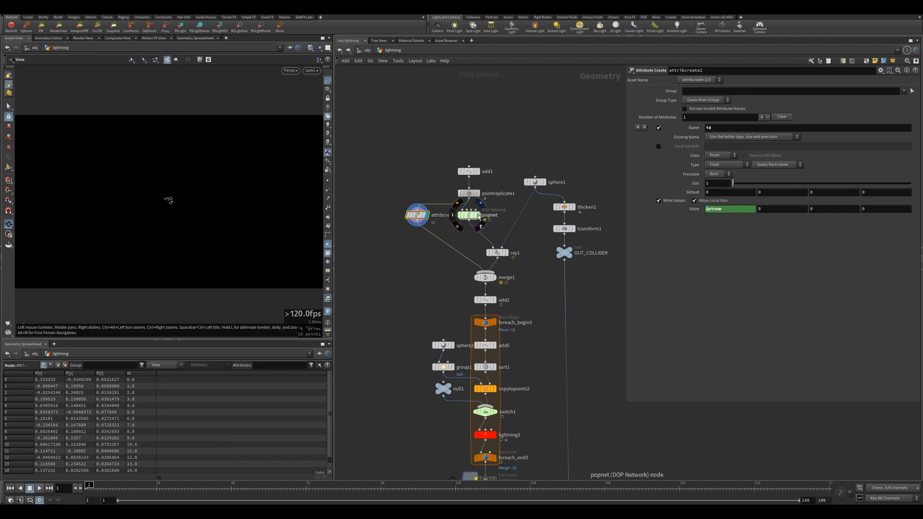
click(469, 215)
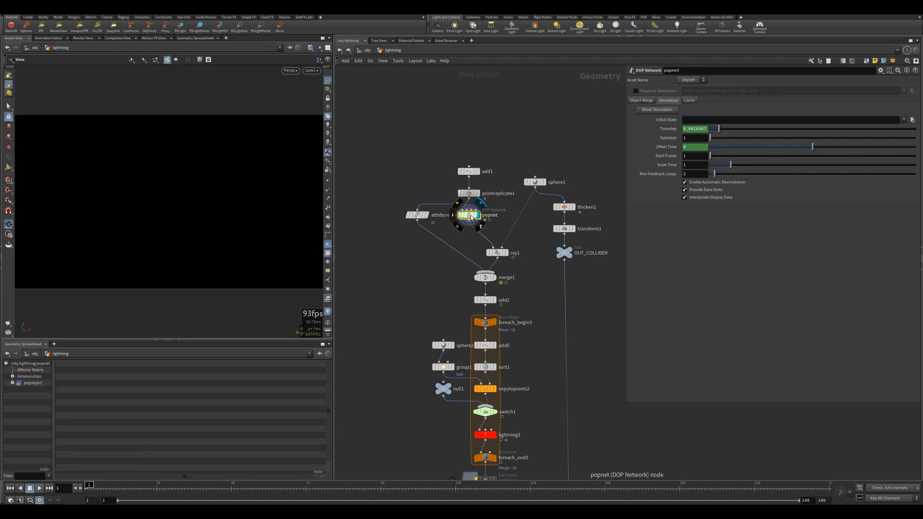
double_click(467, 215)
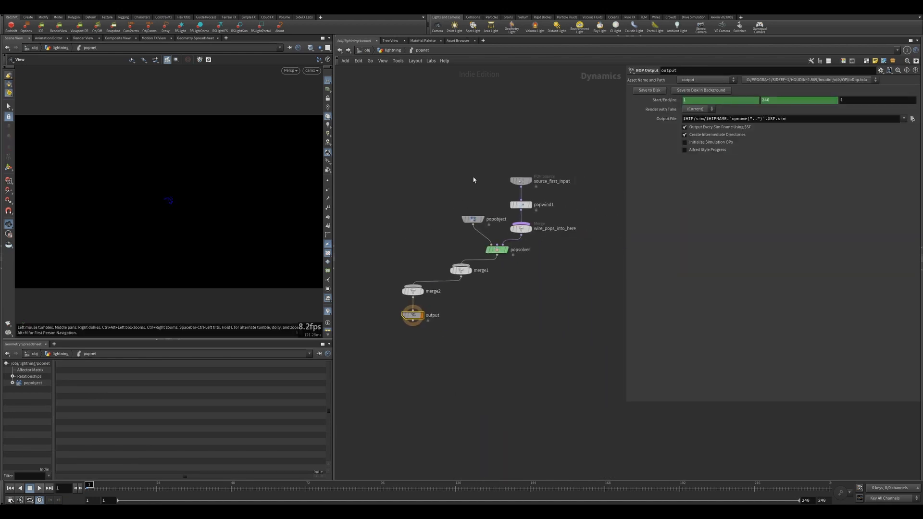
click(519, 180)
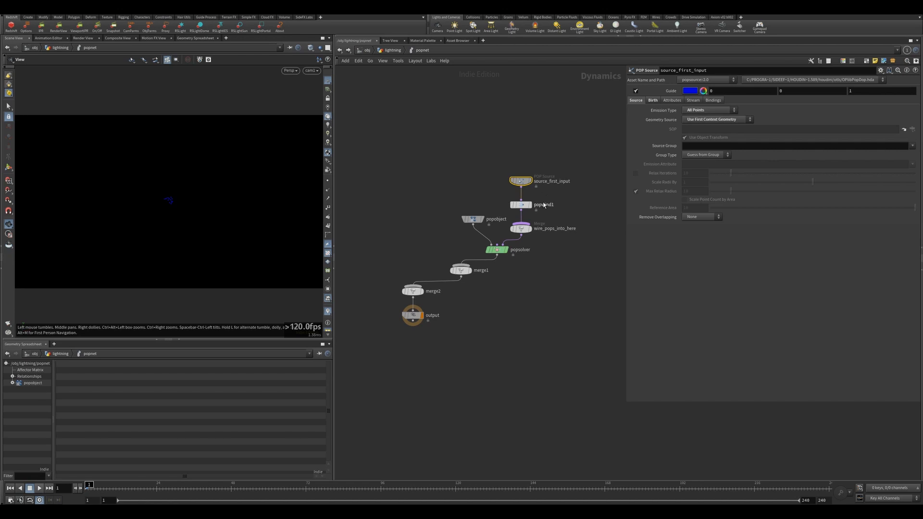
click(652, 99)
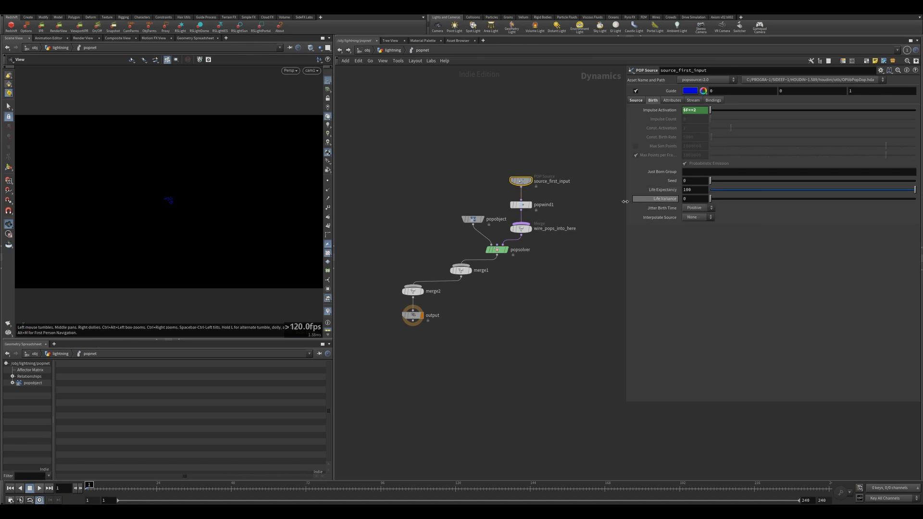
click(520, 204)
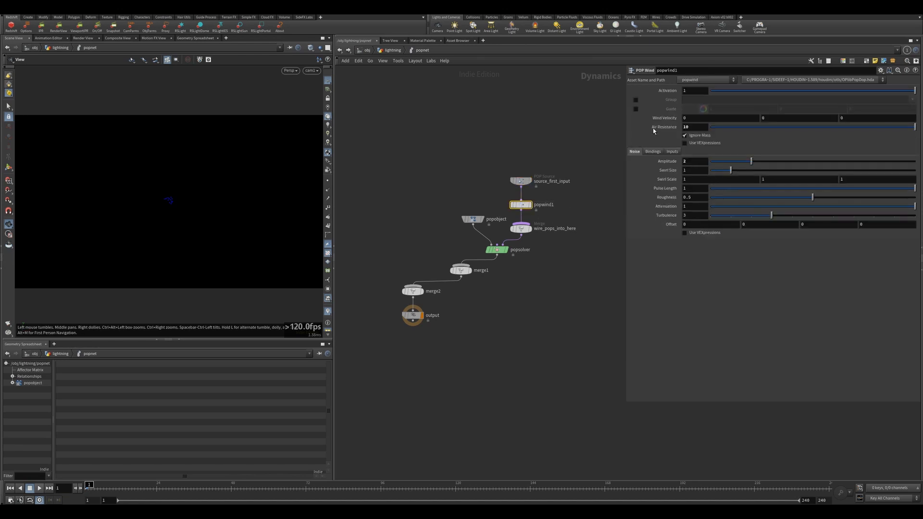
click(694, 126)
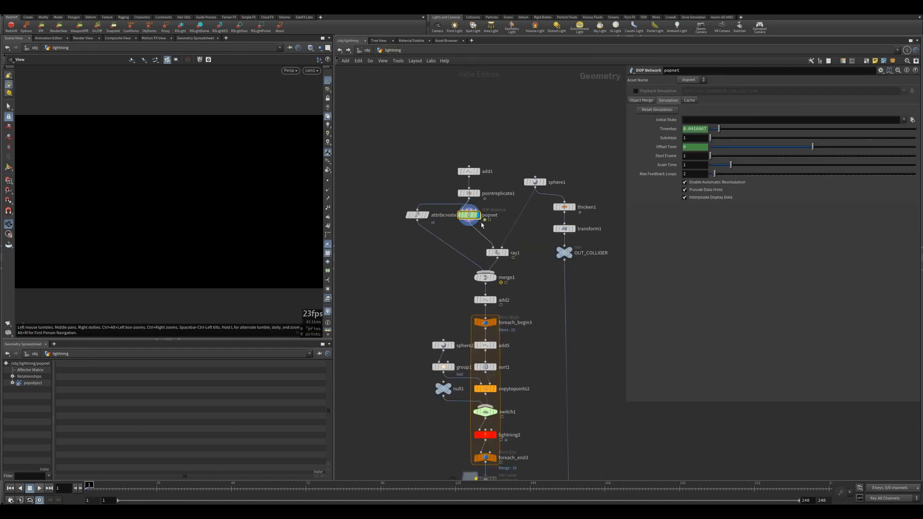
Step: Inspect the sphere1 collider and the ray1 projection settings
click(39, 488)
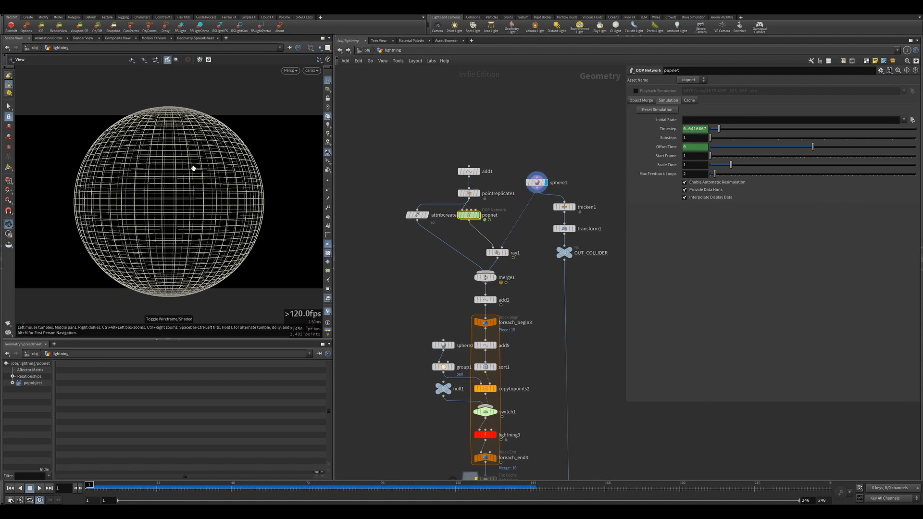
click(497, 252)
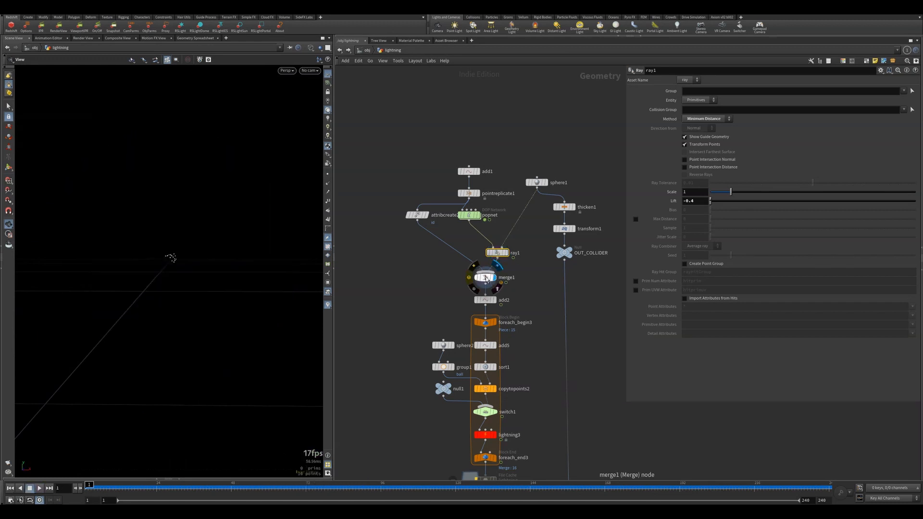
Step: Inspect merge1, then add2 joining points into lines by id
click(486, 277)
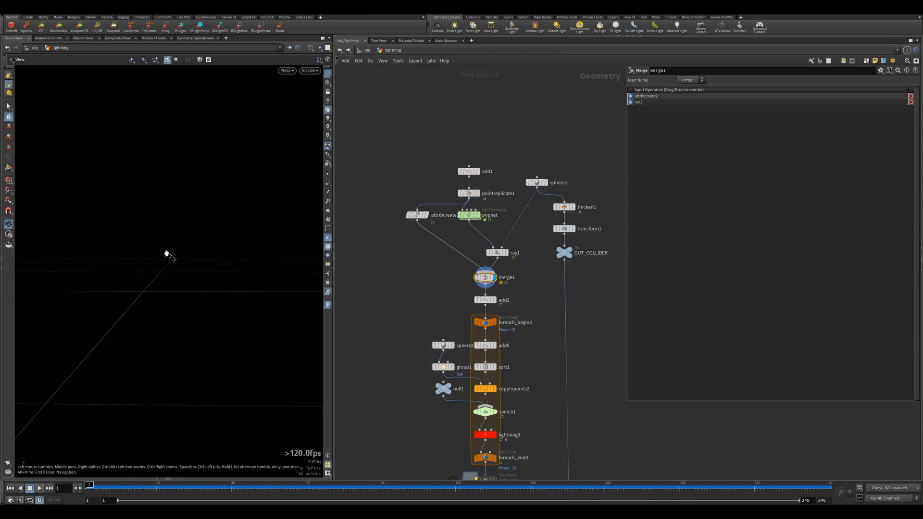
mouse_move(508, 263)
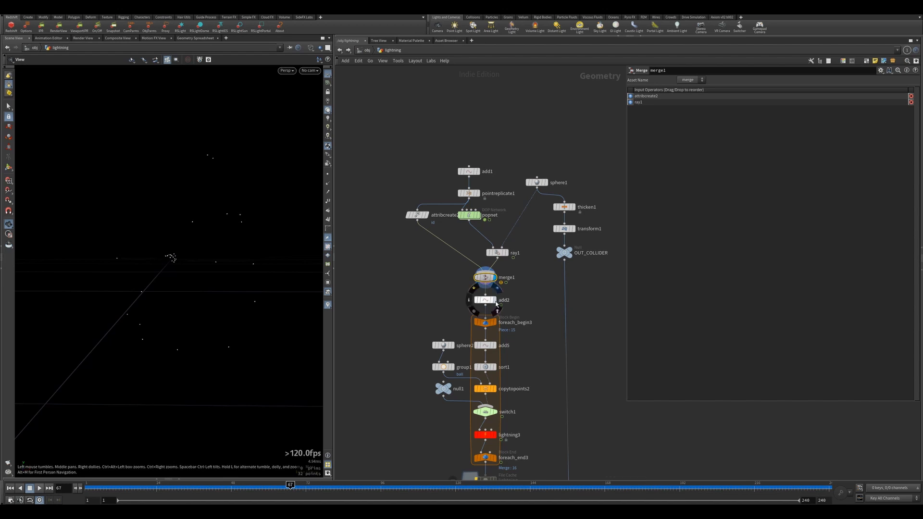
click(484, 300)
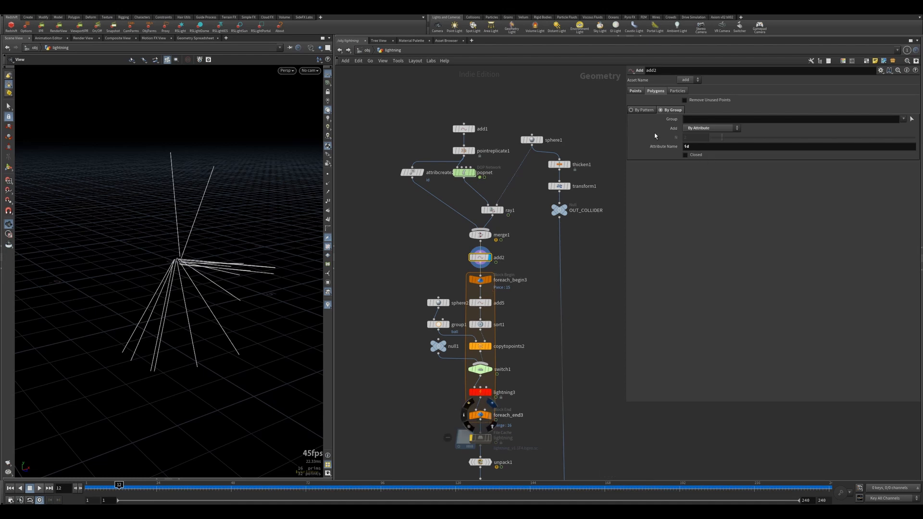
Step: Step through foreach_end3, add2 and add5, then inspect the radius-0.5 sphere2
click(480, 415)
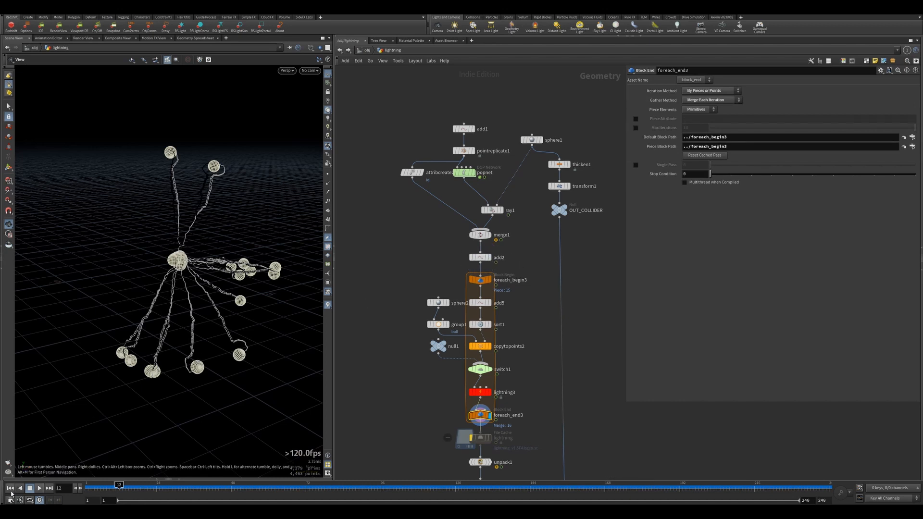
click(480, 257)
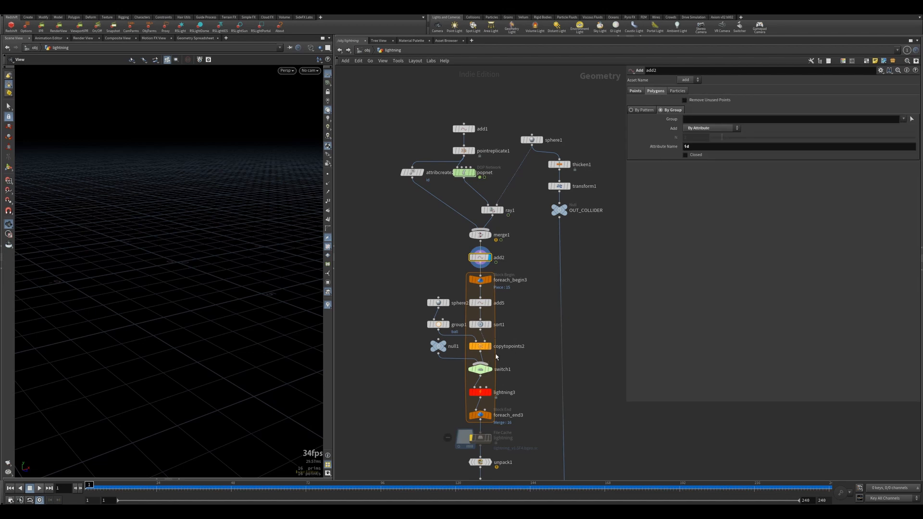
click(480, 415)
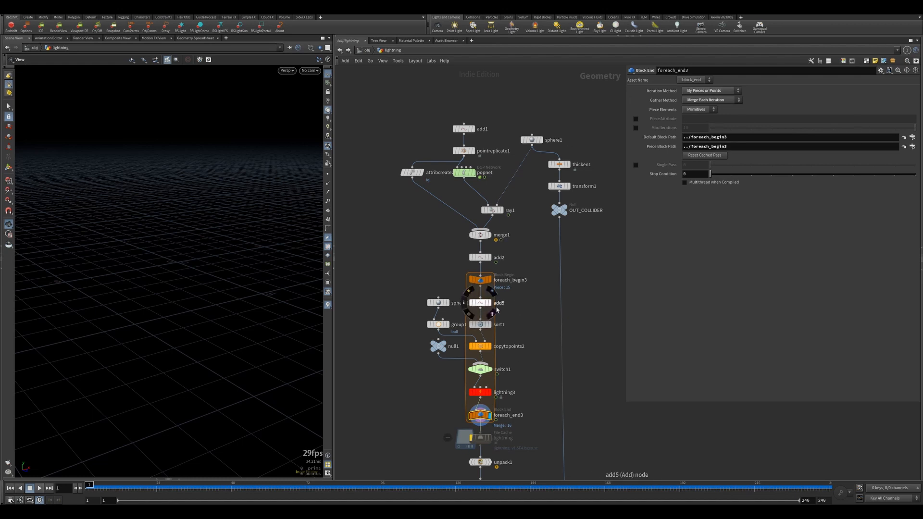
click(480, 302)
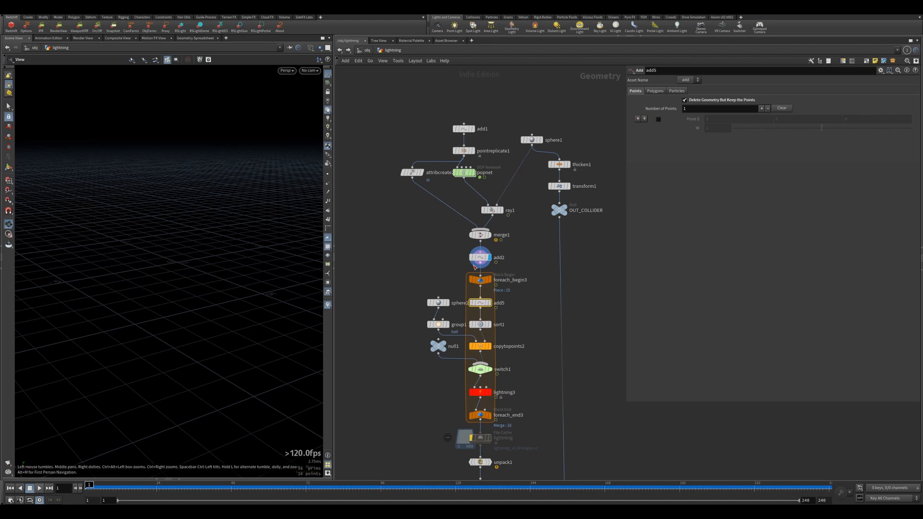
click(480, 257)
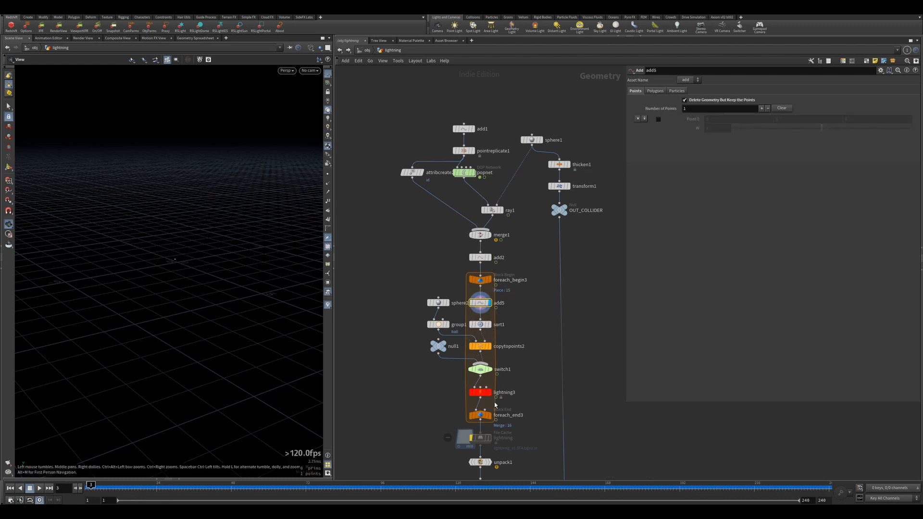
right_click(479, 415)
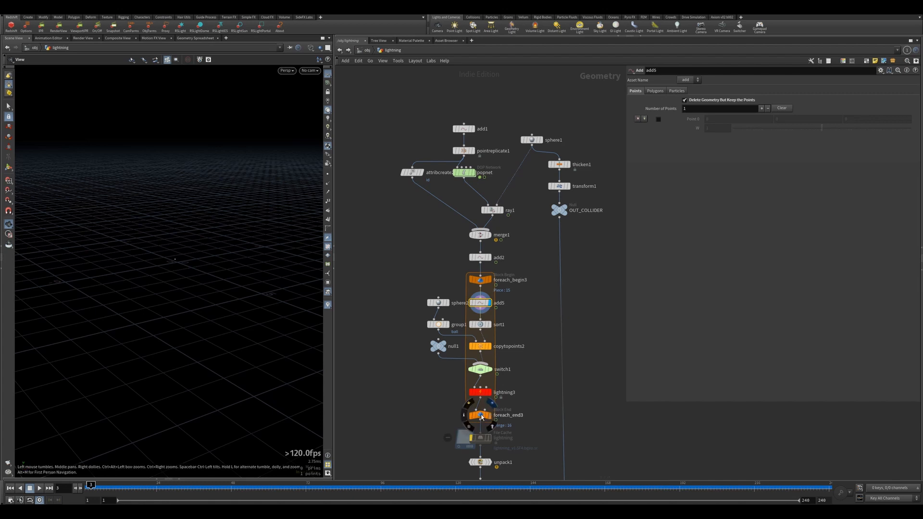
click(480, 414)
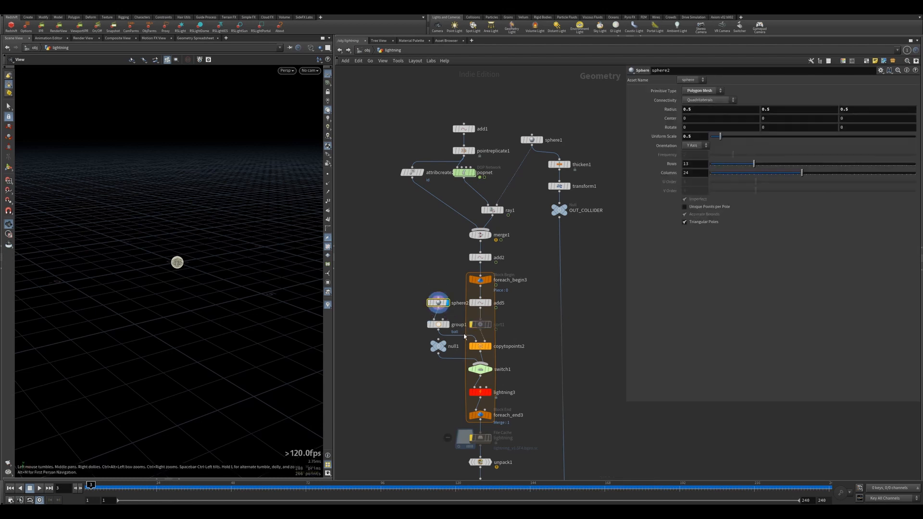
Step: Inspect group1, copytopoints2 and the reversed point order of sort1
click(458, 324)
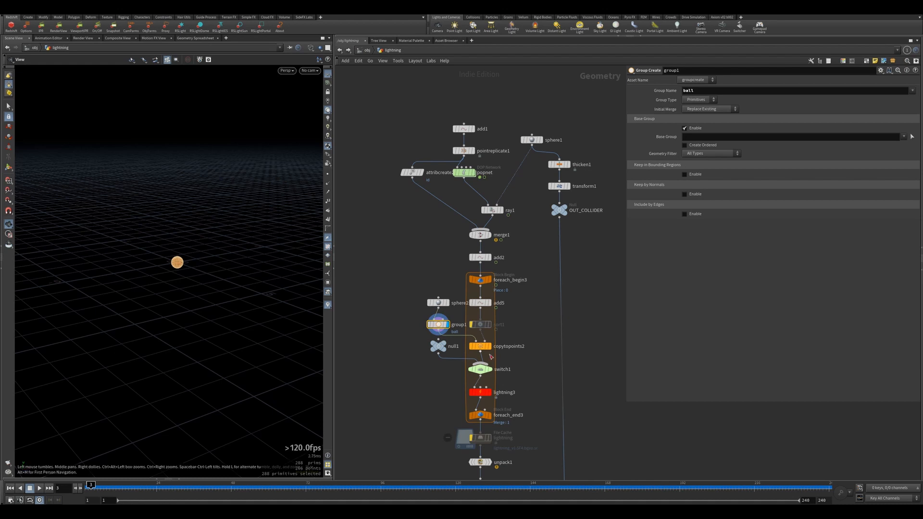
click(480, 345)
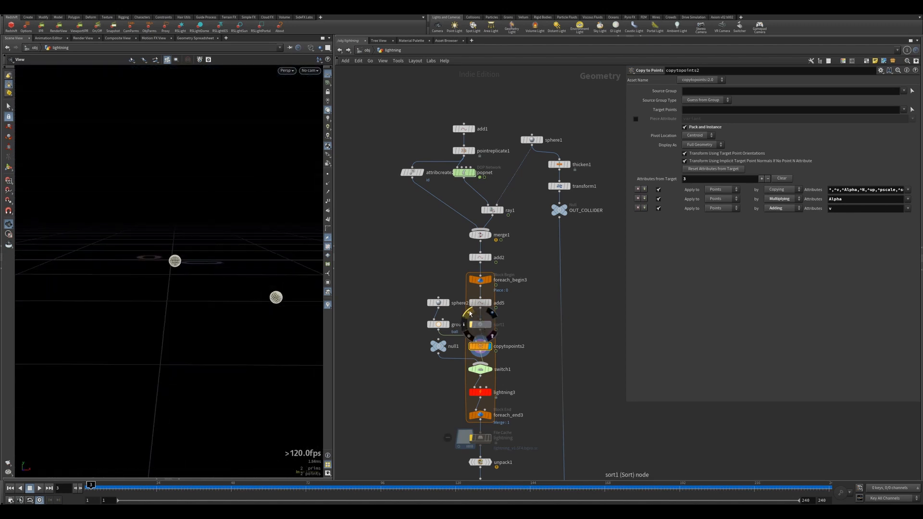
click(480, 325)
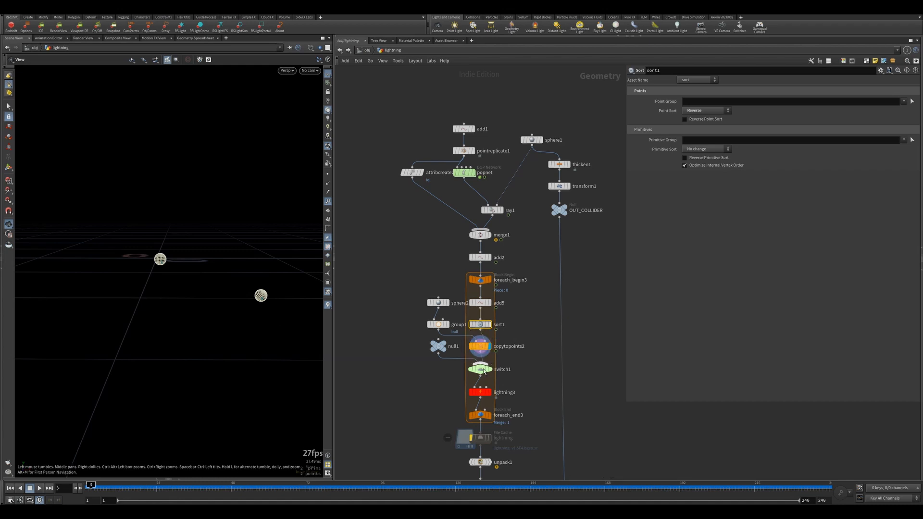
mouse_move(527, 359)
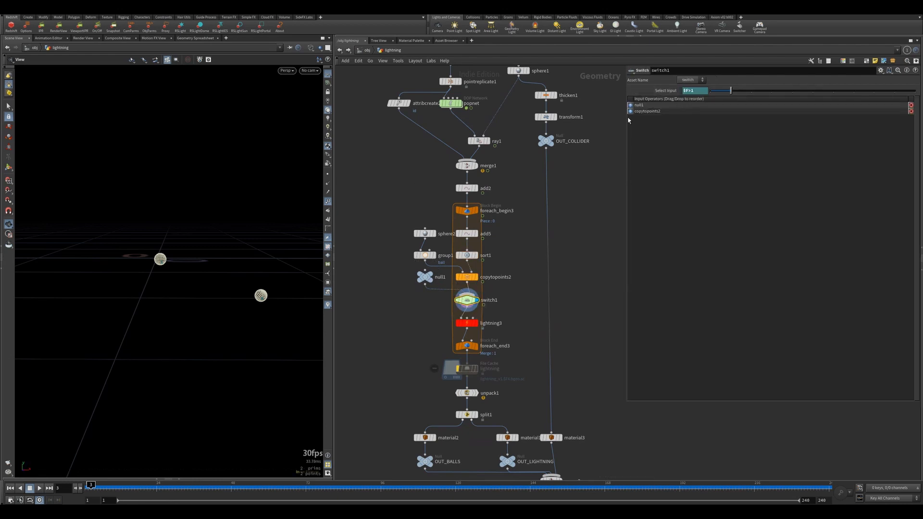
mouse_move(474, 301)
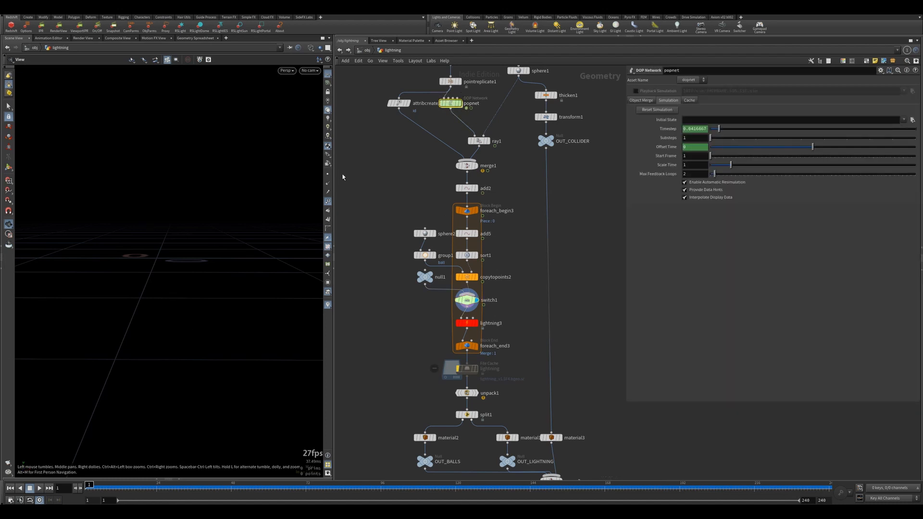
Step: Set Lightning Arcs to 2 on the lightning3 node
click(465, 300)
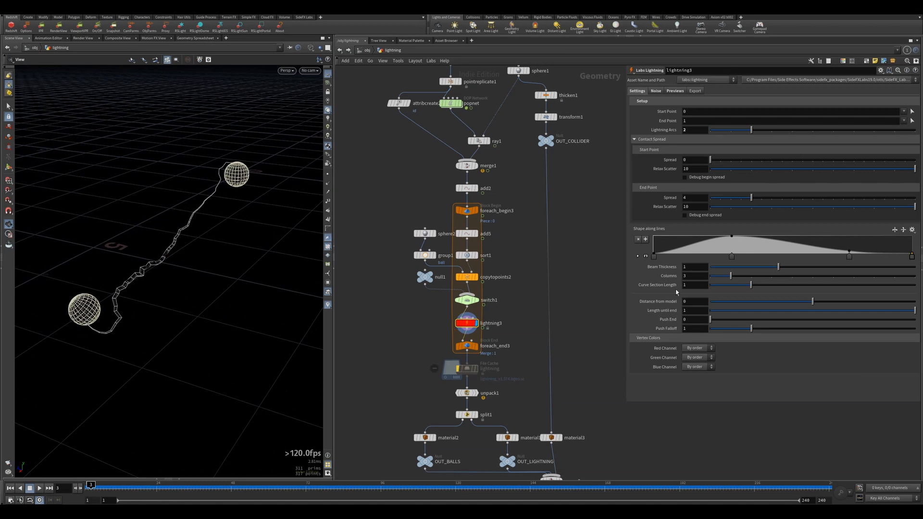
mouse_move(655, 99)
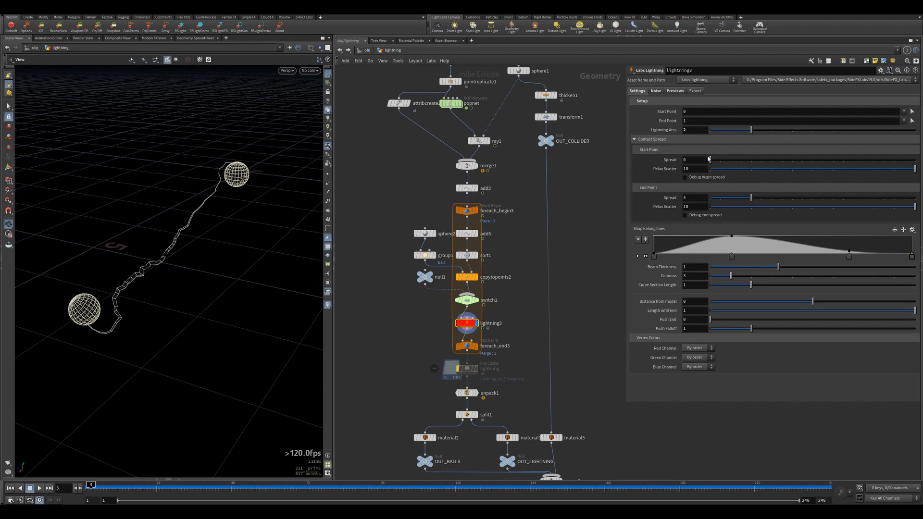
drag(751, 129, 729, 129)
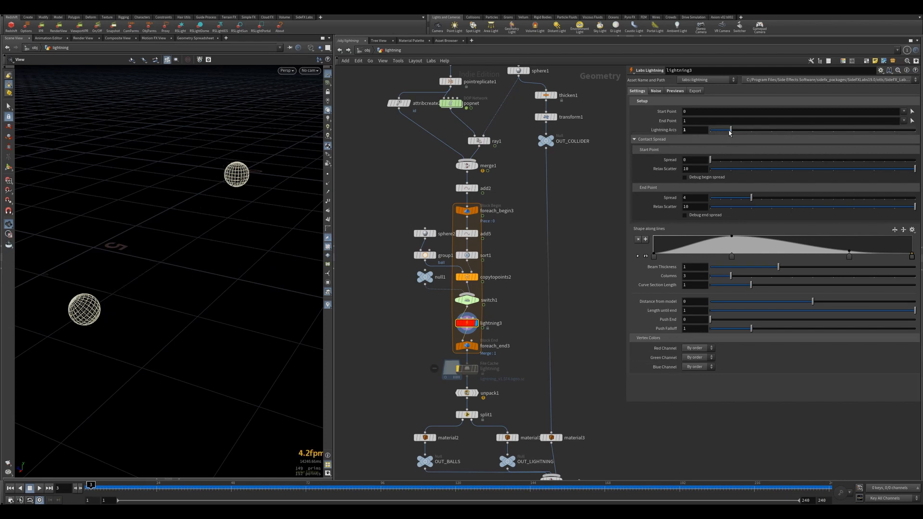
drag(729, 129, 768, 129)
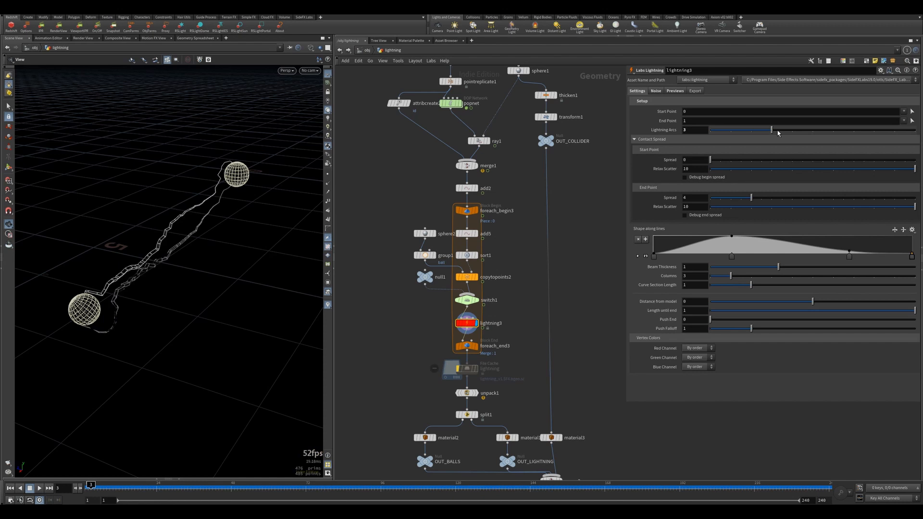
drag(765, 129, 752, 129)
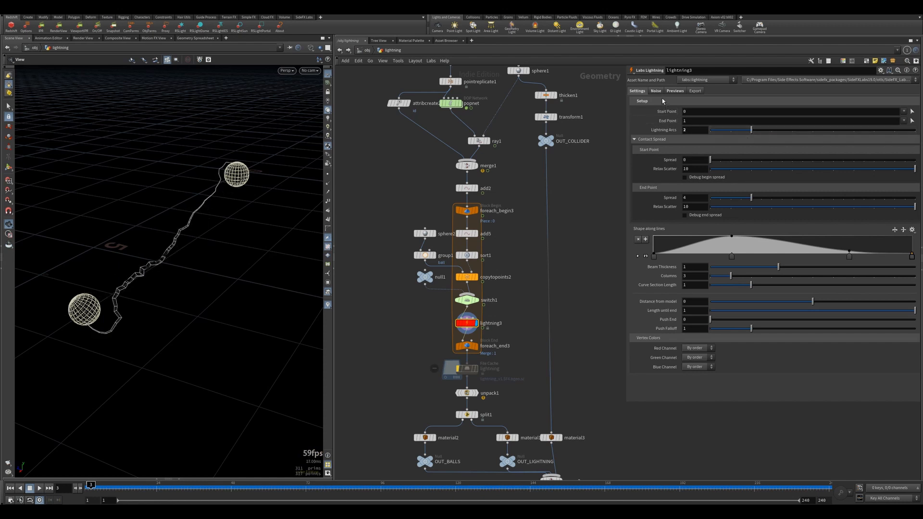
Step: Enable Add Noise, toggle Add Jitter off and on, and re-enable Show Input
click(655, 91)
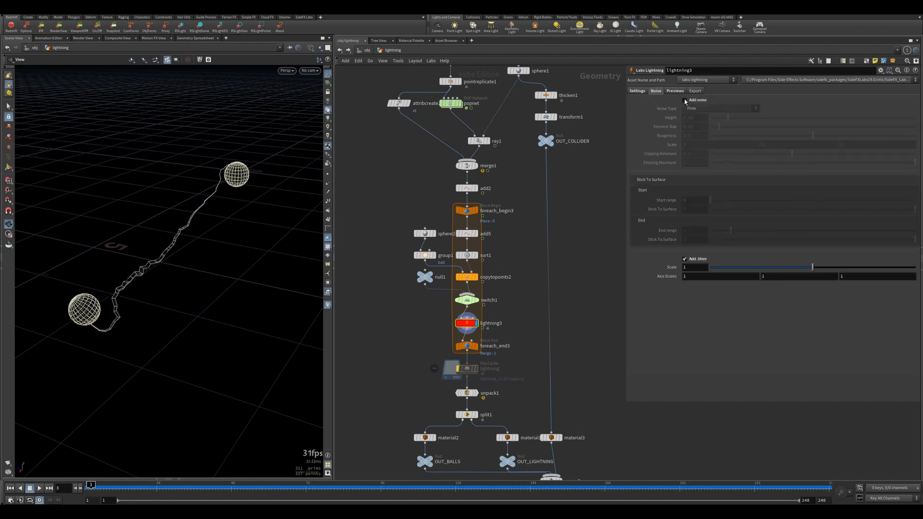
click(685, 100)
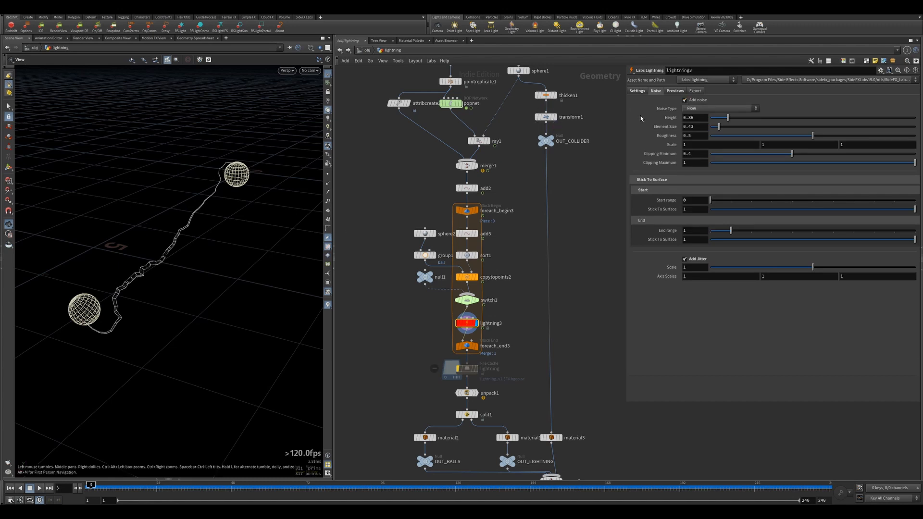
mouse_move(671, 322)
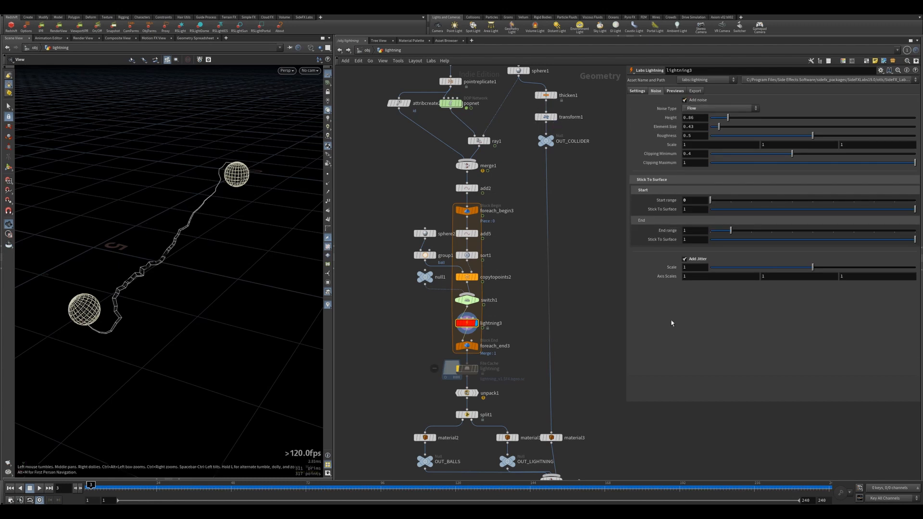
click(685, 259)
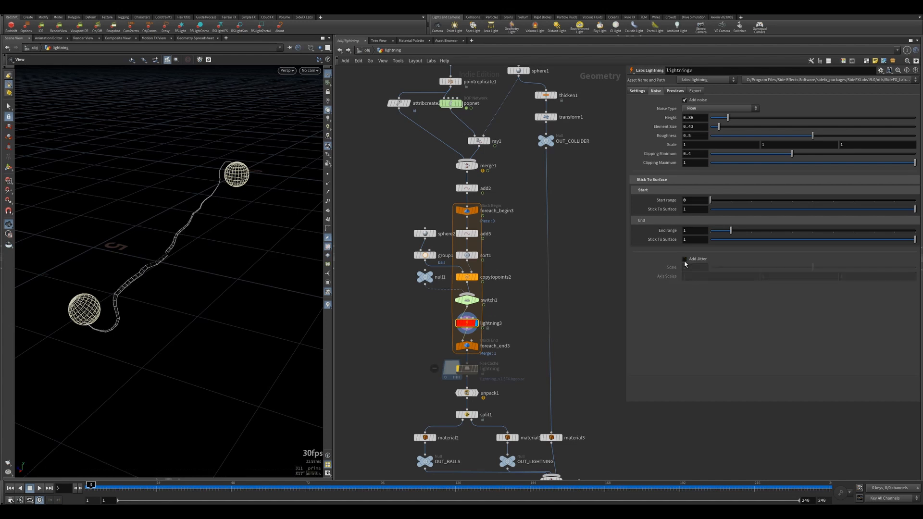
click(684, 259)
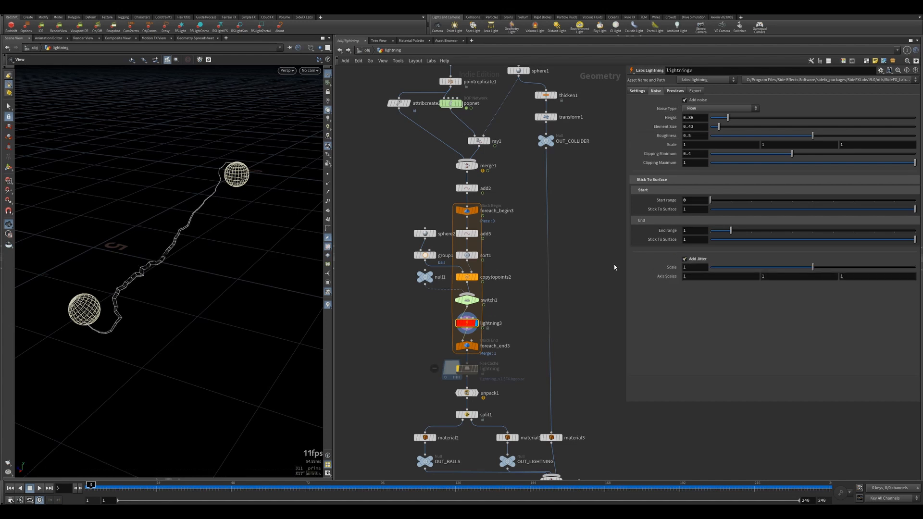
click(674, 91)
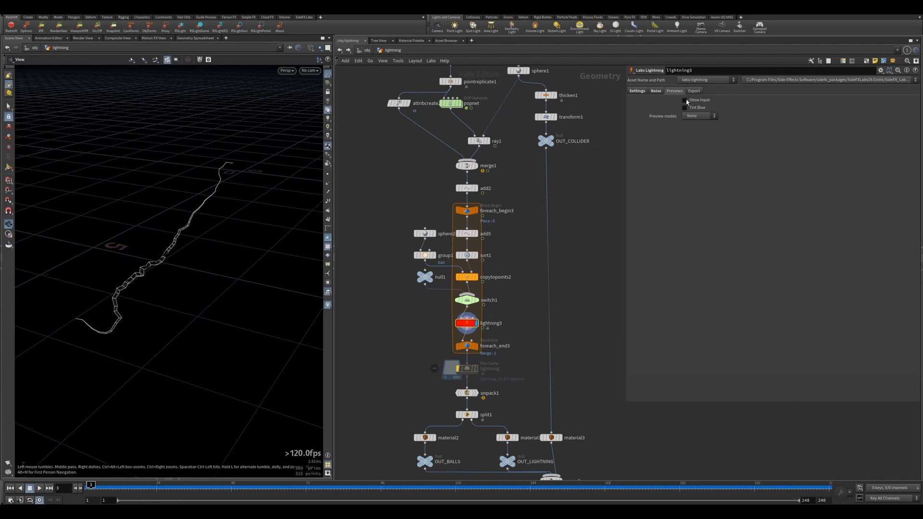
click(683, 99)
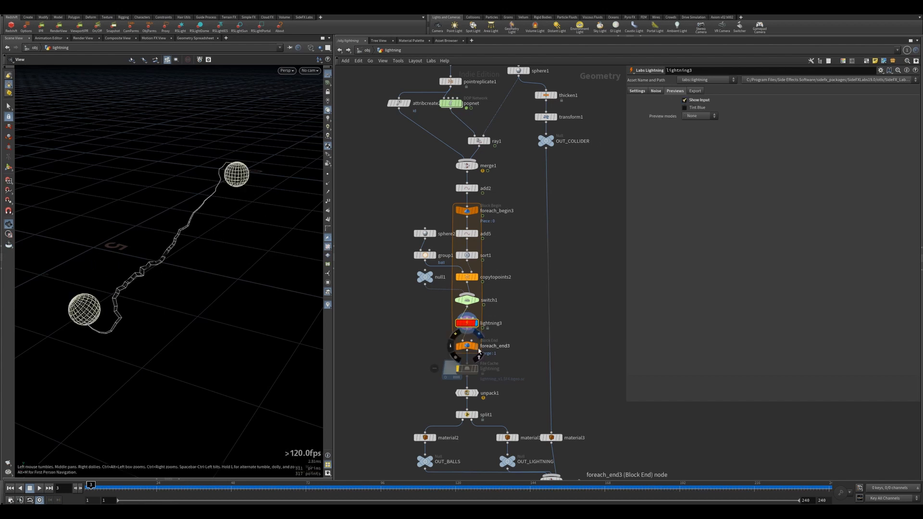
Step: Disable Single Pass on foreach_end3 so every iteration is computed
click(466, 346)
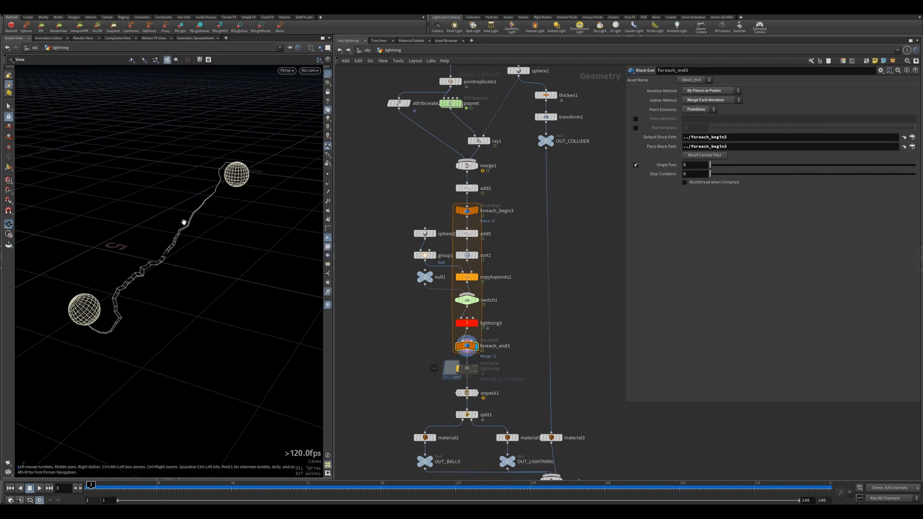
mouse_move(278, 151)
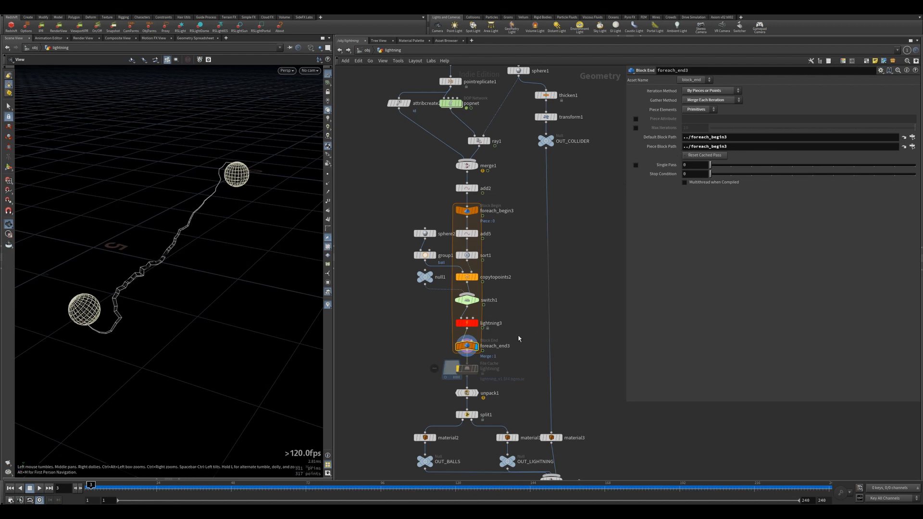
mouse_move(508, 340)
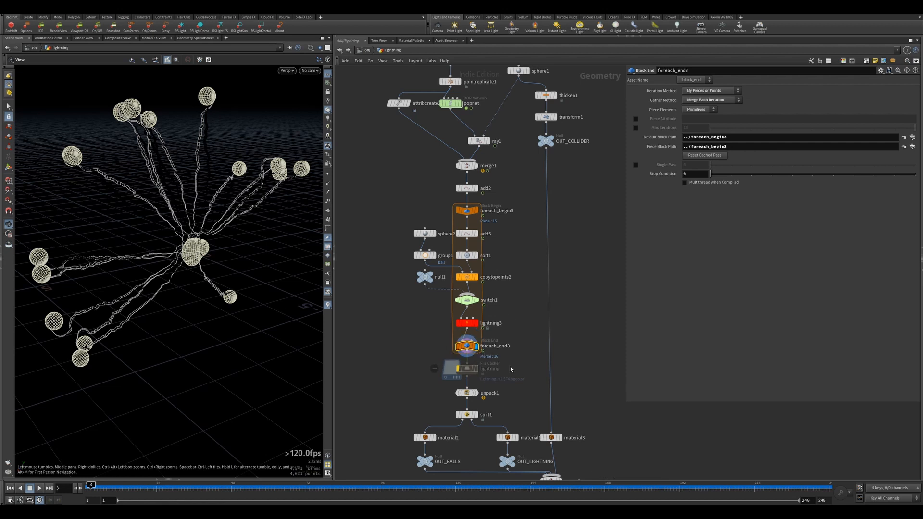
mouse_move(497, 357)
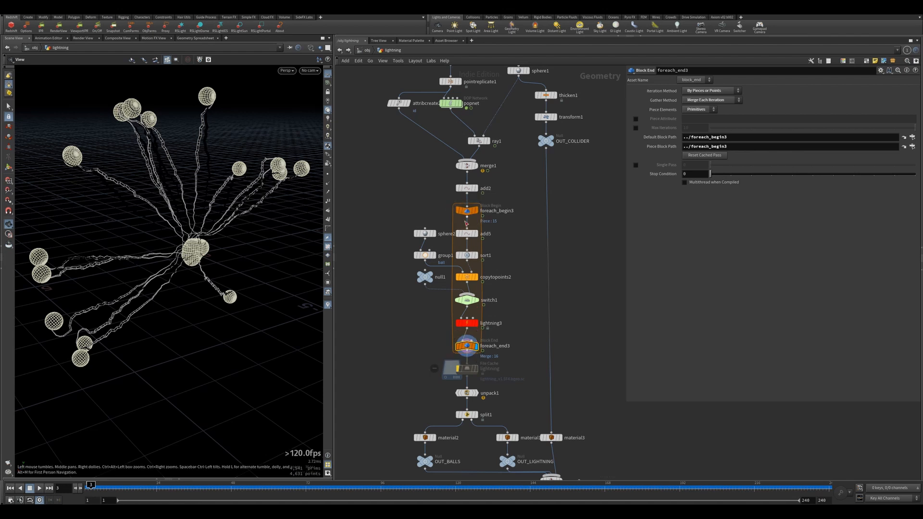
mouse_move(491, 364)
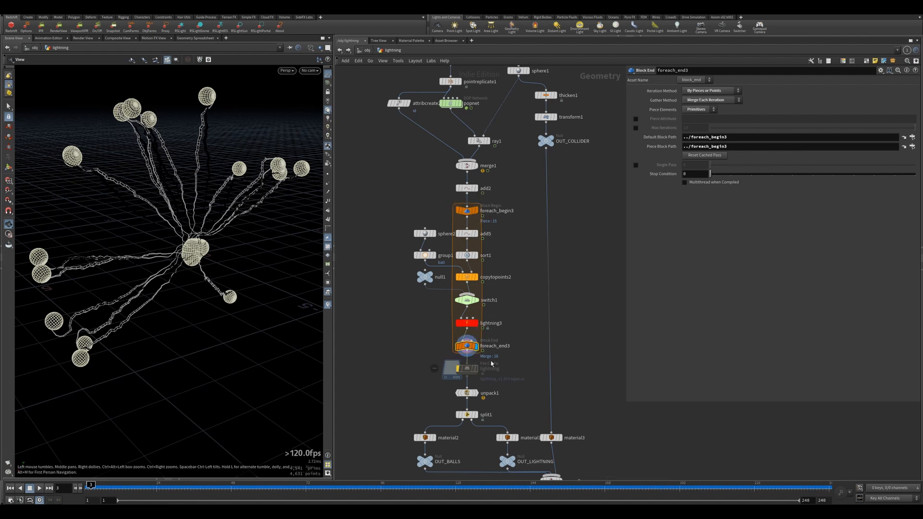
mouse_move(526, 298)
text(t)
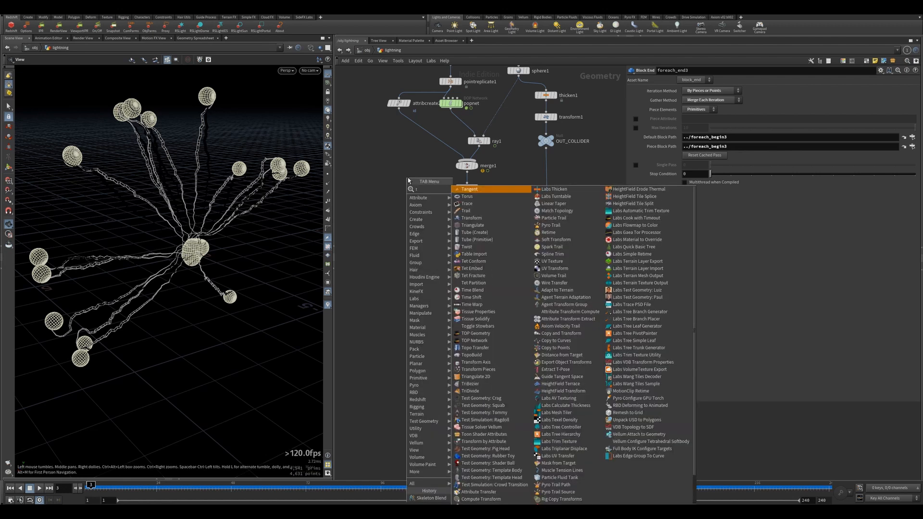
Step: Add a Time Shift at frame 3 after merge1 and bypass lightning3
text(imes)
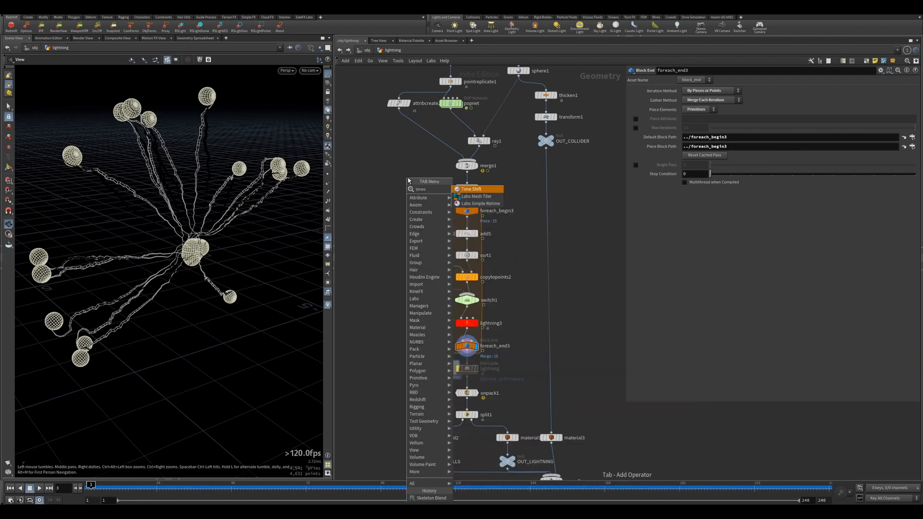
click(471, 189)
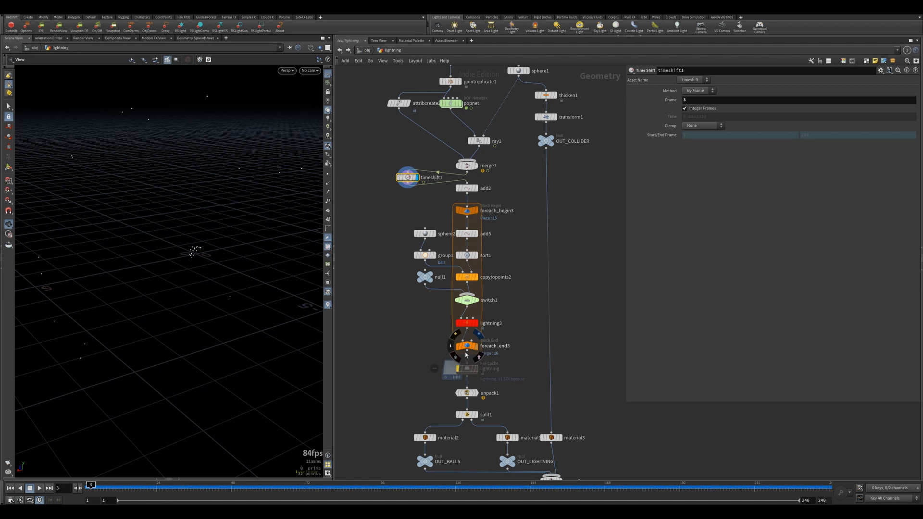
mouse_move(469, 353)
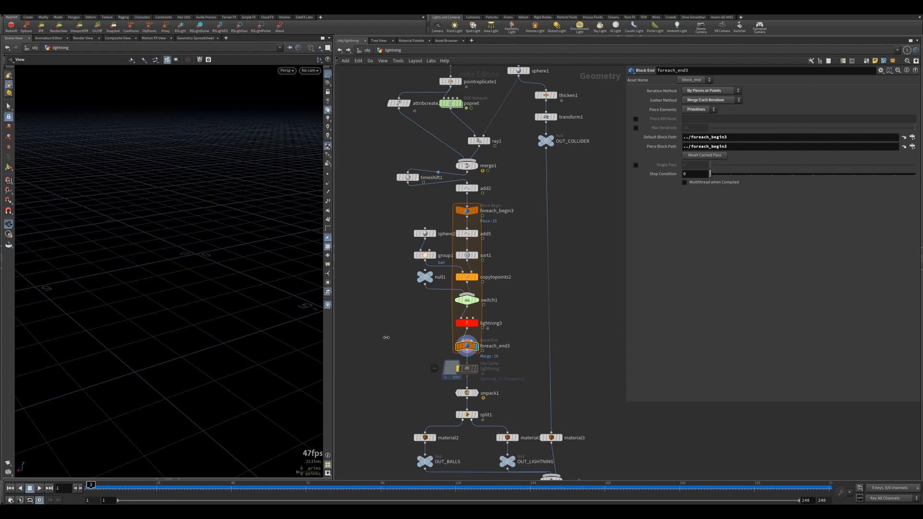
mouse_move(438, 319)
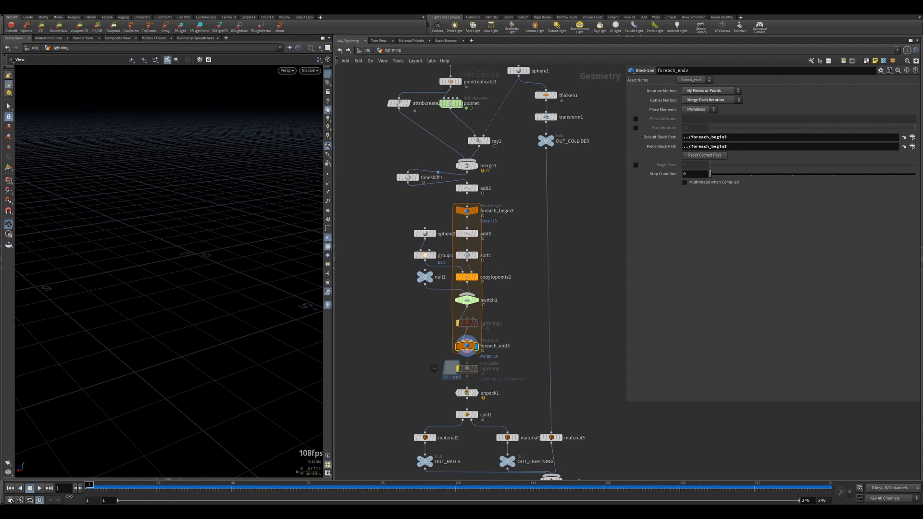
click(407, 178)
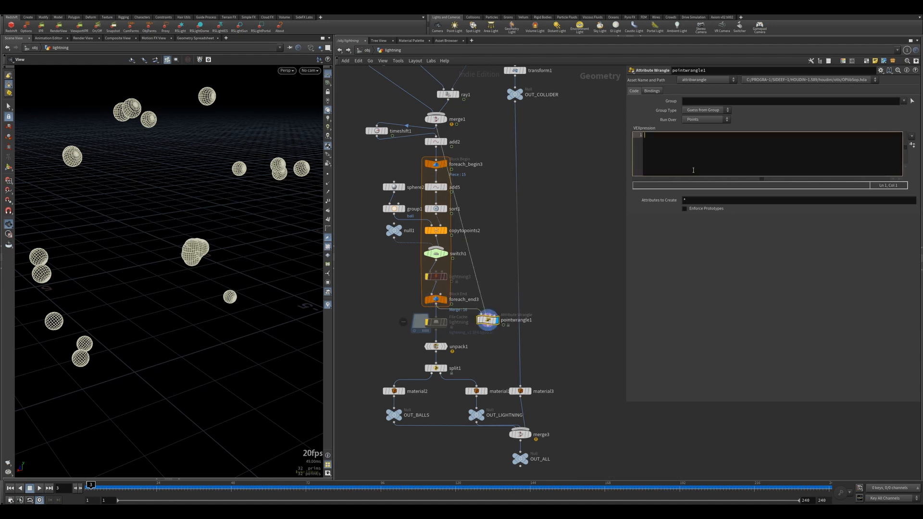
click(879, 70)
text(@P=point(1,"P",@ptnum);)
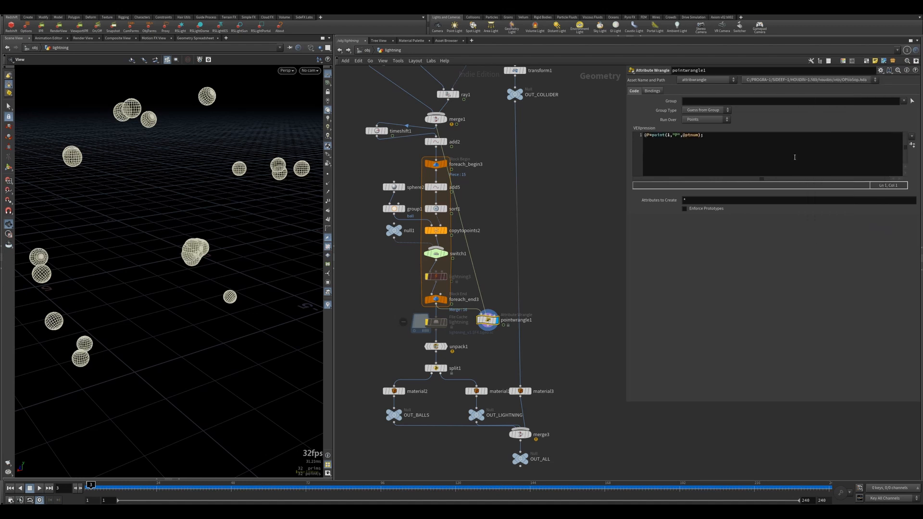
mouse_move(618, 181)
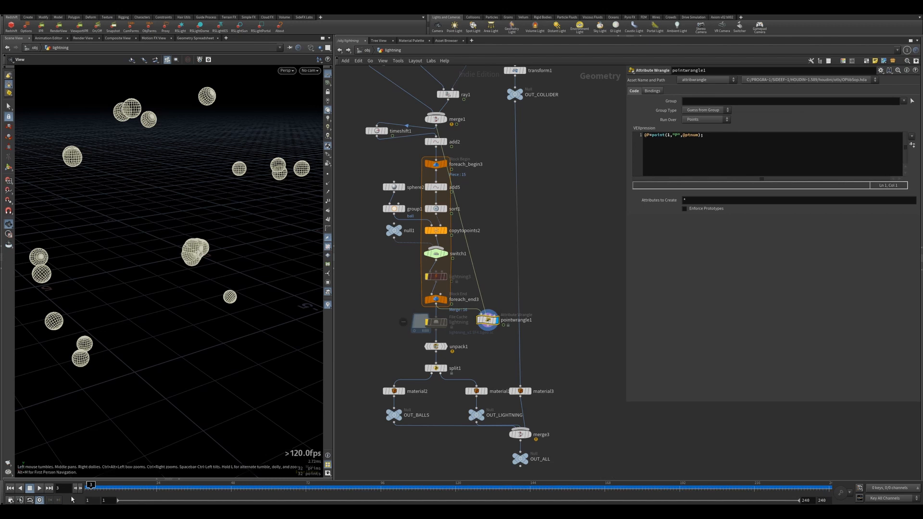
click(38, 487)
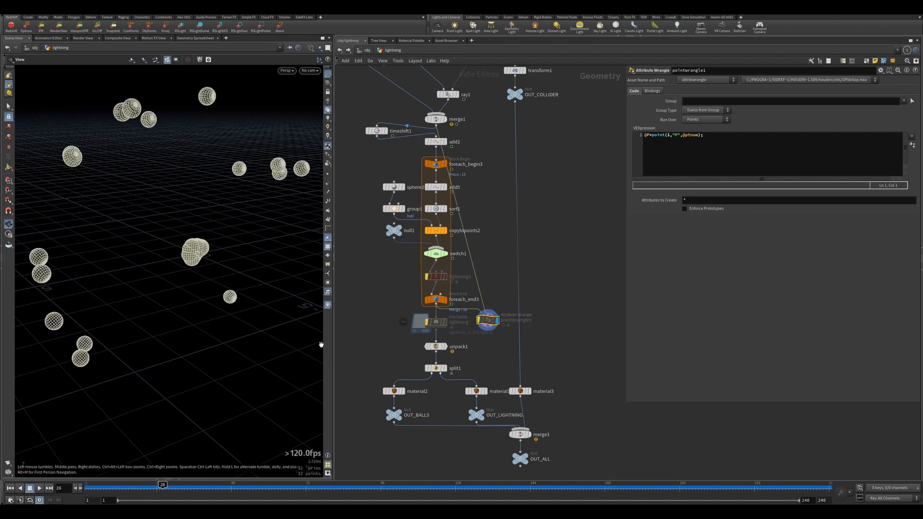
mouse_move(450, 250)
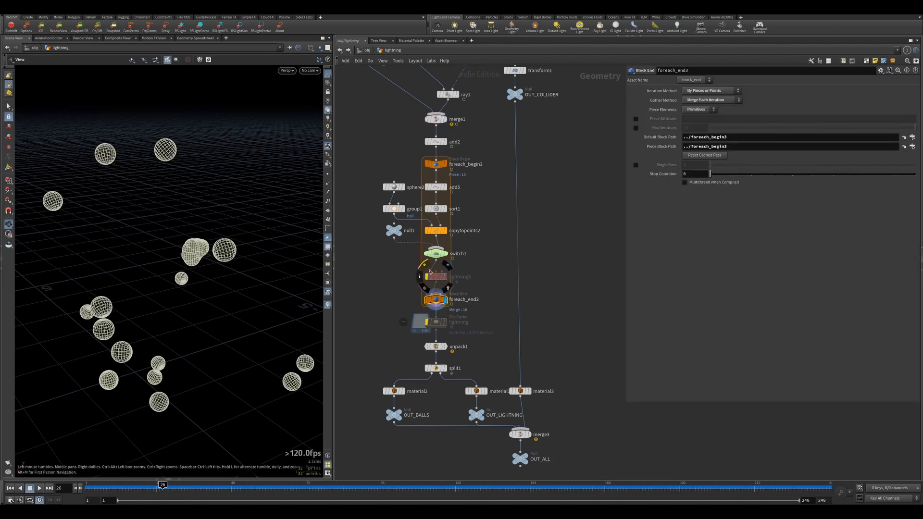
Step: Clear the bypass flag on lightning3 so bolts reach every surrounding ball
click(434, 276)
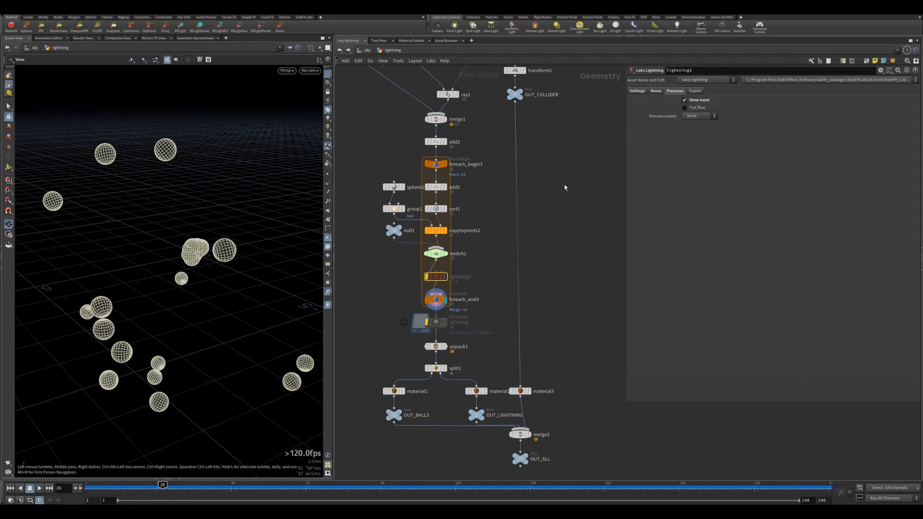
click(636, 91)
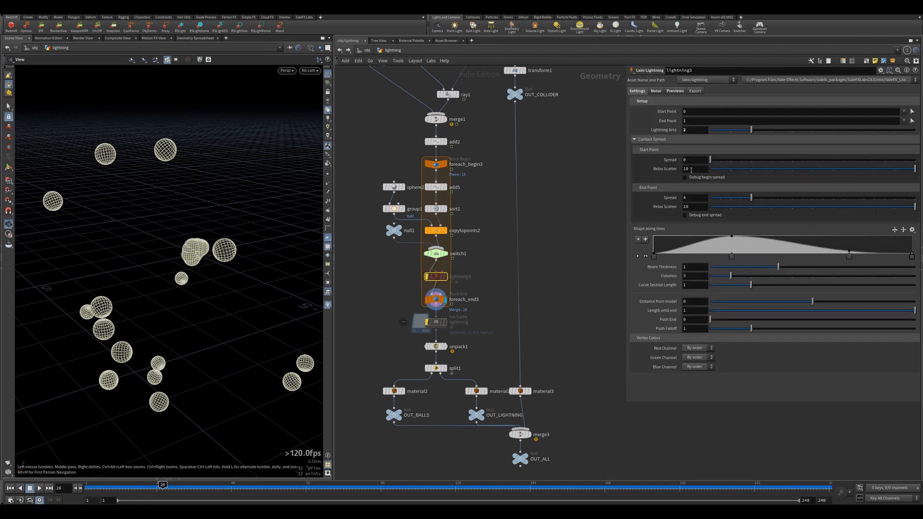
click(435, 277)
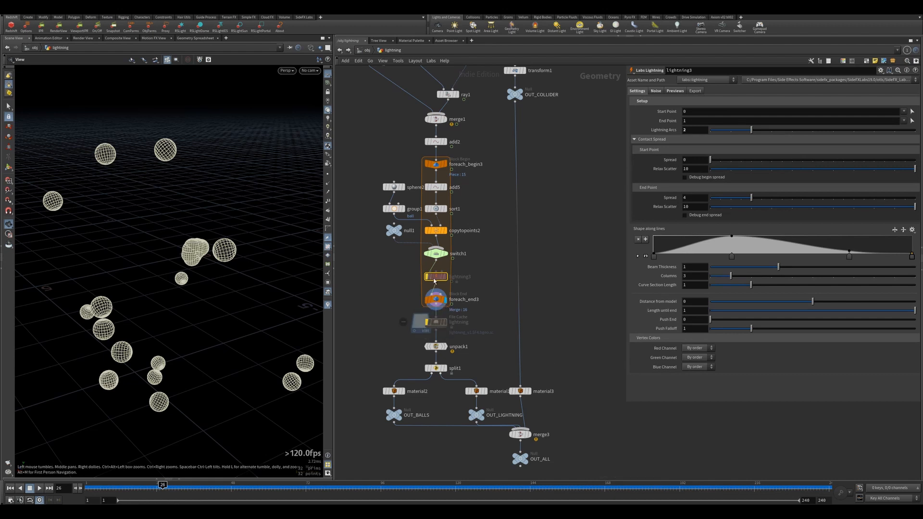
click(442, 276)
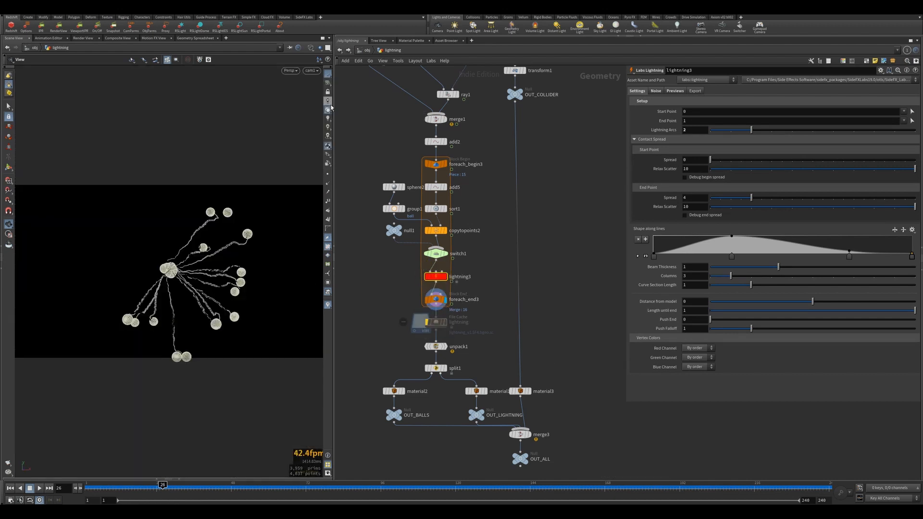
scroll(down, 3)
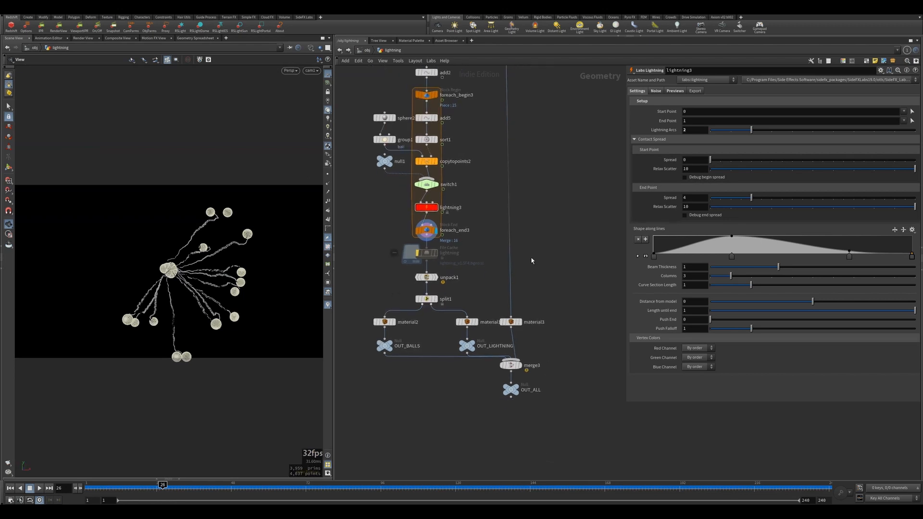
click(424, 253)
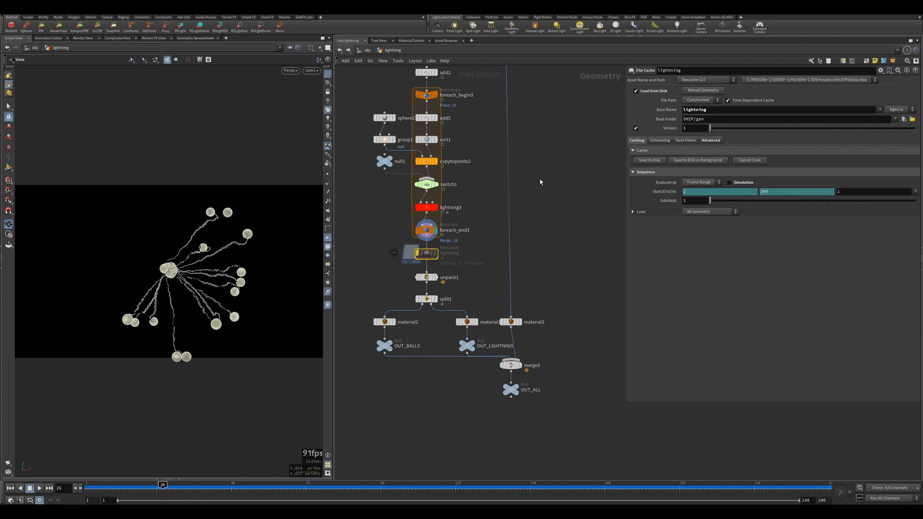
scroll(down, 3)
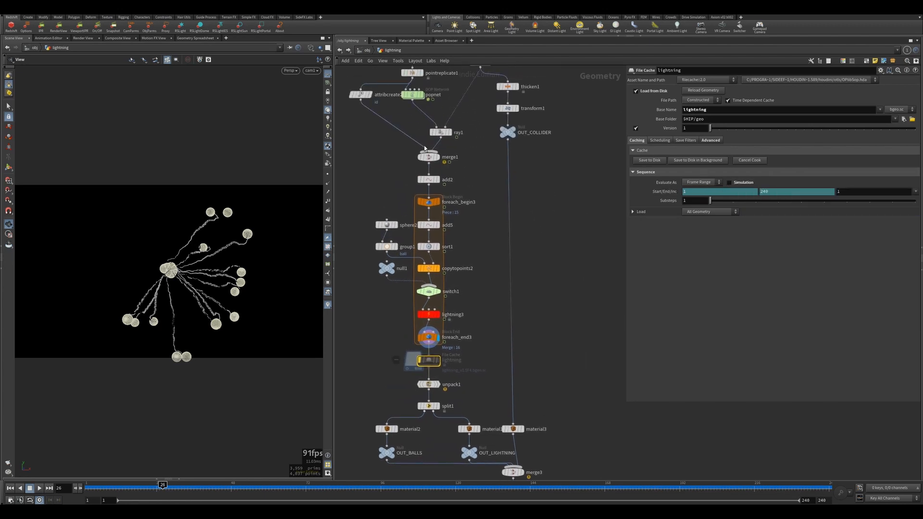
click(414, 94)
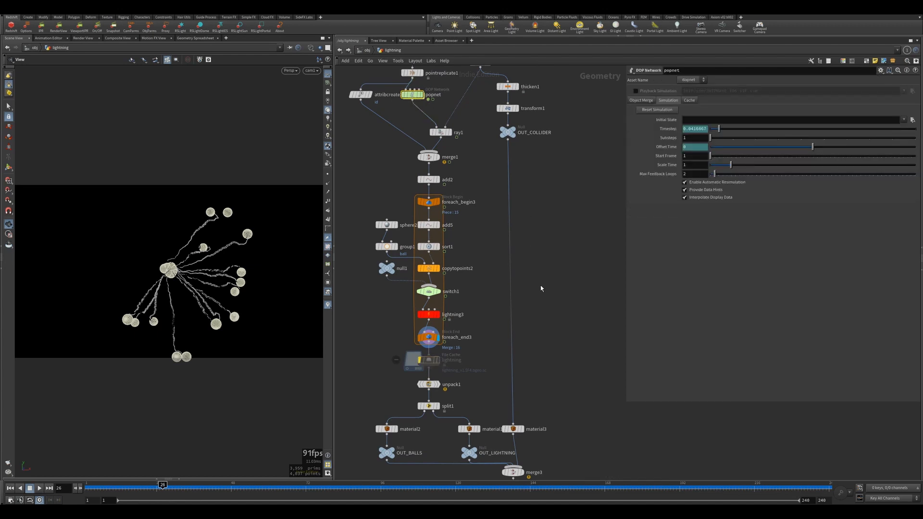
click(425, 360)
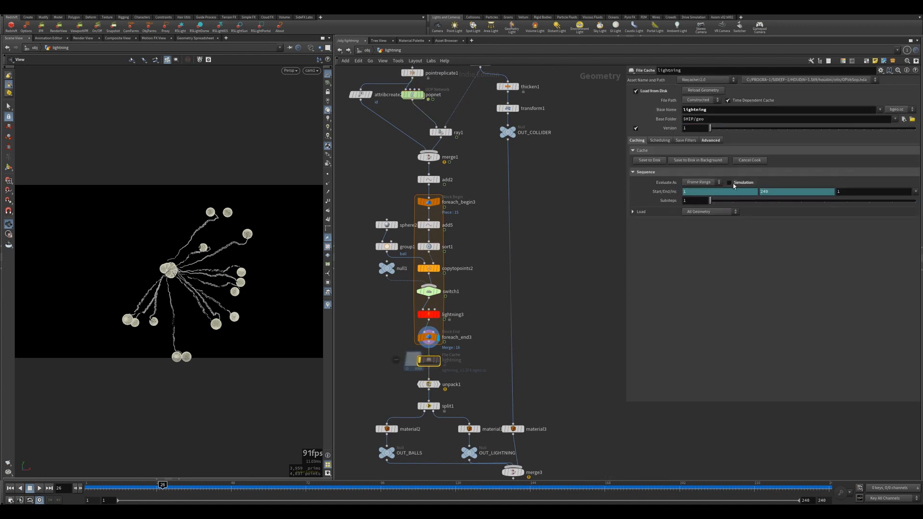
mouse_move(729, 183)
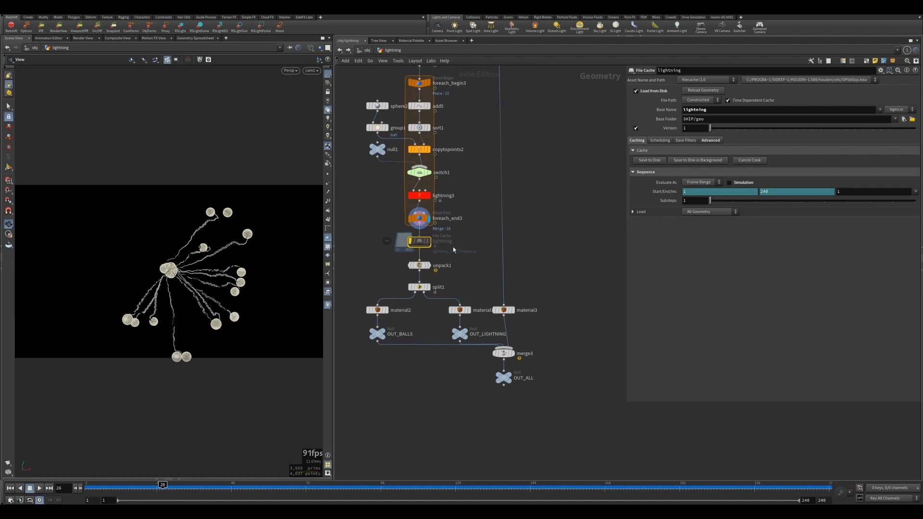
Step: Review unpack1 and split1, then display OUT_ALL with balls, lightning and collider sphere
click(419, 265)
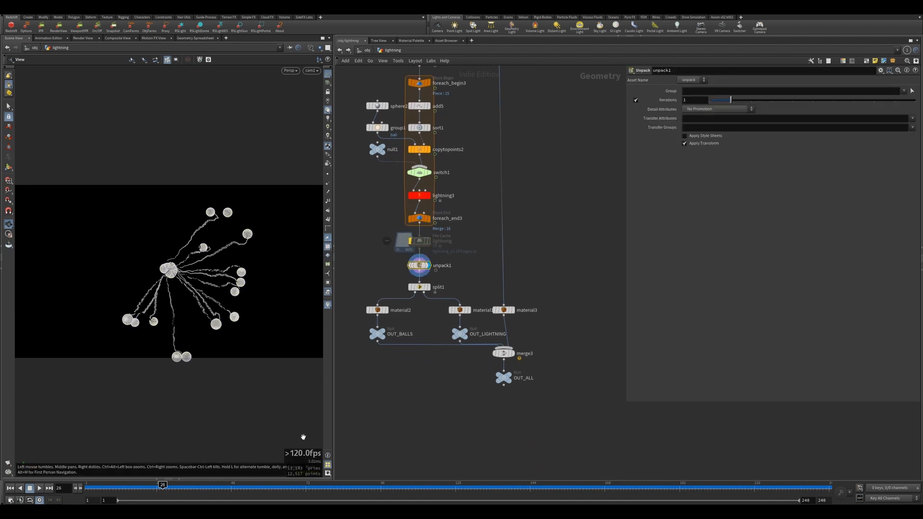
mouse_move(297, 474)
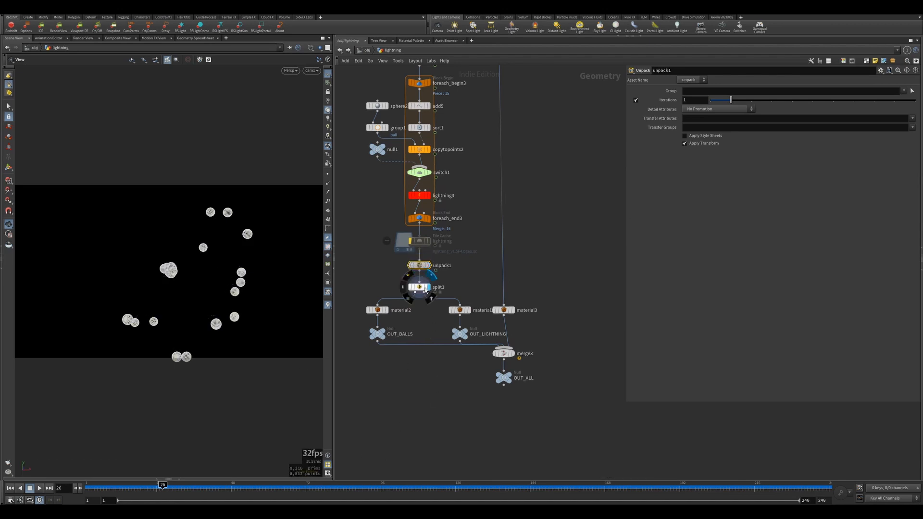
click(419, 286)
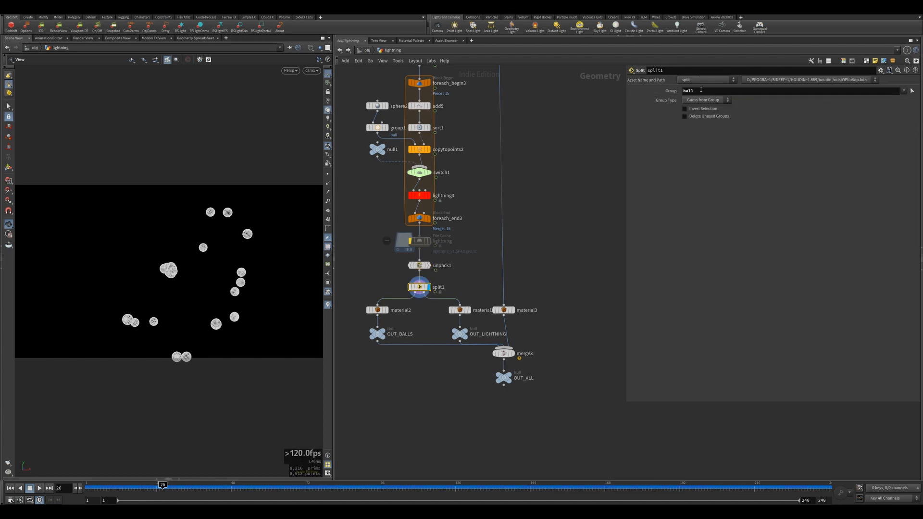
mouse_move(484, 334)
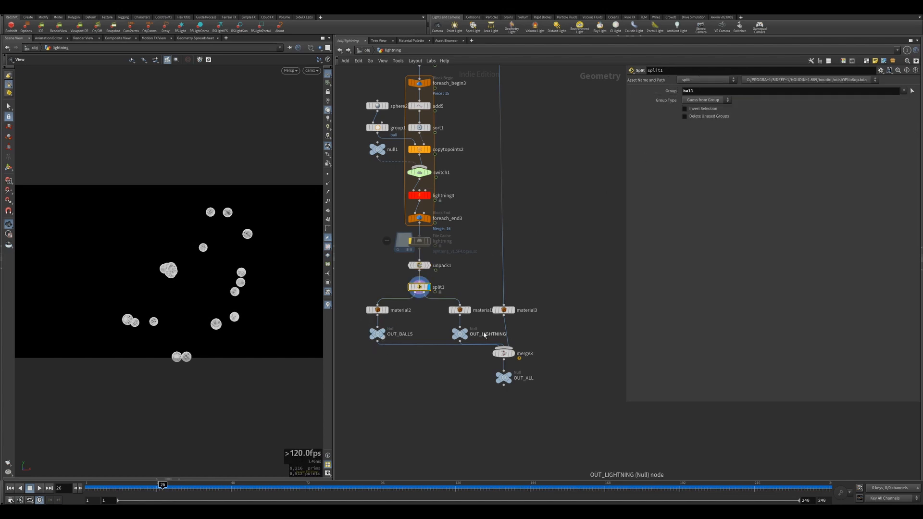
mouse_move(514, 310)
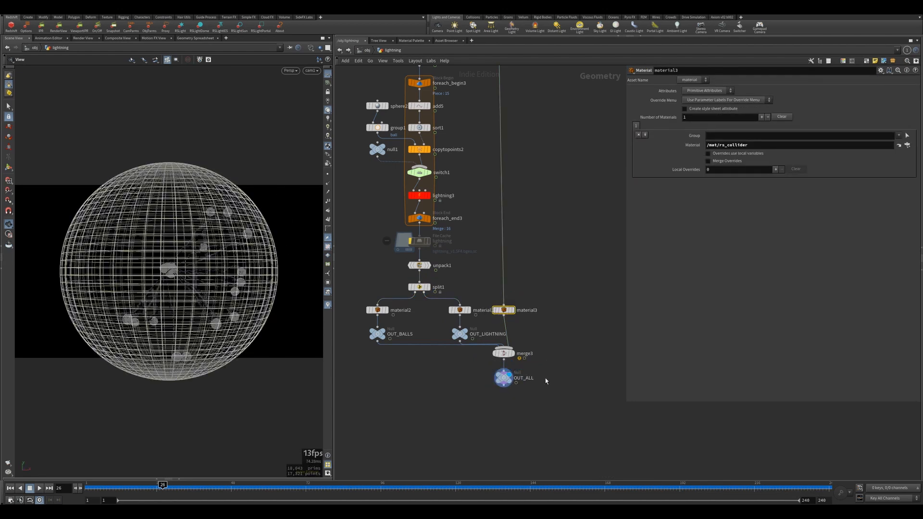
click(503, 377)
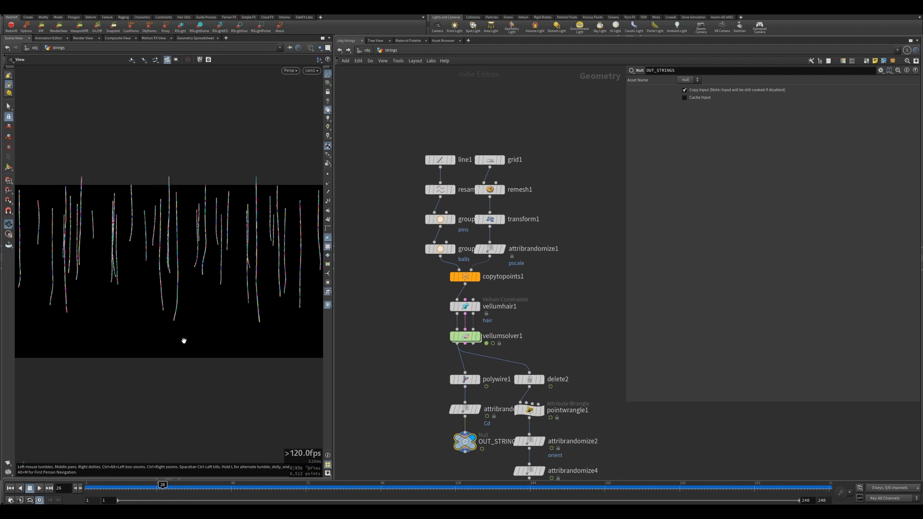
mouse_move(454, 171)
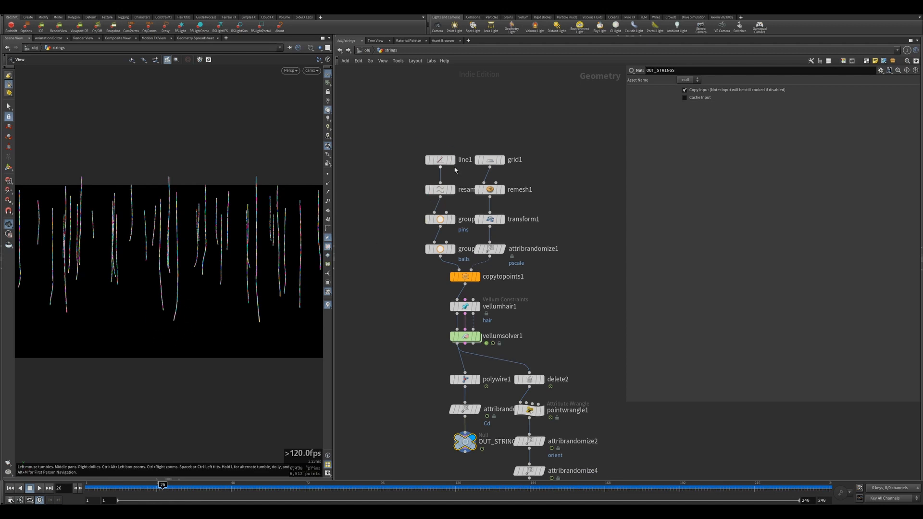
Step: Review line1, pins group, remeshed grid, randomize and copytopoints1, then inspect vellumhair1 constraints
click(440, 160)
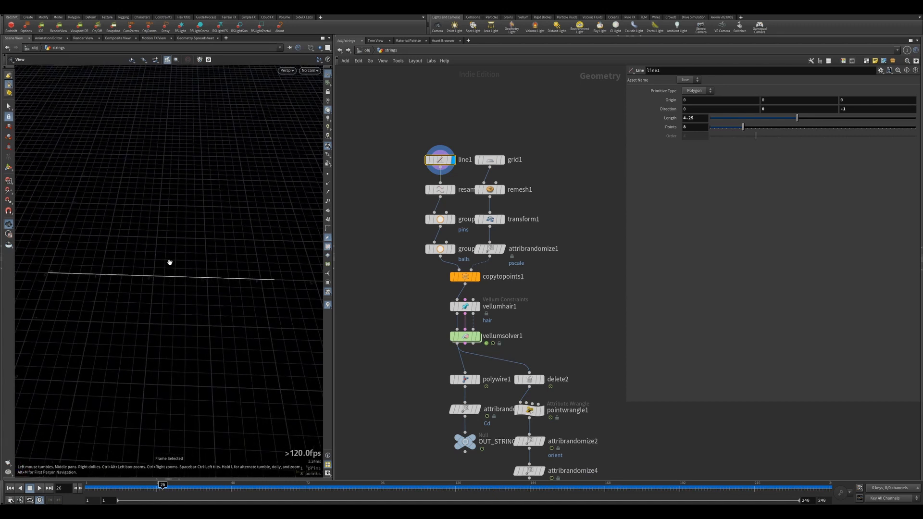
mouse_move(264, 281)
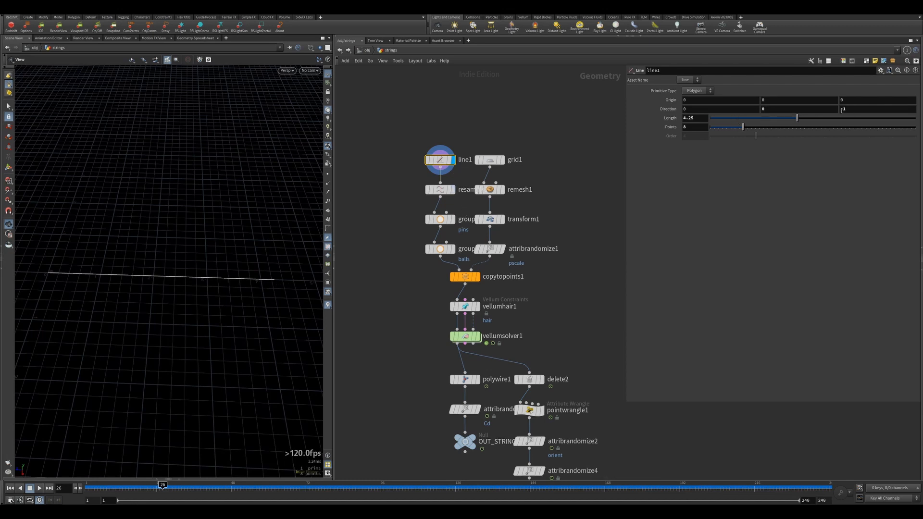
click(438, 189)
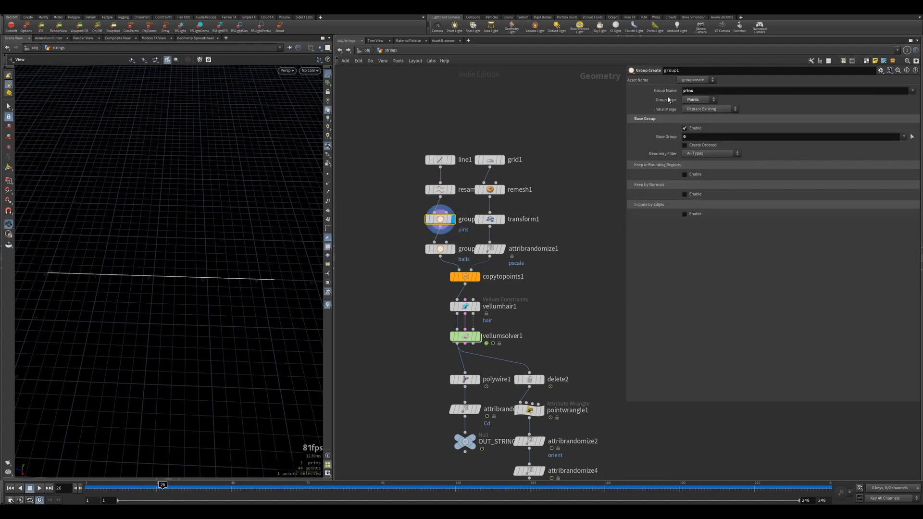
mouse_move(51, 265)
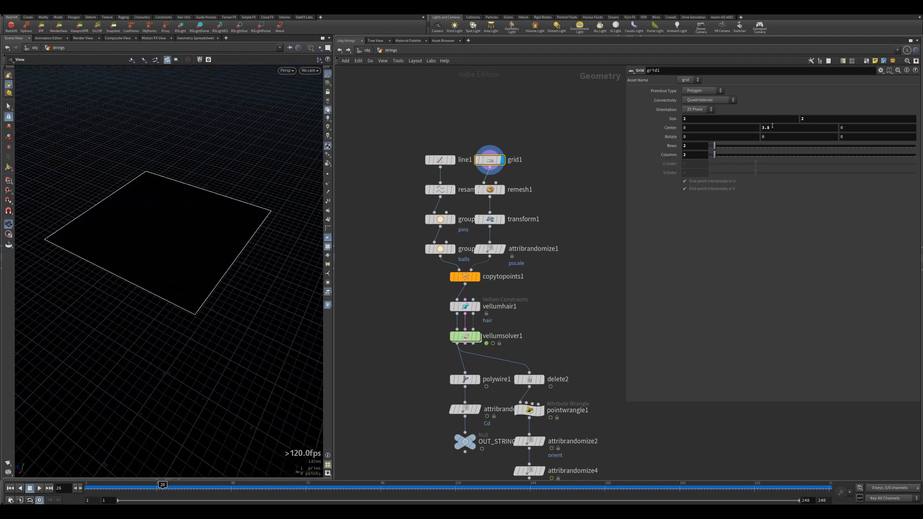
click(491, 189)
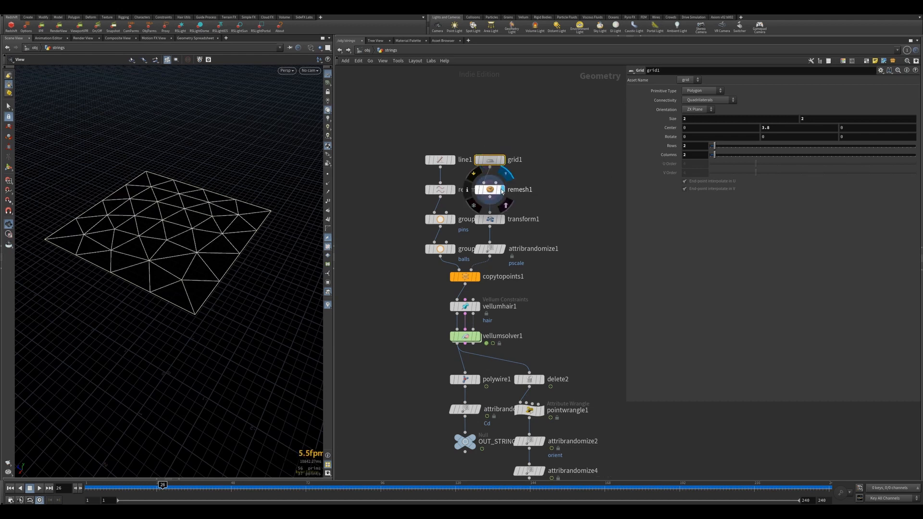
click(488, 189)
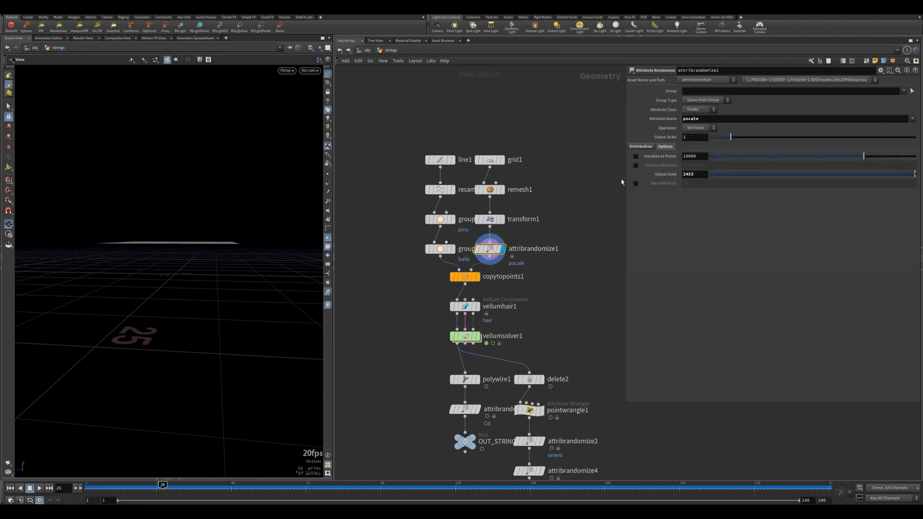
click(464, 276)
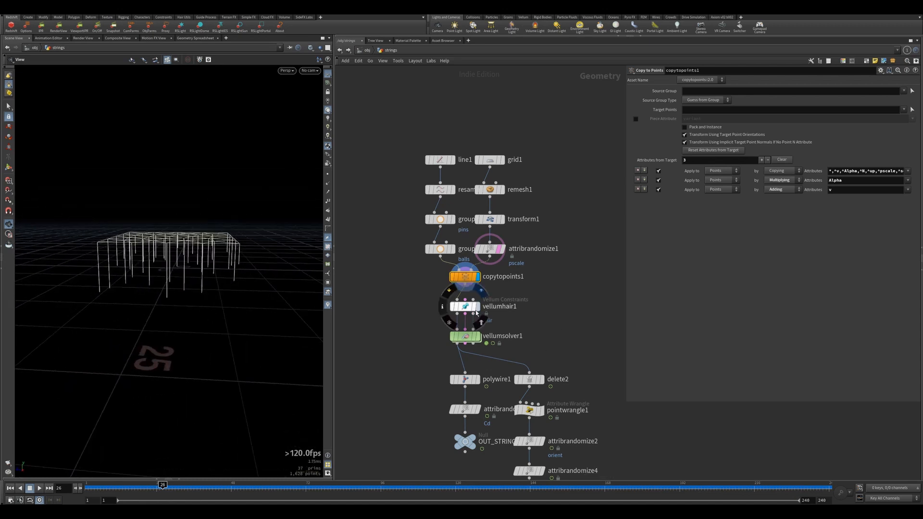
click(465, 306)
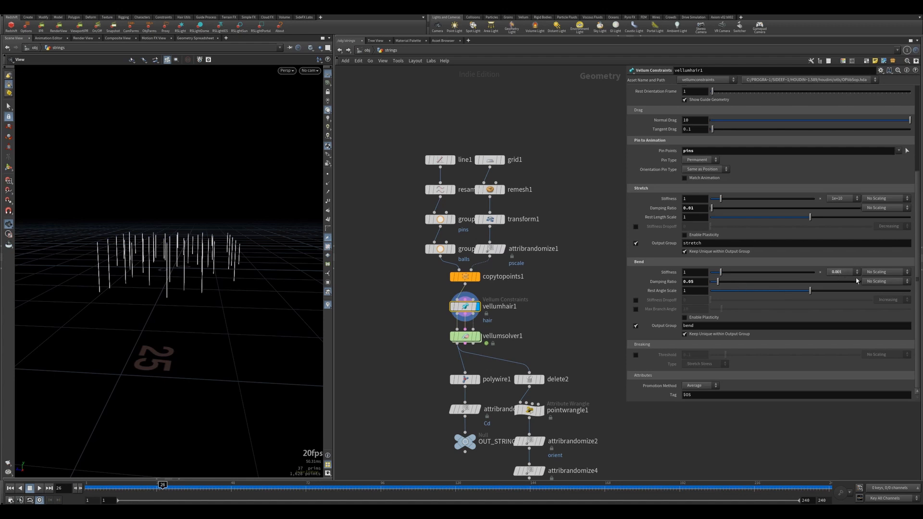
Step: Inspect vellumsolver1 settings and dive into its forces network to popwind1
click(692, 281)
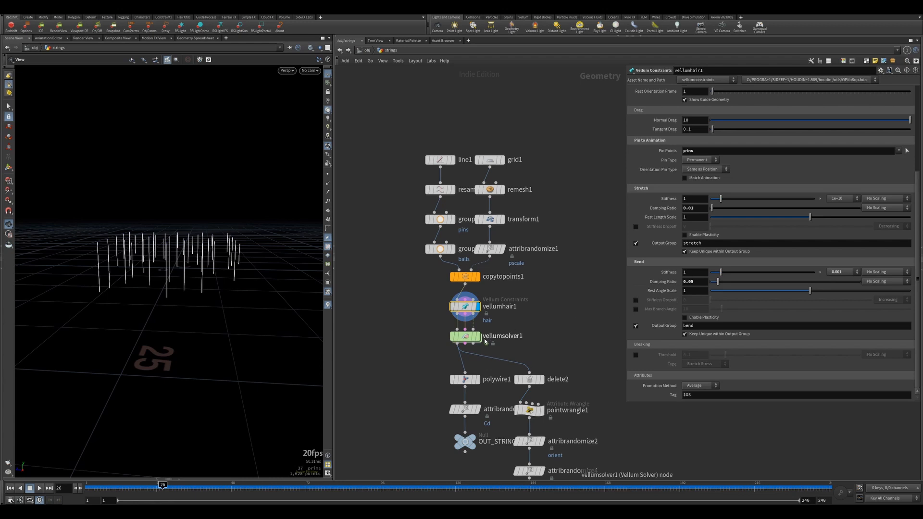
click(465, 335)
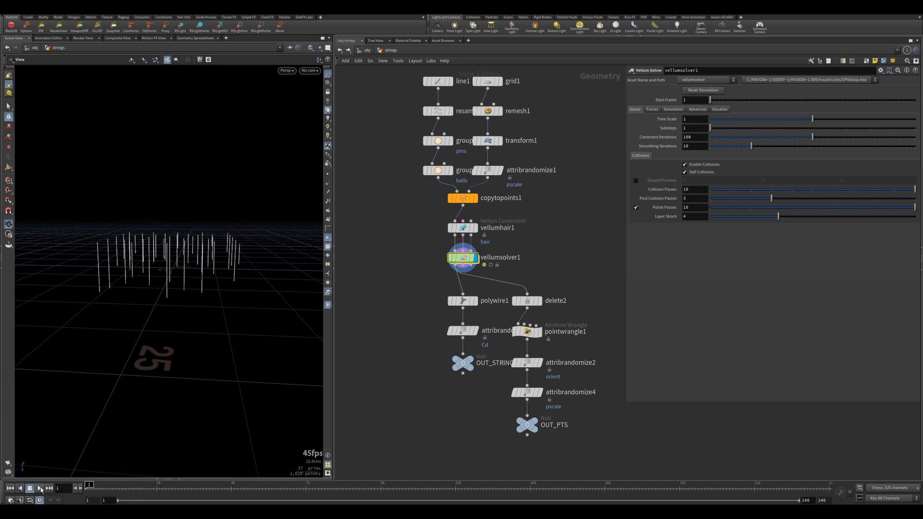
click(39, 487)
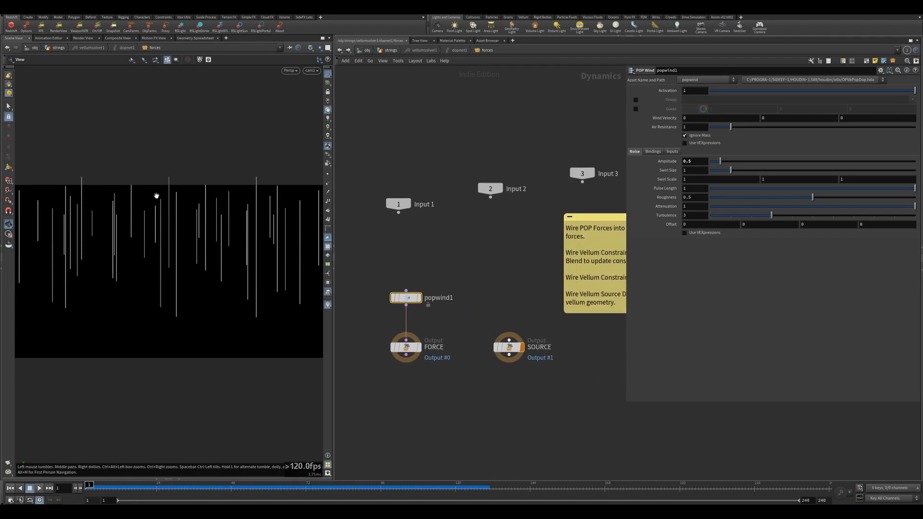
Step: Review popwind1's noise amplitude, swirl and turbulence settings
click(39, 488)
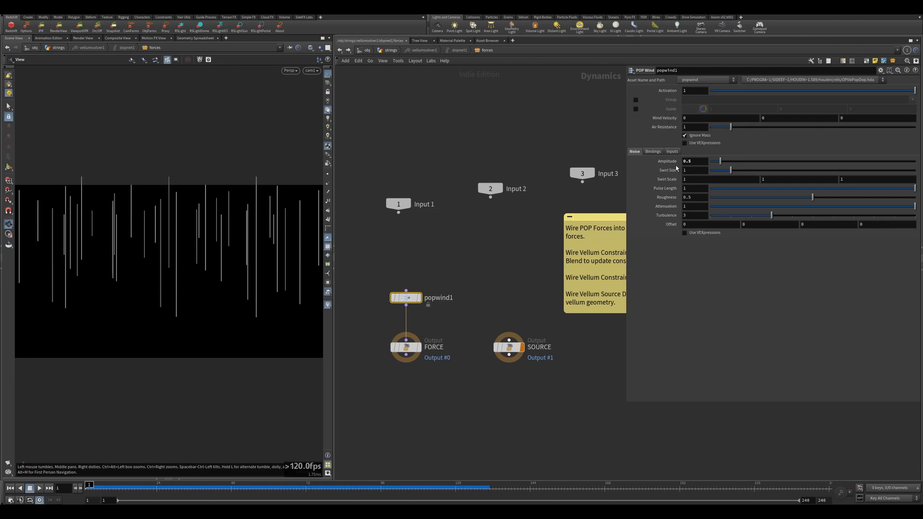
mouse_move(349, 89)
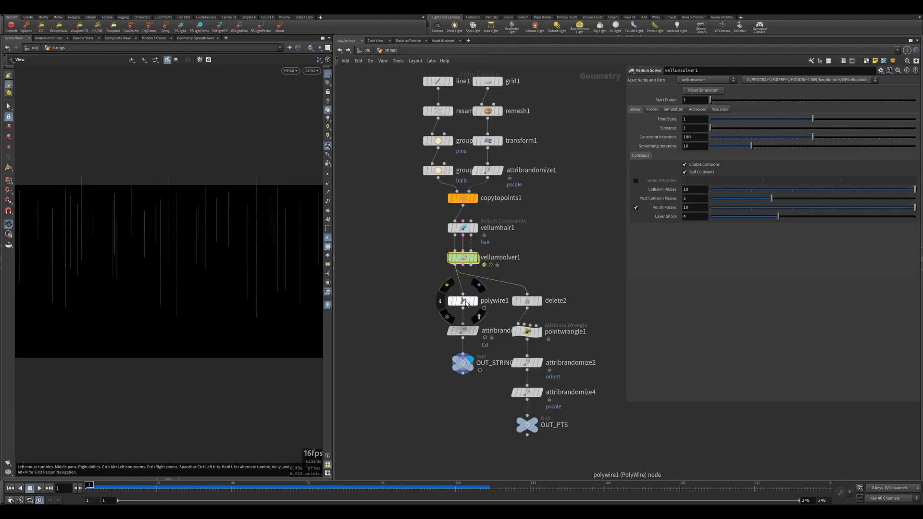
Step: Review polywire1 string thickness and attribrandomize3 random string colour
click(463, 300)
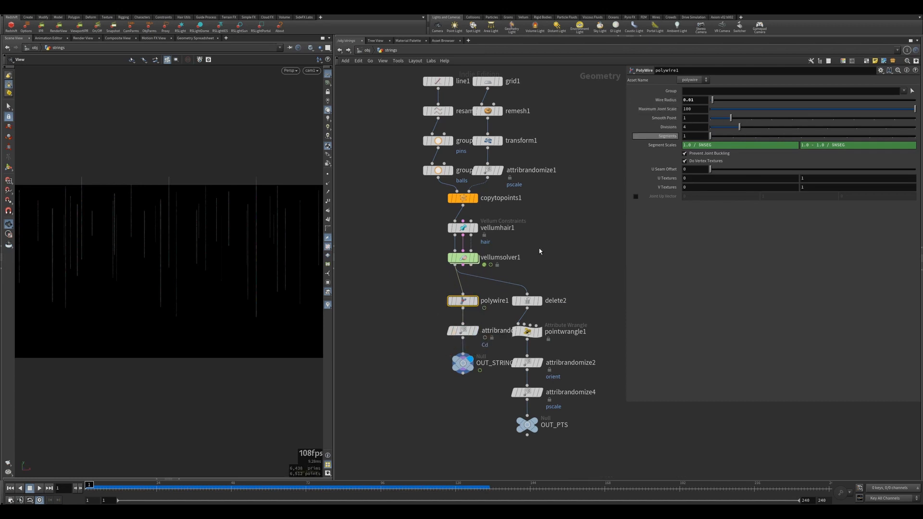
click(462, 330)
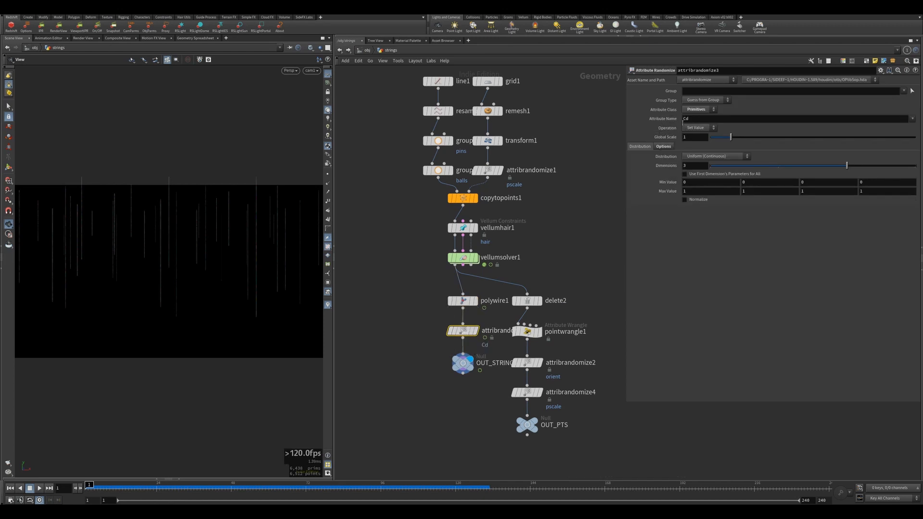
mouse_move(320, 323)
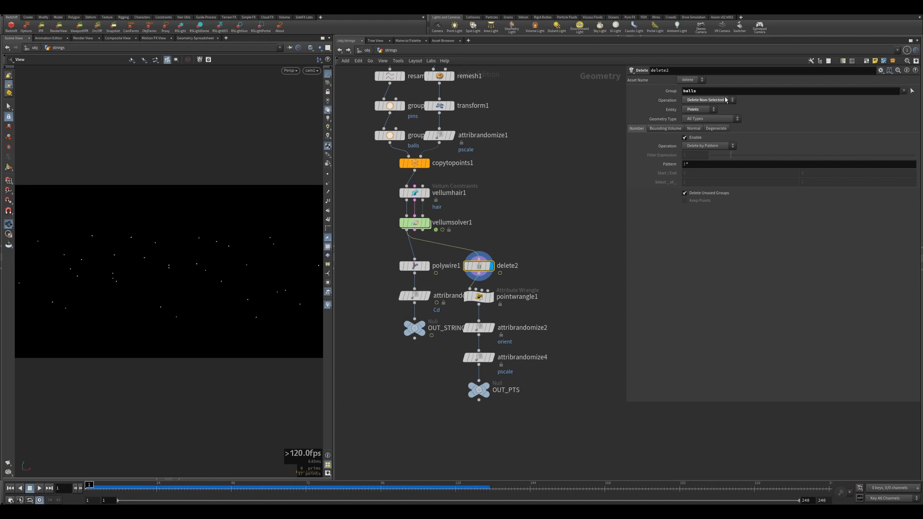
mouse_move(241, 274)
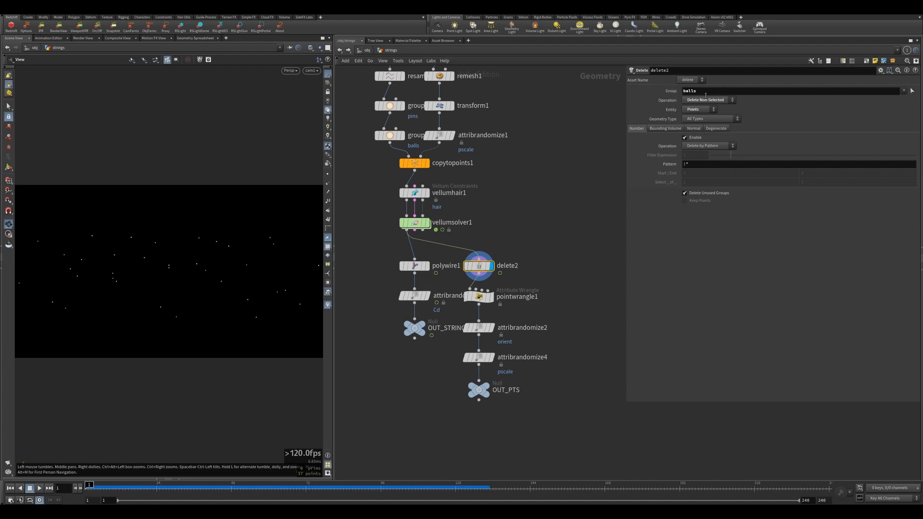
click(477, 296)
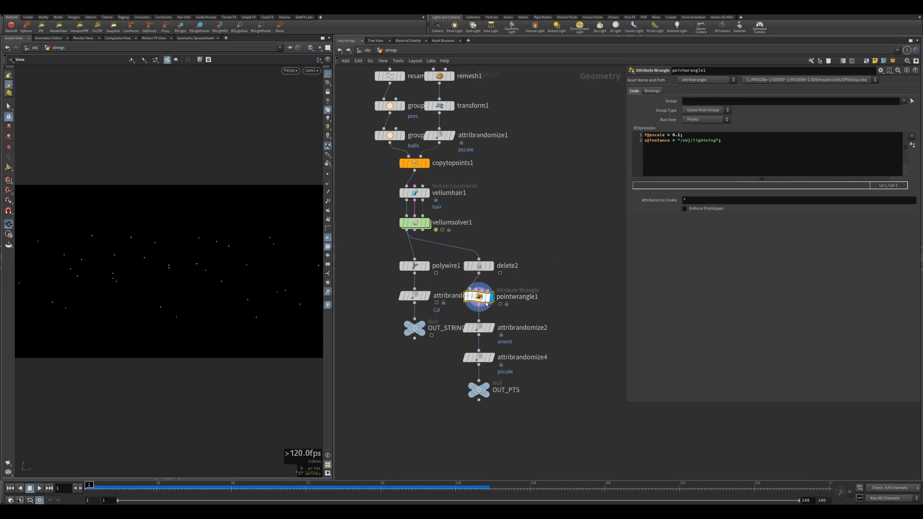
mouse_move(524, 311)
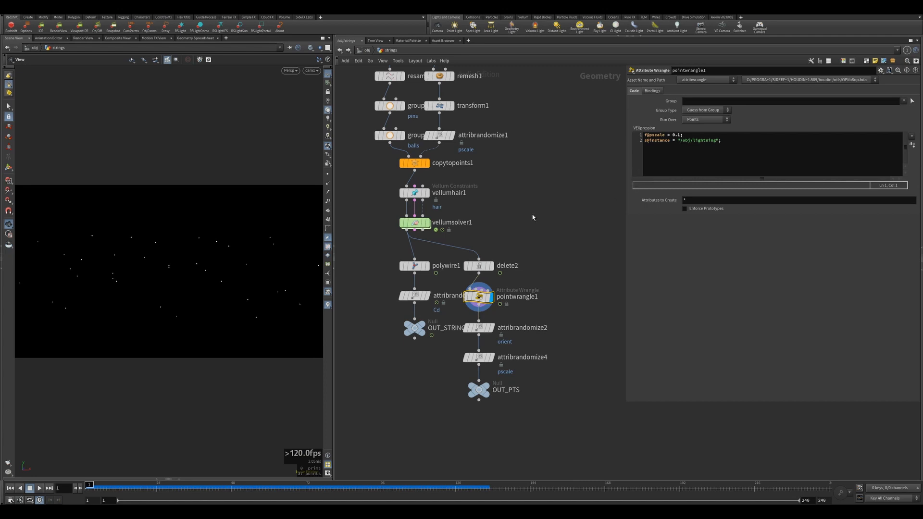
mouse_move(530, 219)
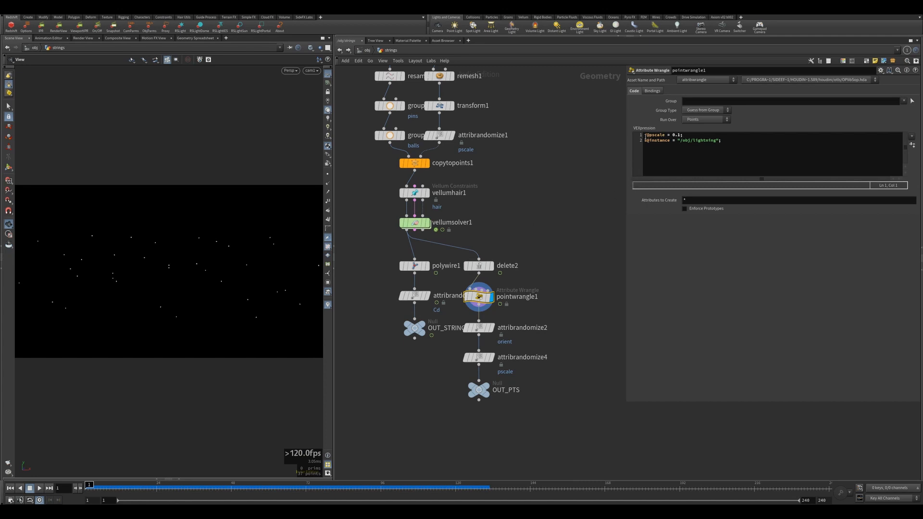
double_click(654, 134)
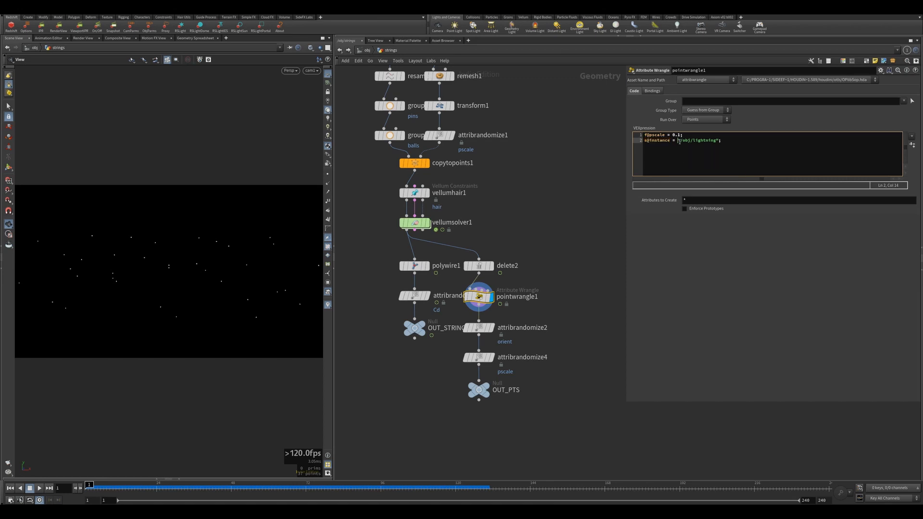
double_click(697, 140)
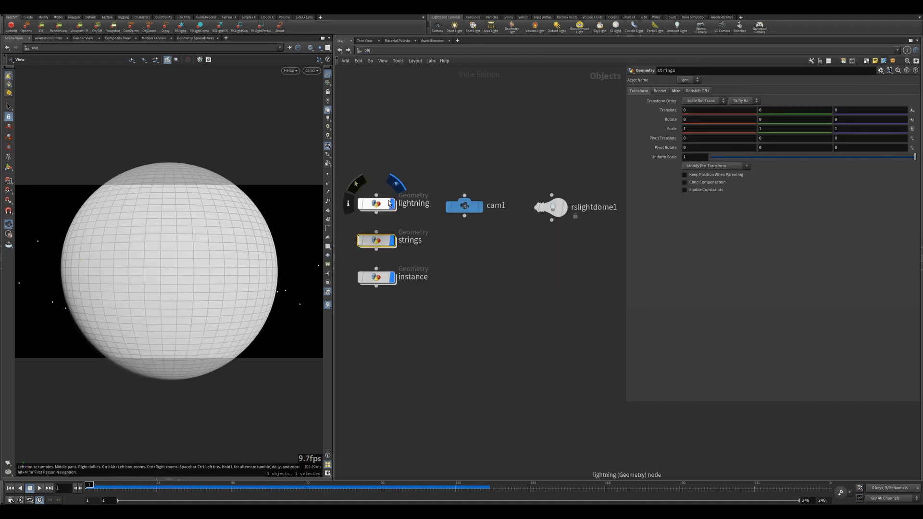
double_click(376, 204)
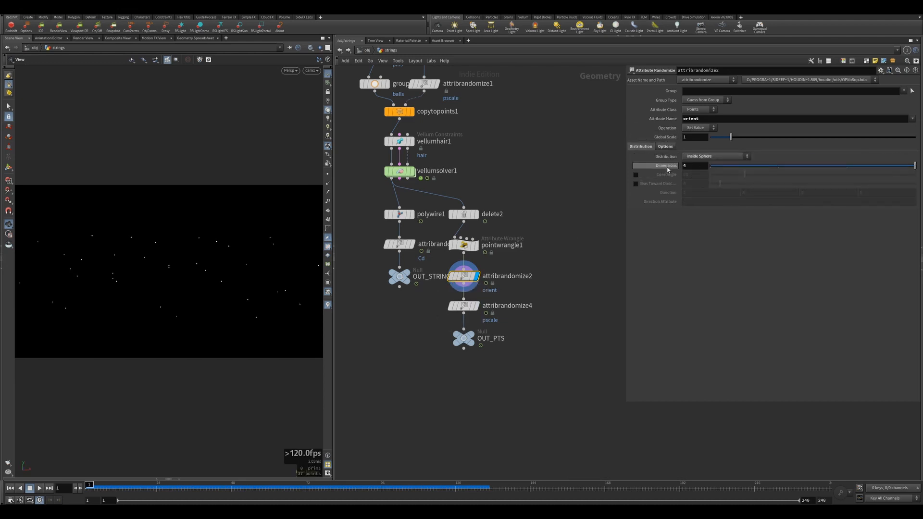
mouse_move(668, 171)
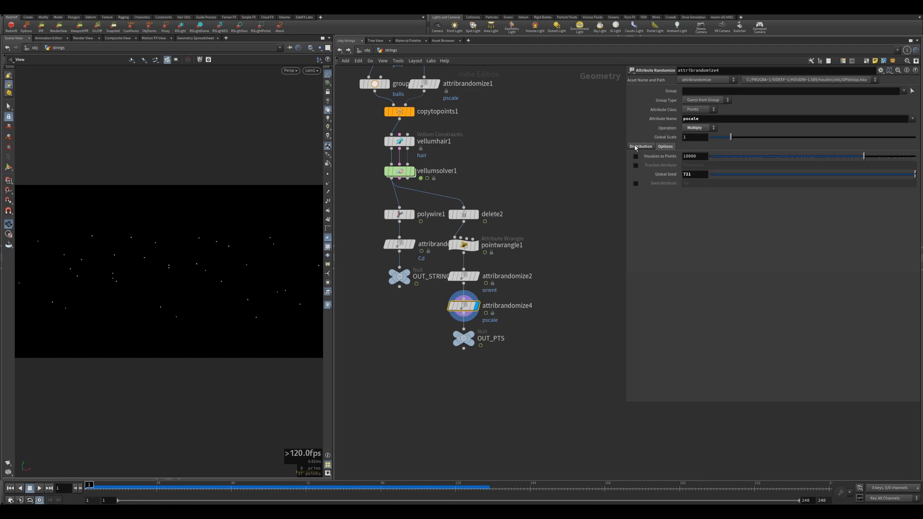
click(712, 155)
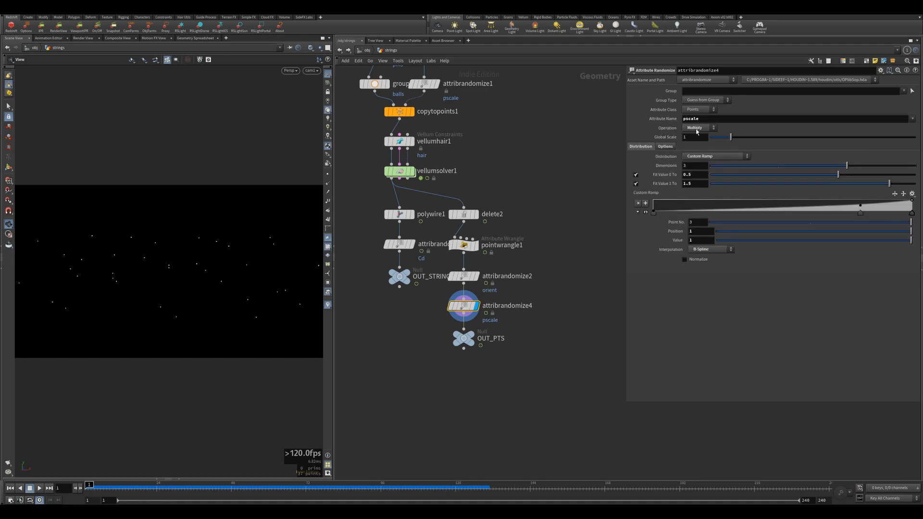
click(463, 245)
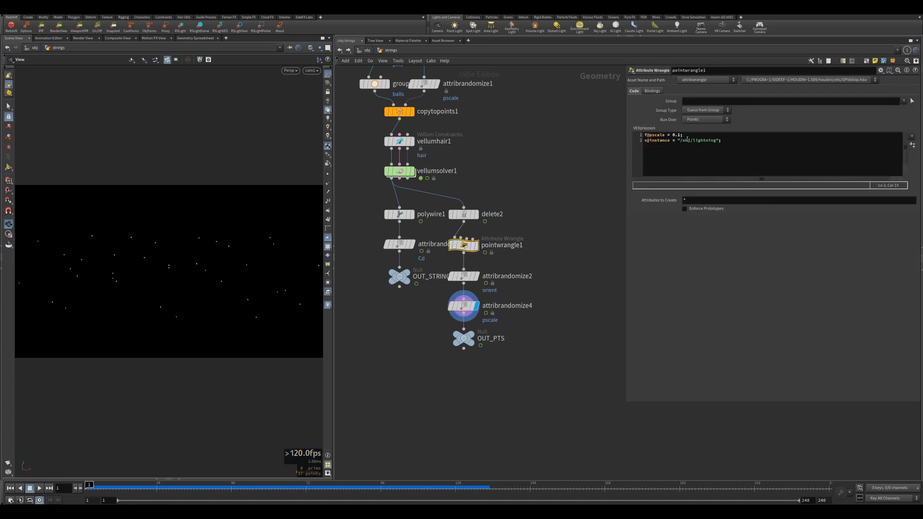
click(464, 305)
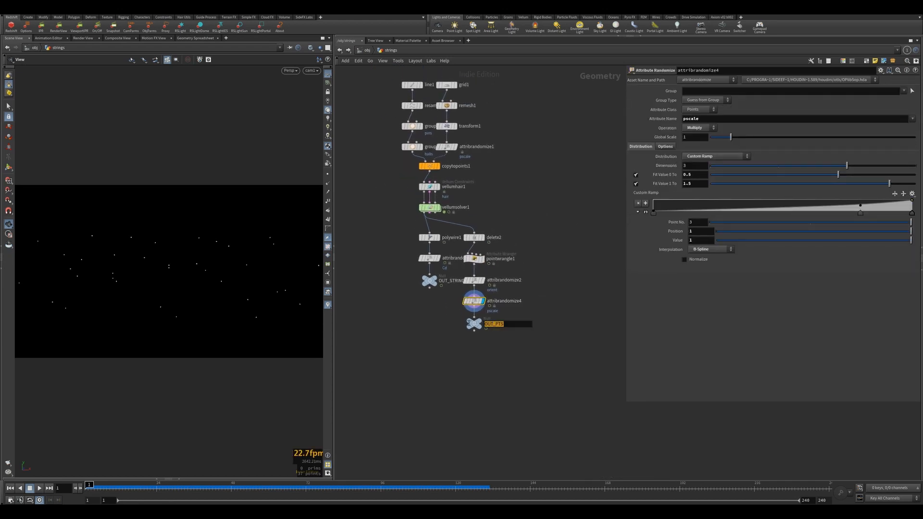
Step: Check the instance object's Object Merge of OUT_PTS, then return to /obj
click(430, 281)
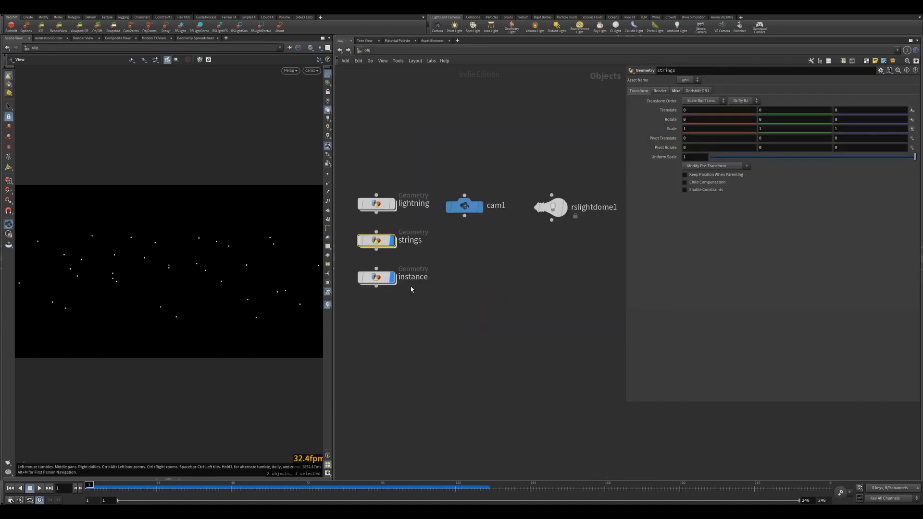
double_click(377, 241)
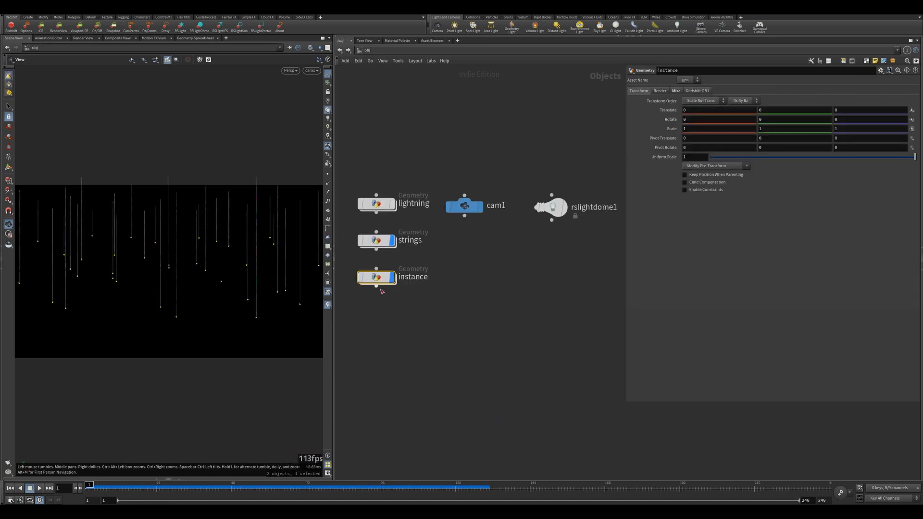
double_click(377, 277)
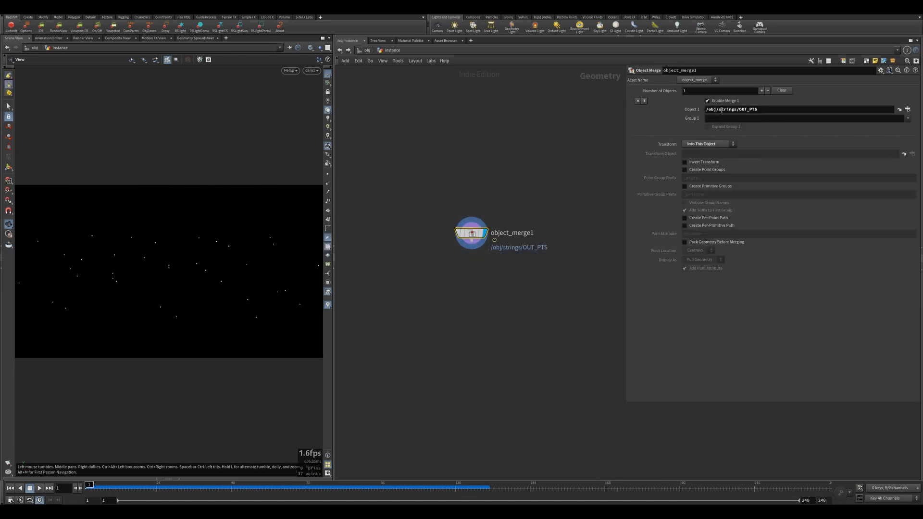
double_click(733, 109)
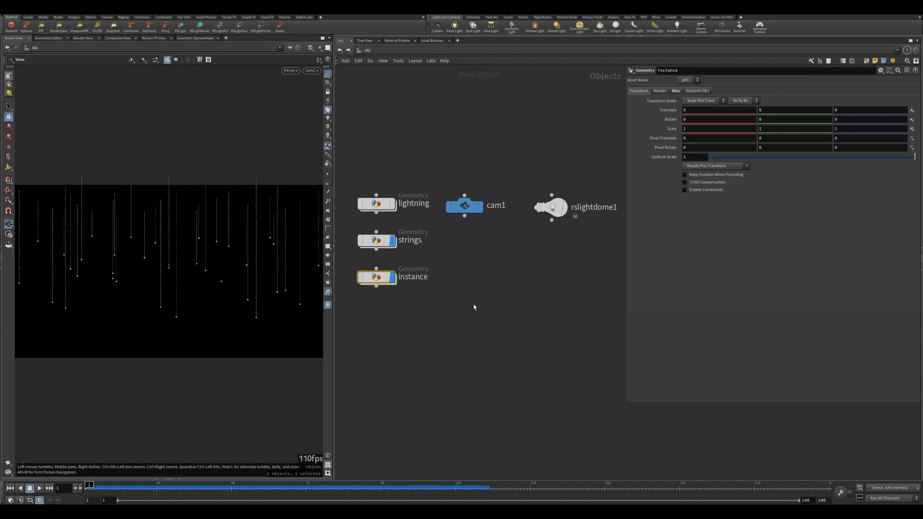
mouse_move(458, 266)
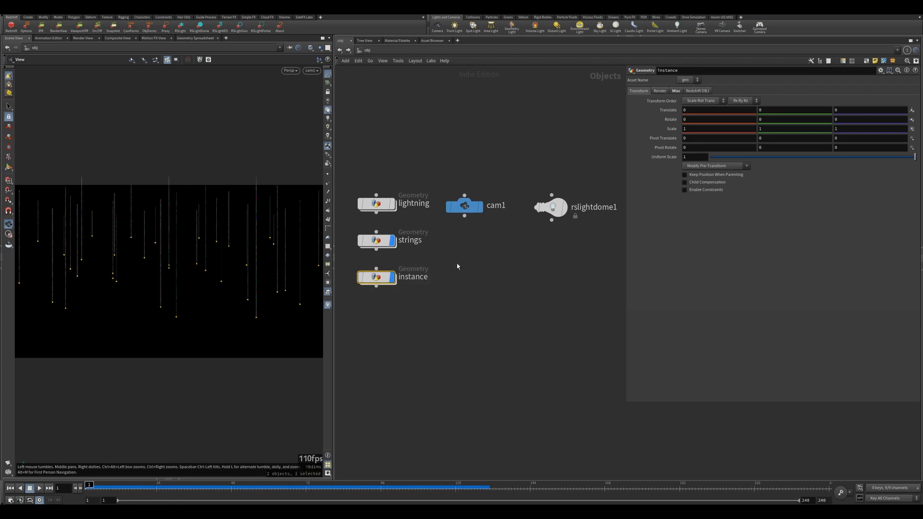
Step: Browse cam1's settings, translate depth 28, and move to frame 48
click(464, 204)
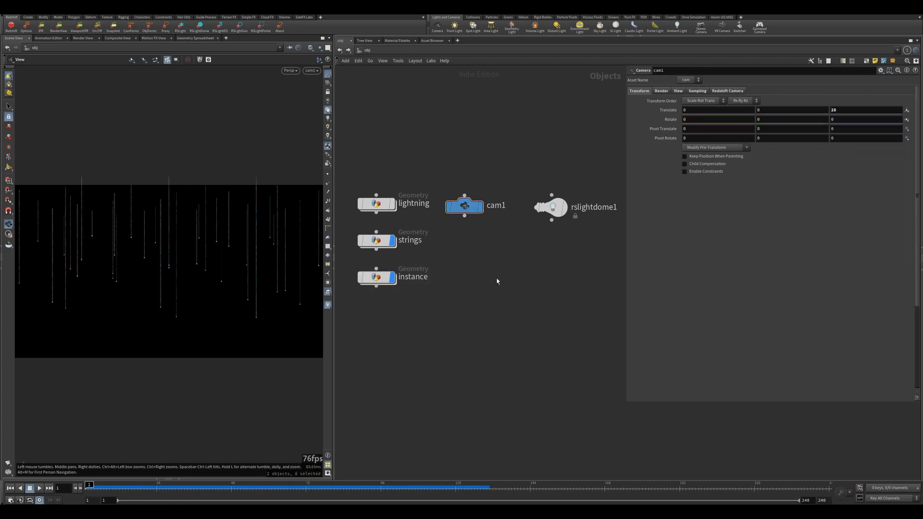
click(678, 91)
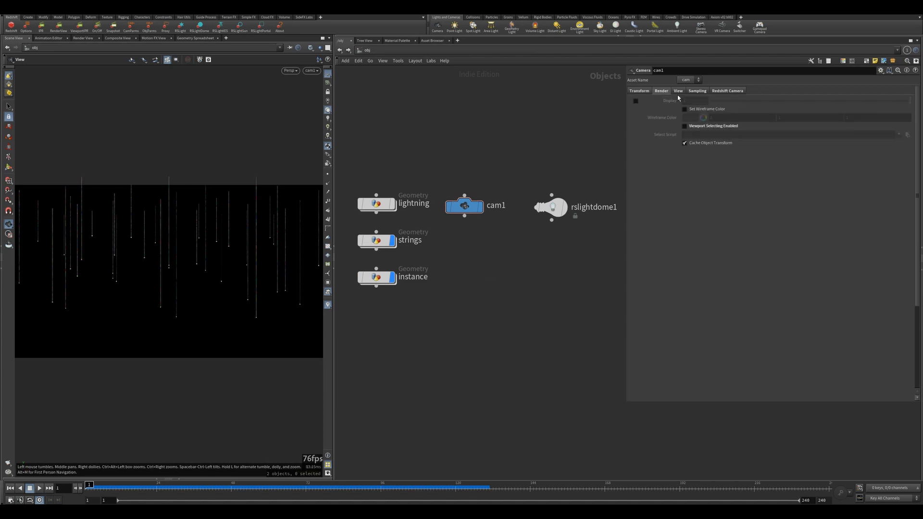
click(638, 91)
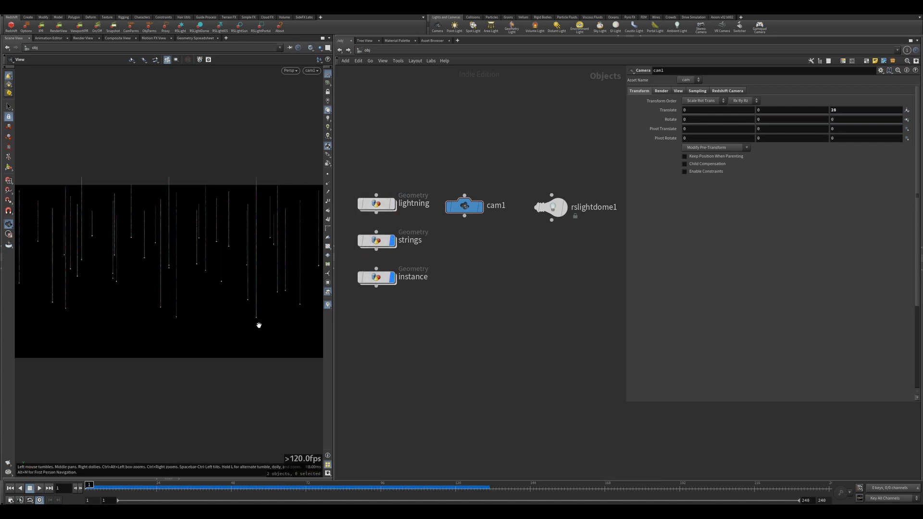
mouse_move(410, 330)
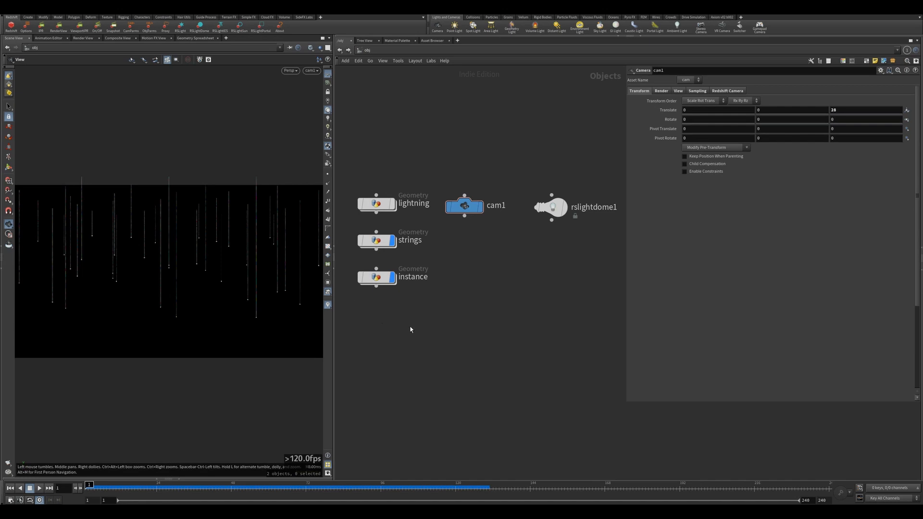
mouse_move(446, 307)
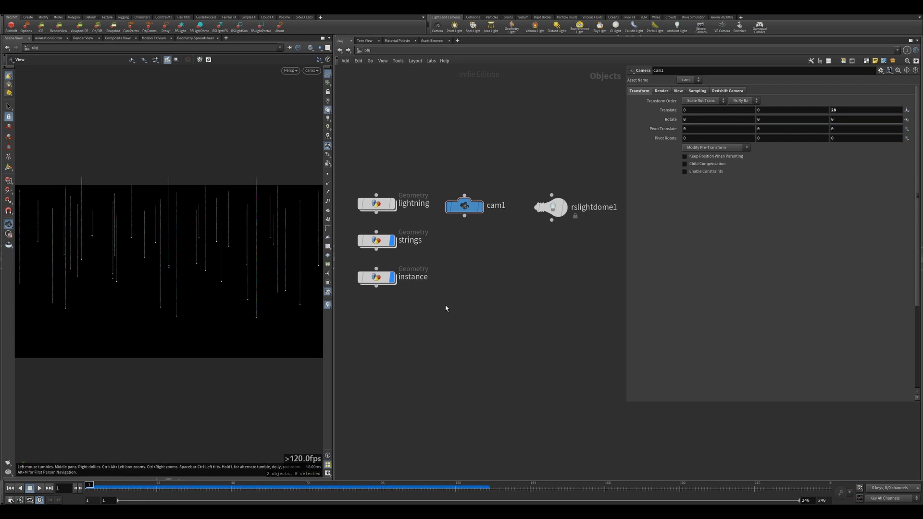
mouse_move(460, 287)
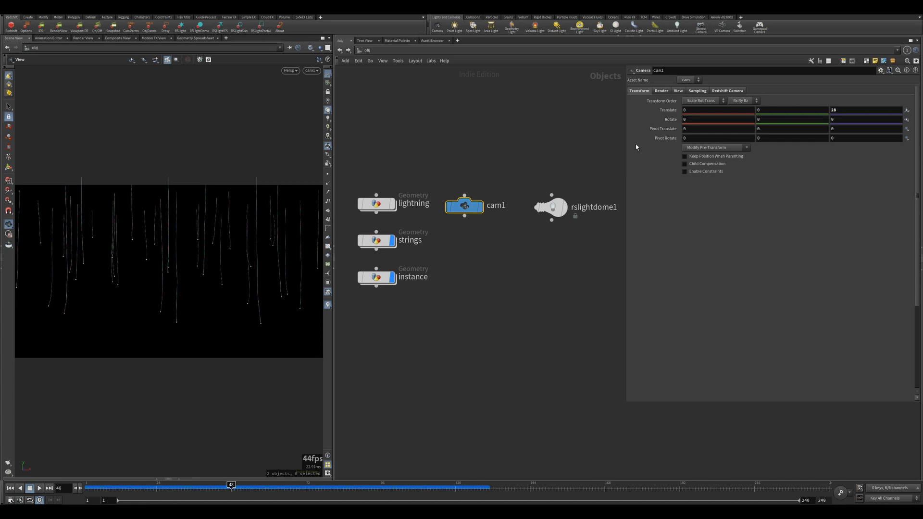
click(697, 90)
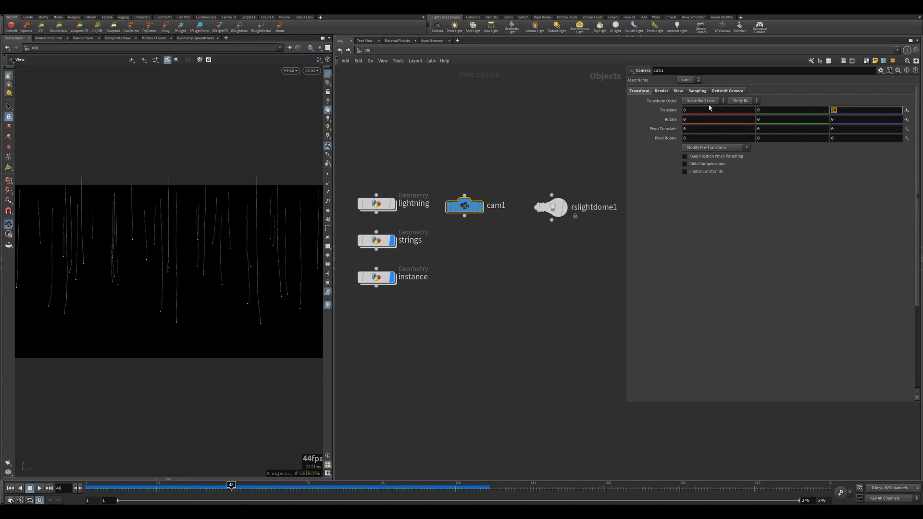
Step: Review cam1's OCIO/PostFX LUT, Color Controls and Bloom, then select rslightdome1
click(678, 90)
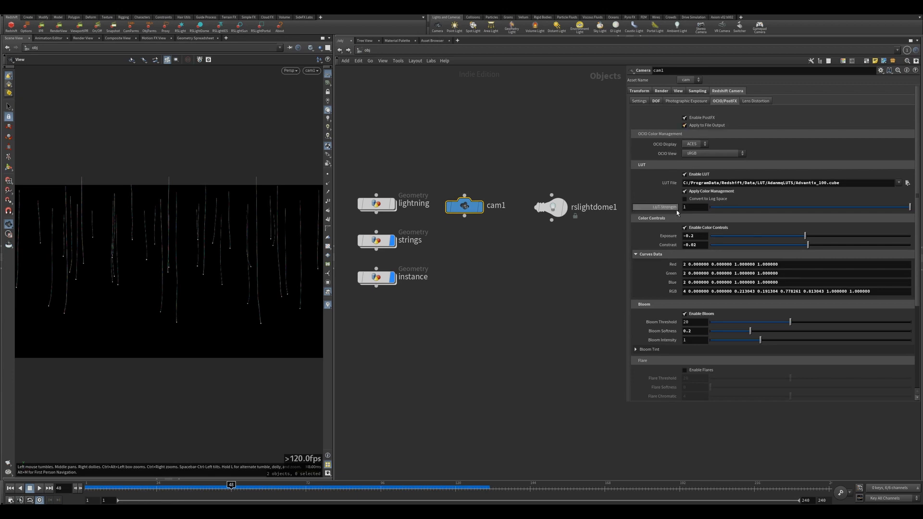
scroll(down, 3)
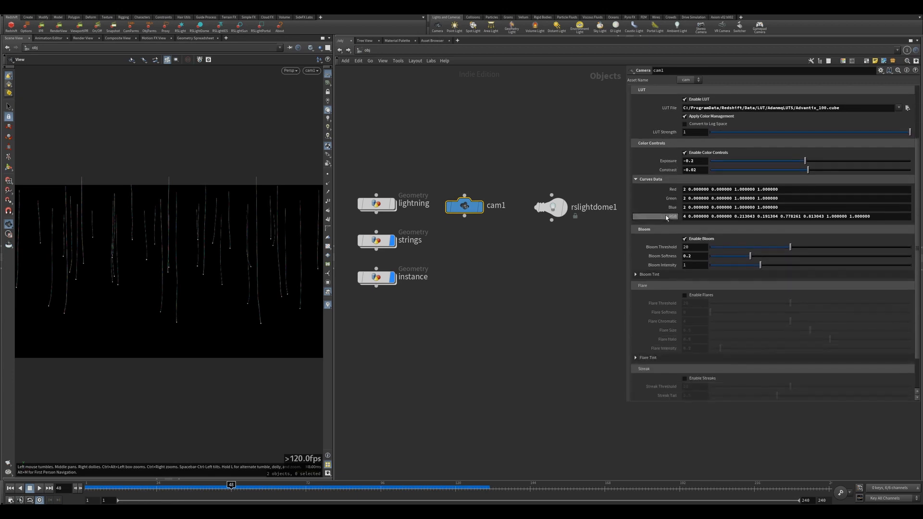
click(725, 100)
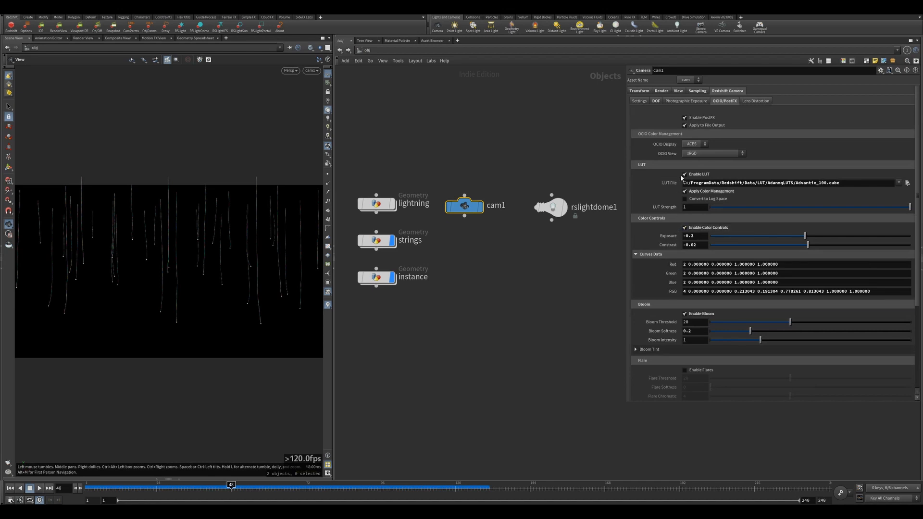
mouse_move(681, 209)
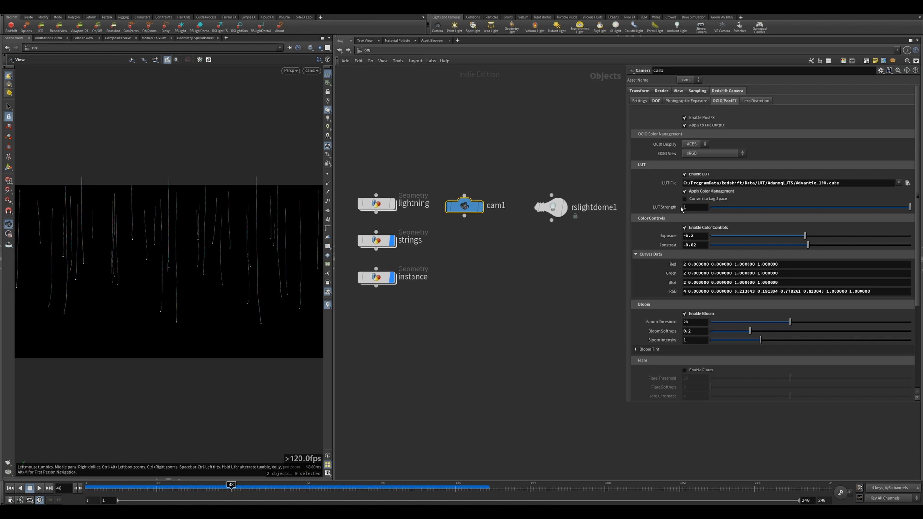
mouse_move(704, 144)
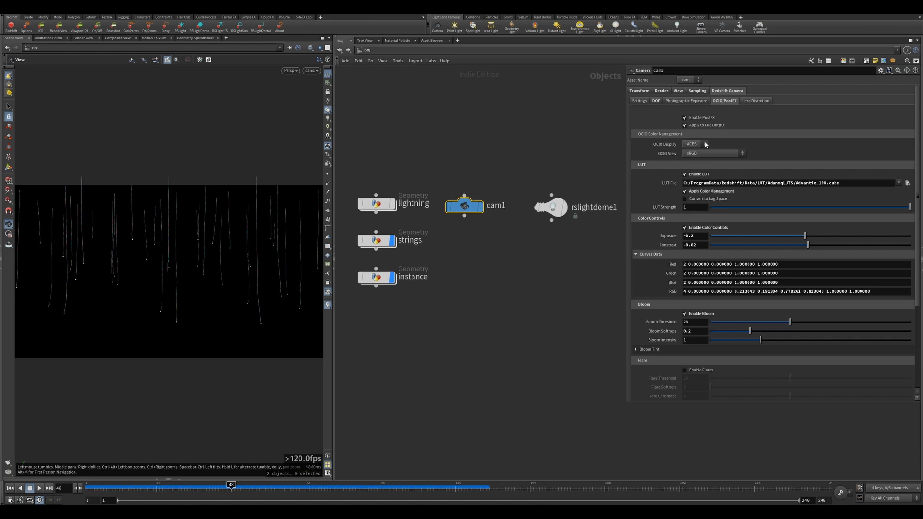
click(550, 205)
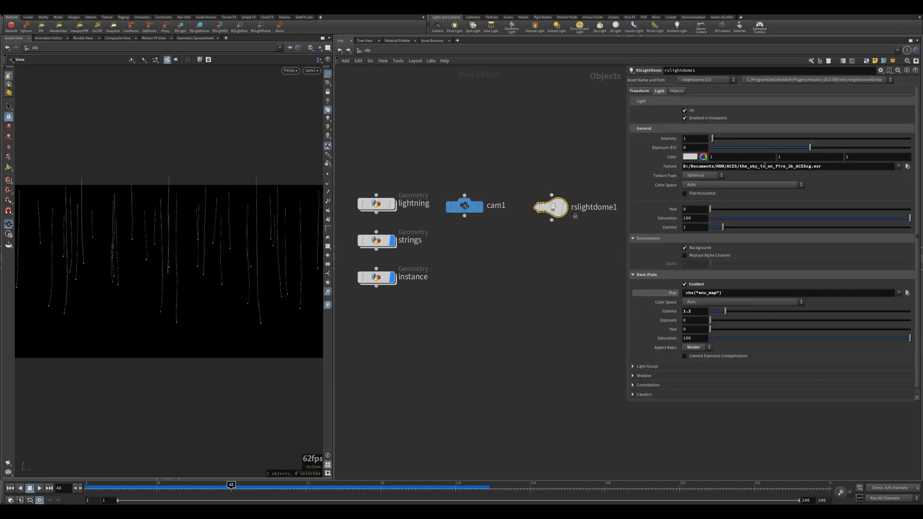
Step: Inspect rslightdome1's sunset HDR sky texture and back-plate settings
double_click(752, 165)
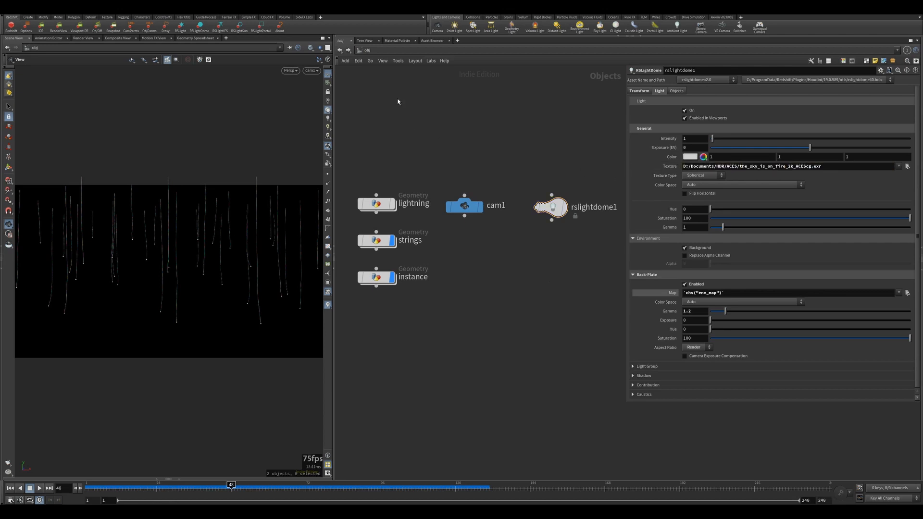
click(359, 49)
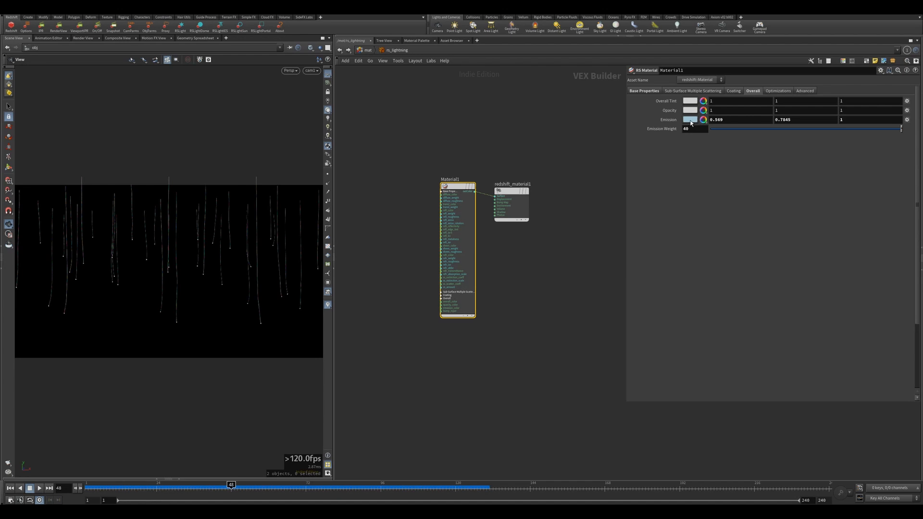
Step: Check rs_lightning's light-blue emission colour and weight 40 in the Color Editor
click(692, 120)
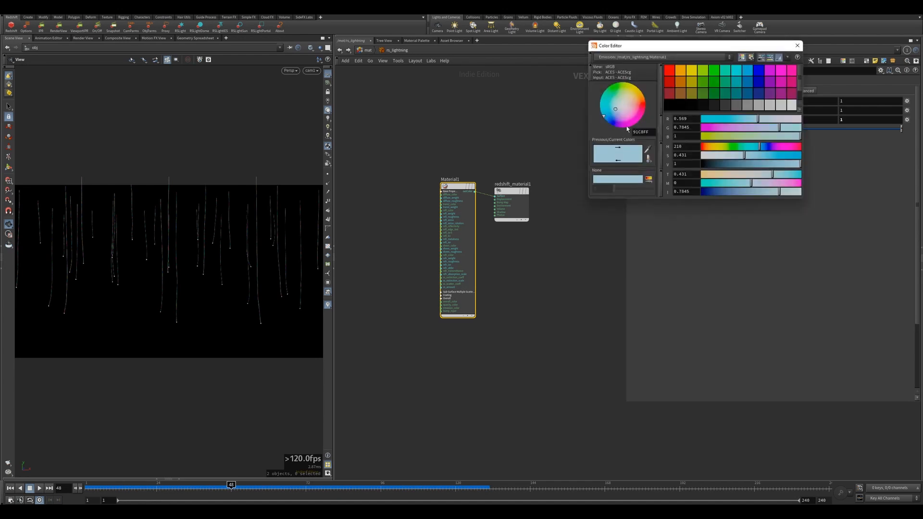
click(797, 45)
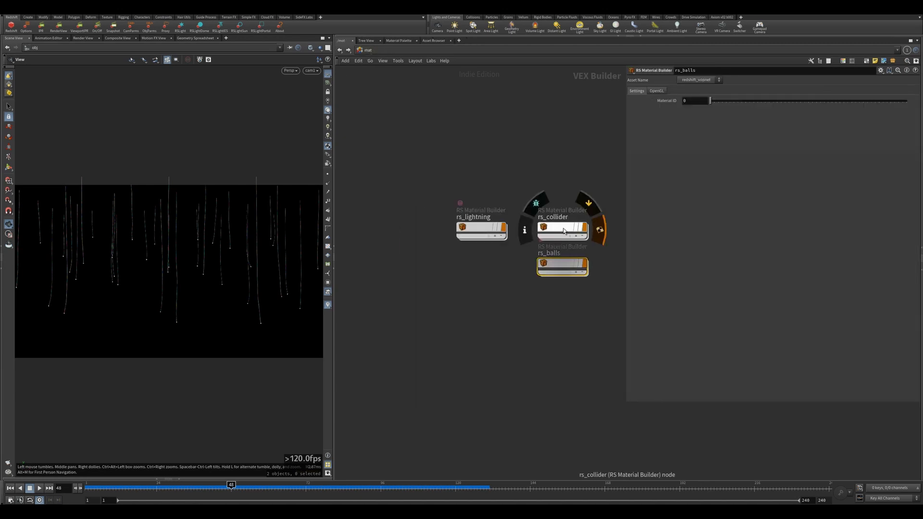
Step: Return to /obj, review the strings object's Render tab, then select the instance object
double_click(561, 265)
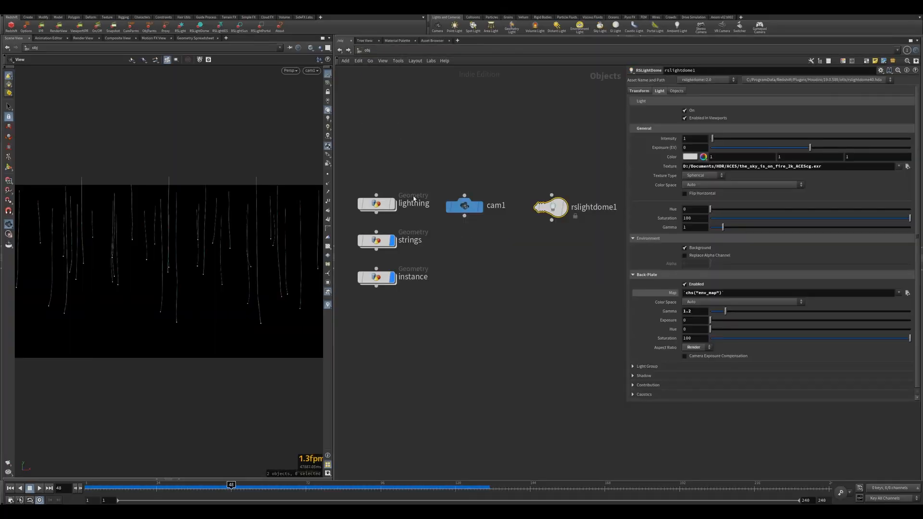
click(377, 240)
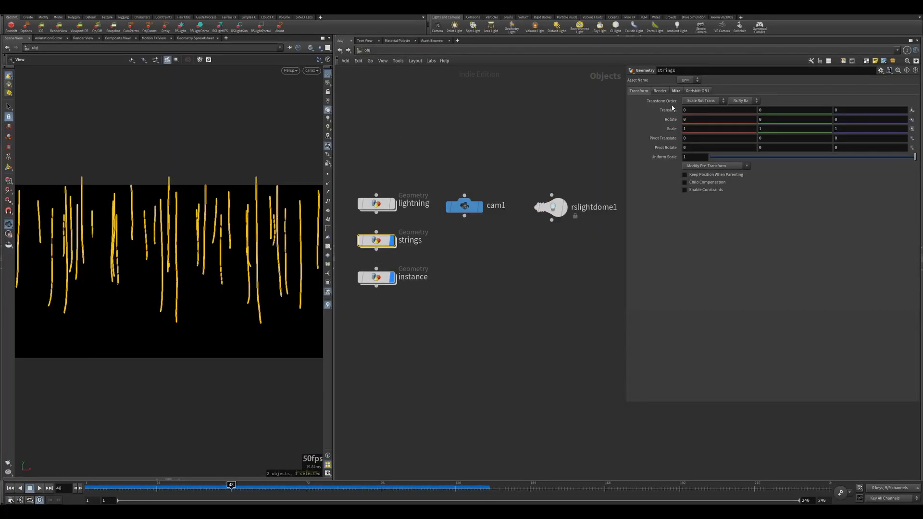
click(697, 91)
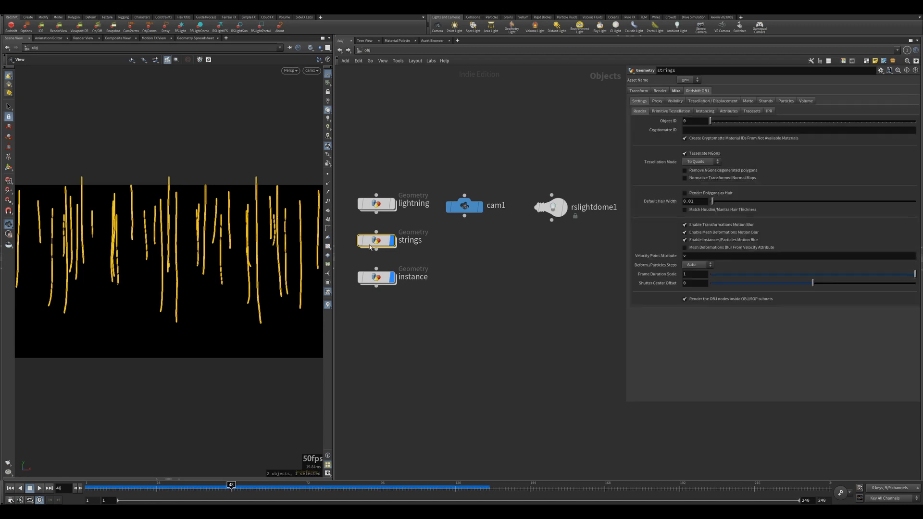
double_click(376, 240)
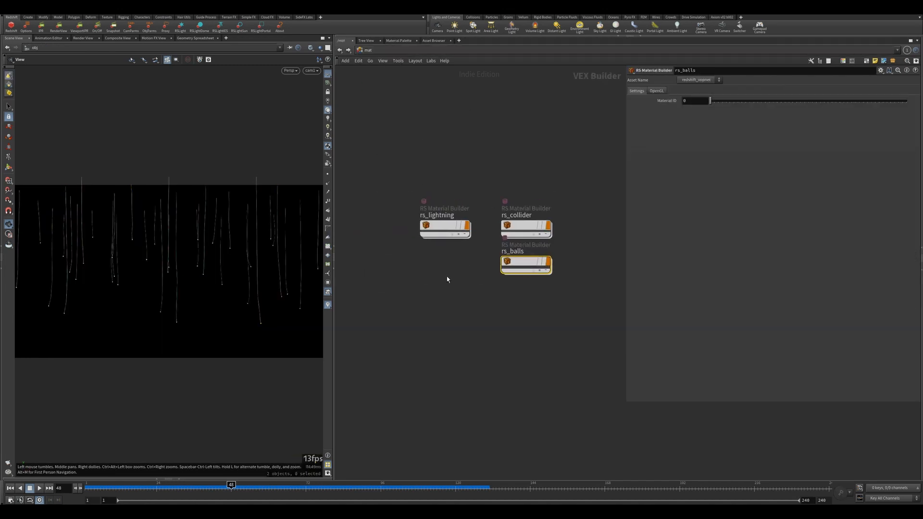
click(341, 41)
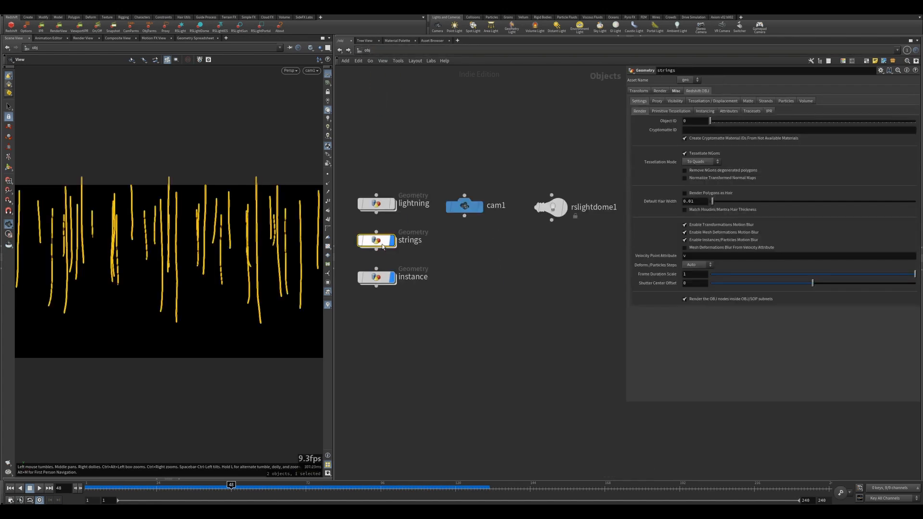
click(659, 91)
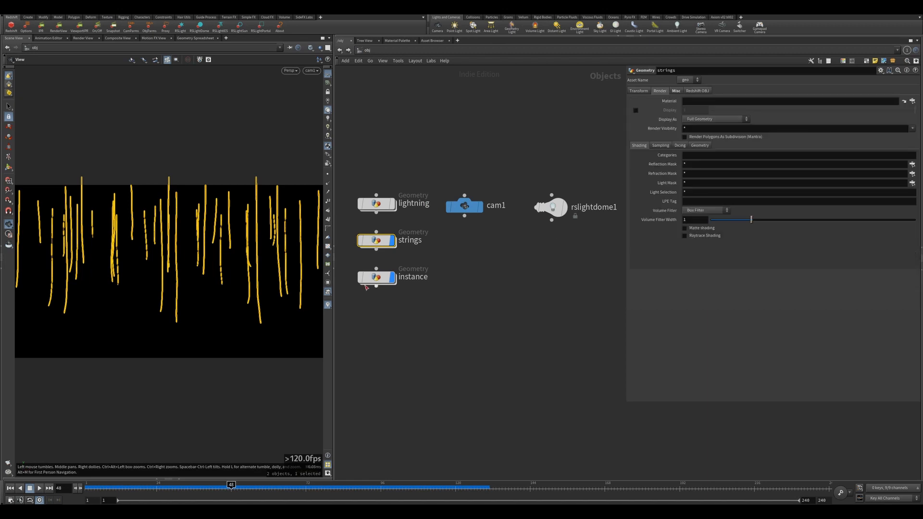
double_click(376, 241)
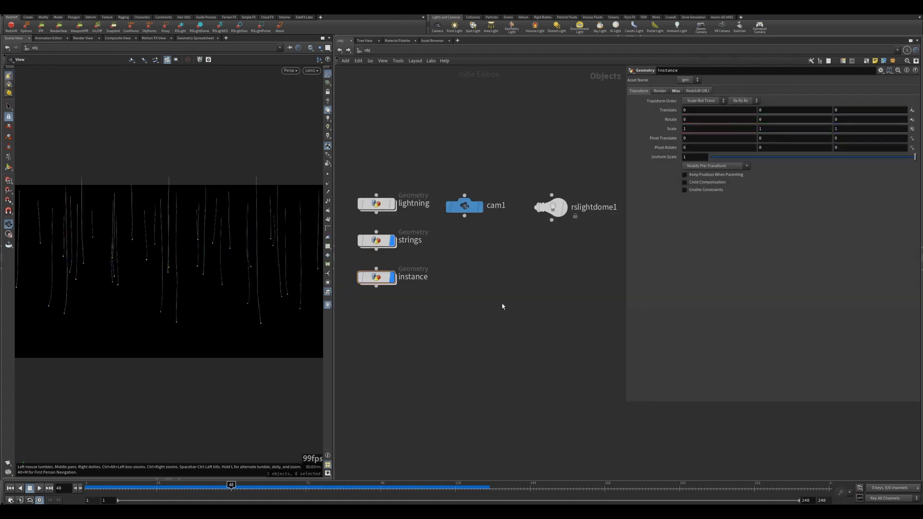
mouse_move(468, 283)
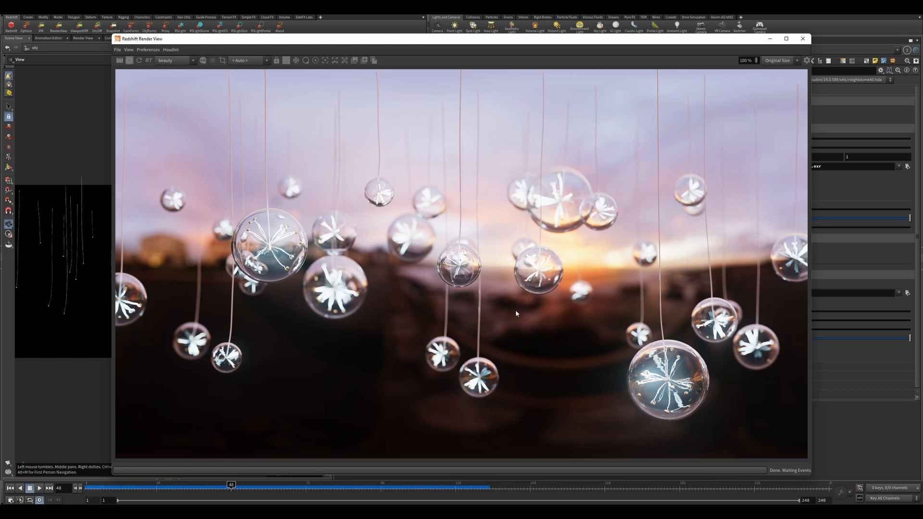
mouse_move(498, 325)
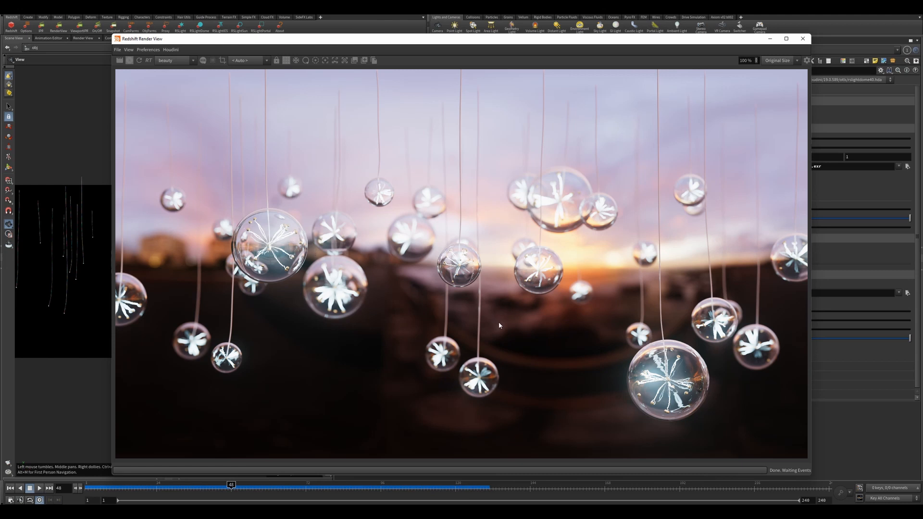
mouse_move(252, 229)
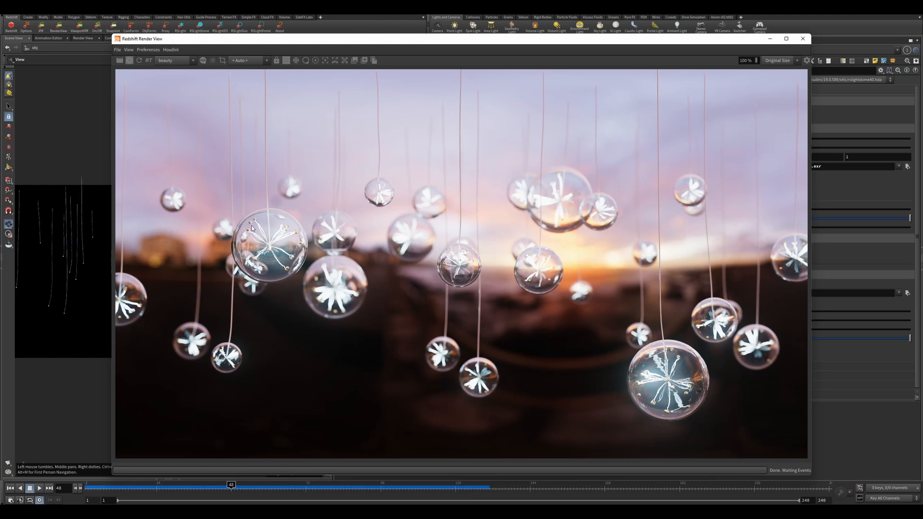
mouse_move(290, 230)
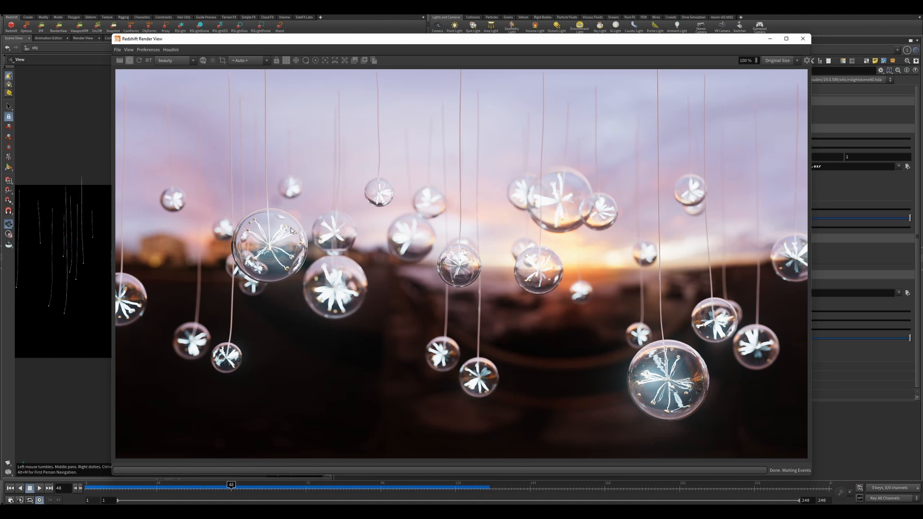
mouse_move(419, 280)
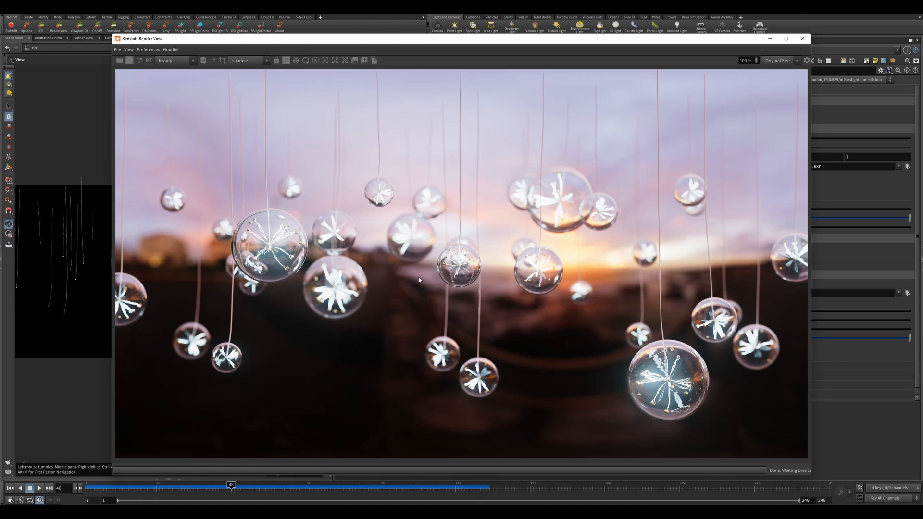
mouse_move(253, 237)
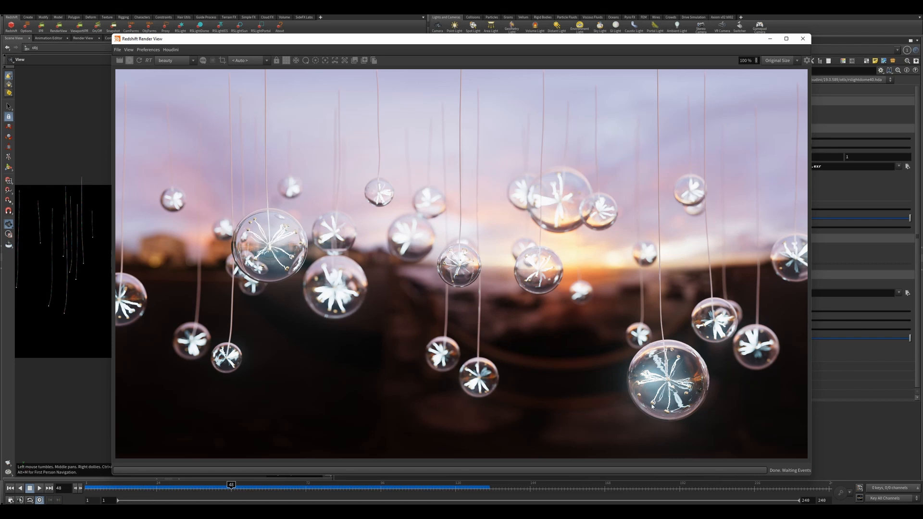
mouse_move(667, 413)
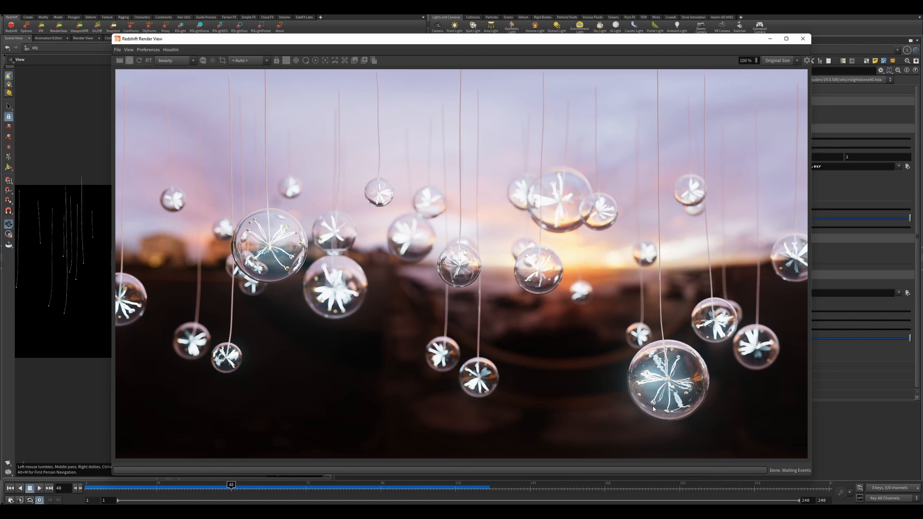
mouse_move(257, 223)
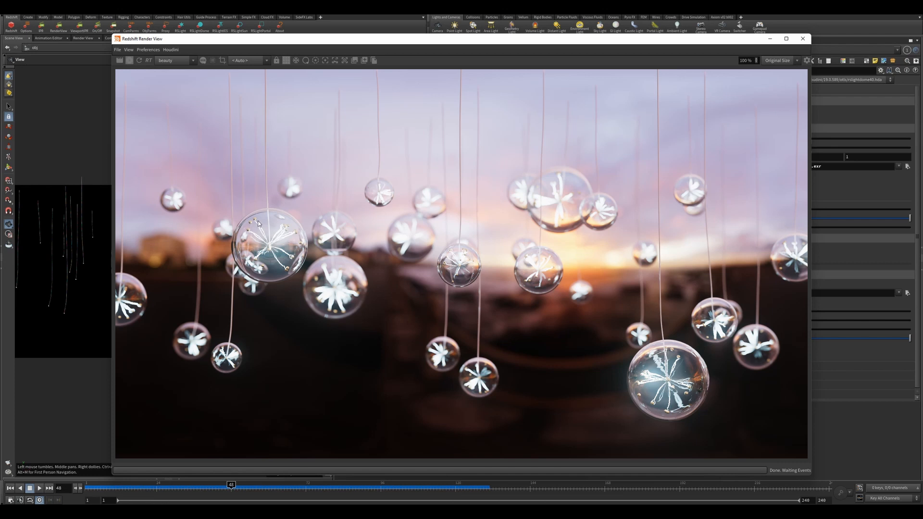
mouse_move(406, 270)
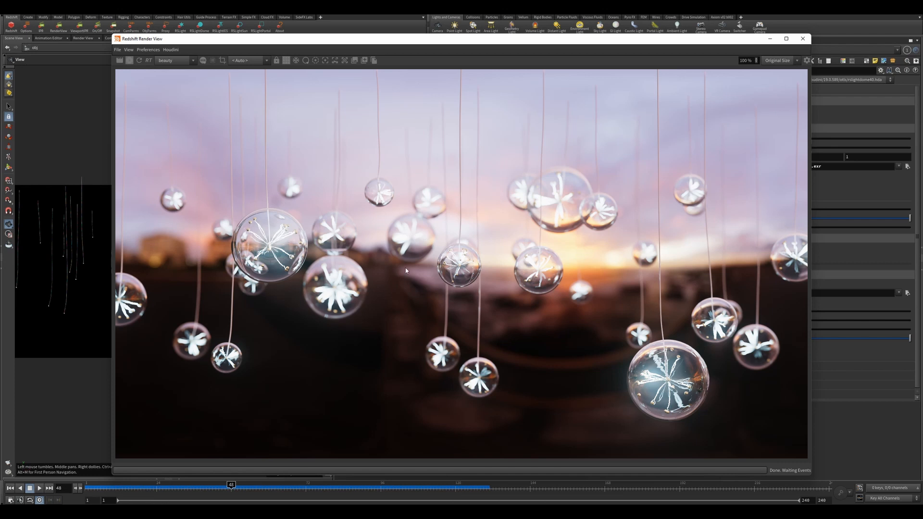
mouse_move(530, 271)
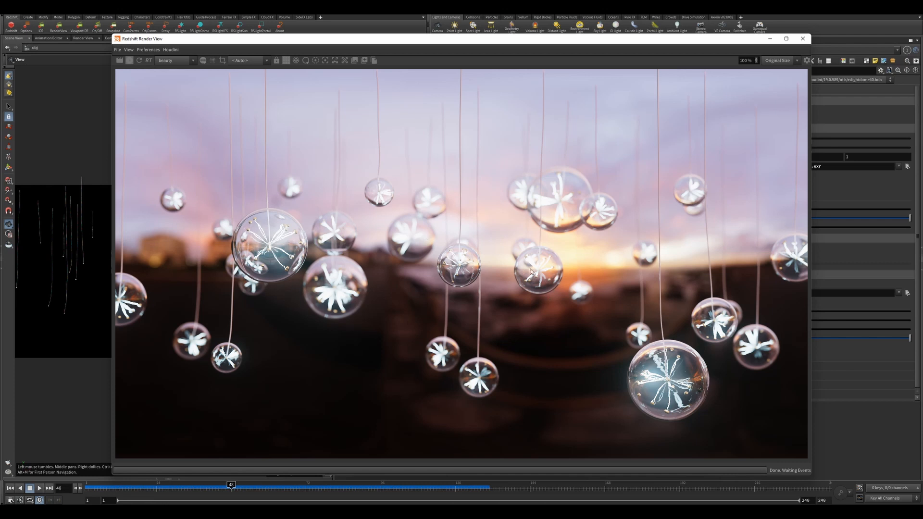
mouse_move(551, 281)
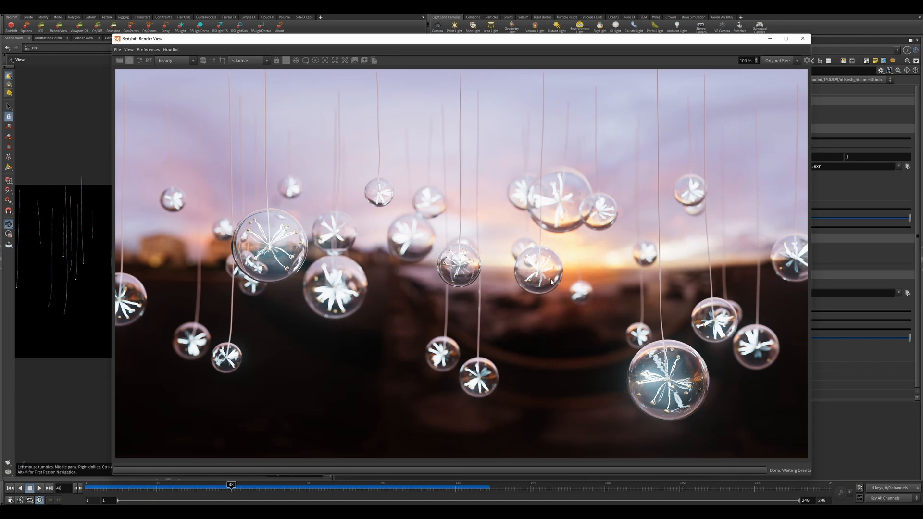
mouse_move(458, 133)
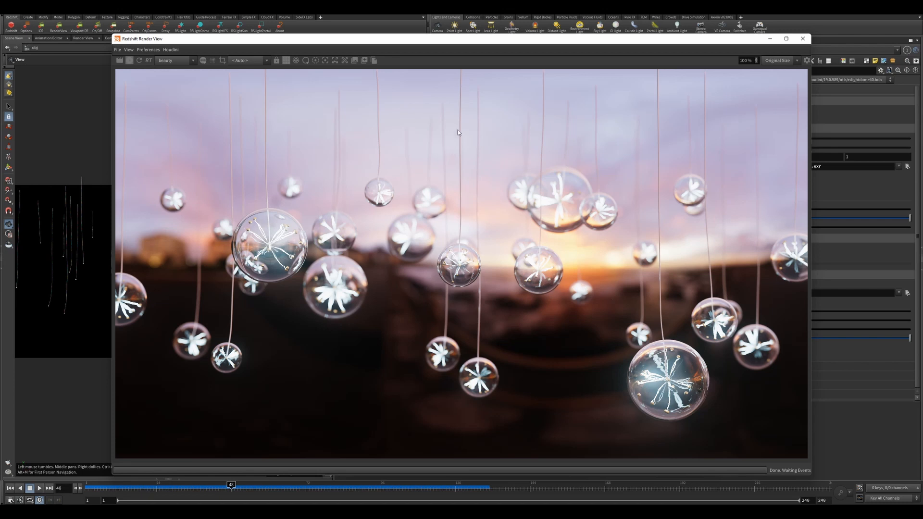
mouse_move(595, 78)
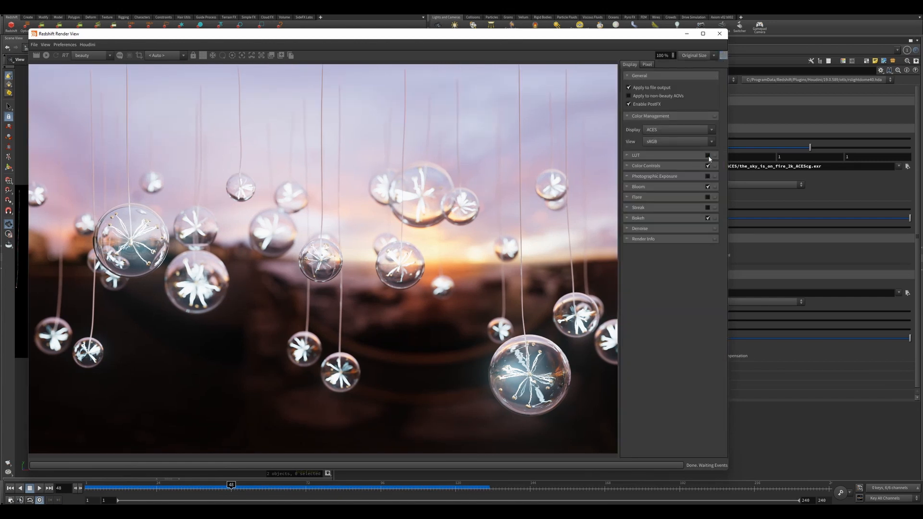
Step: Enable the Advantis_100 LUT and set colour controls to exposure -0.2, contrast -0.02
click(627, 154)
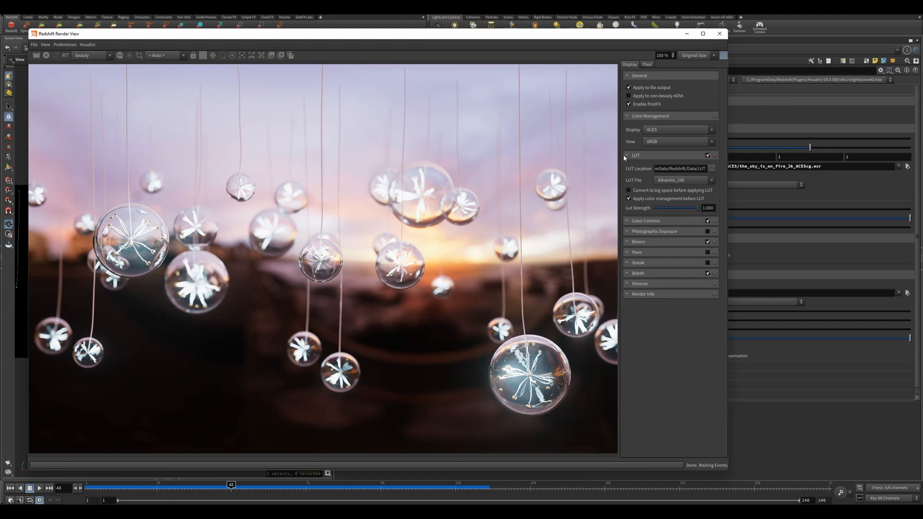
mouse_move(665, 184)
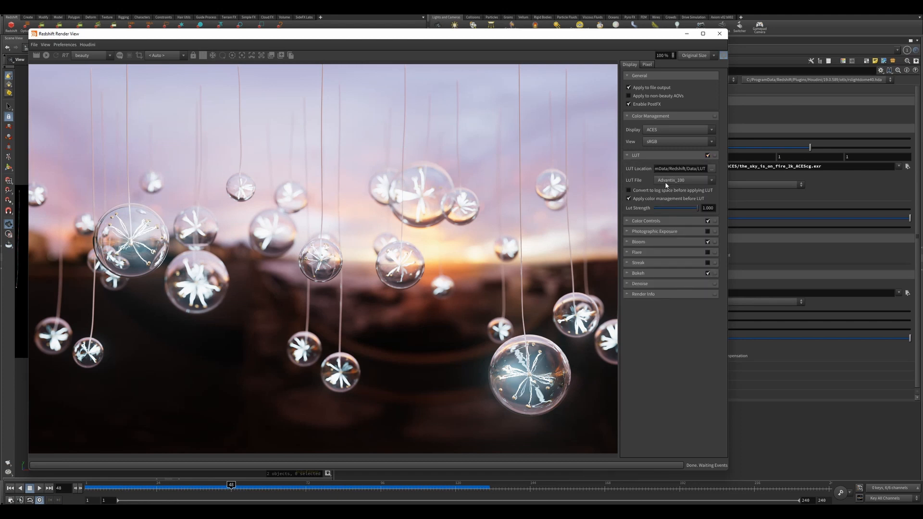
mouse_move(674, 184)
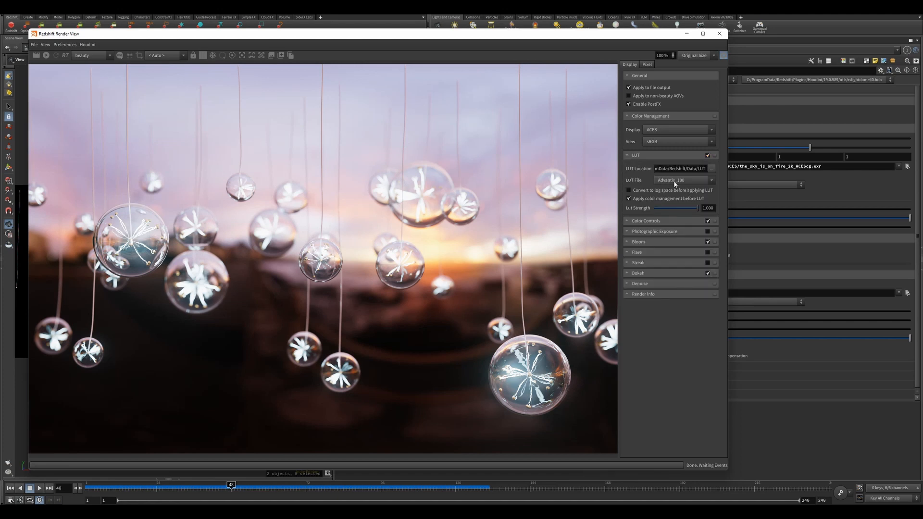
click(627, 155)
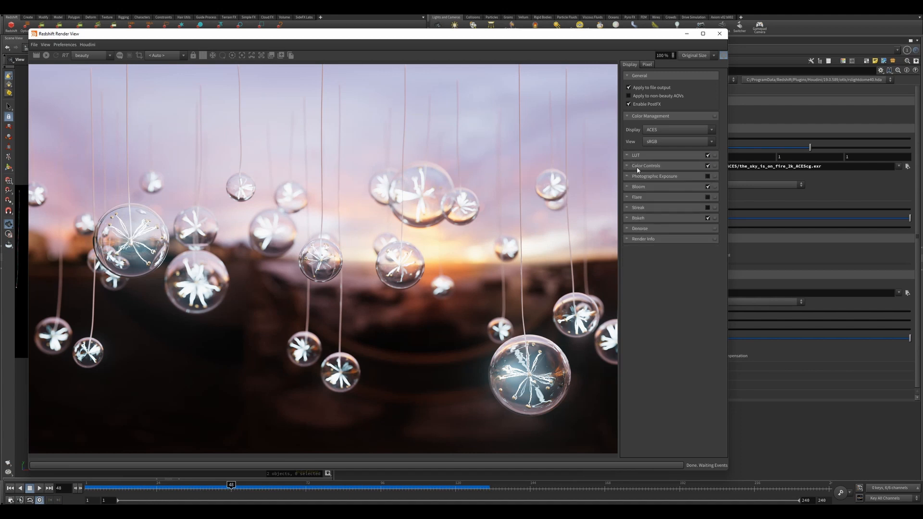
click(645, 165)
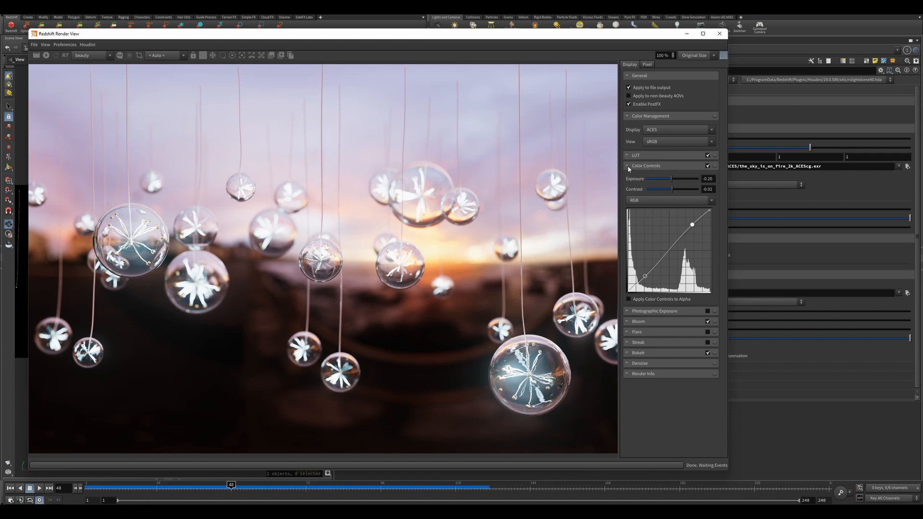
click(669, 199)
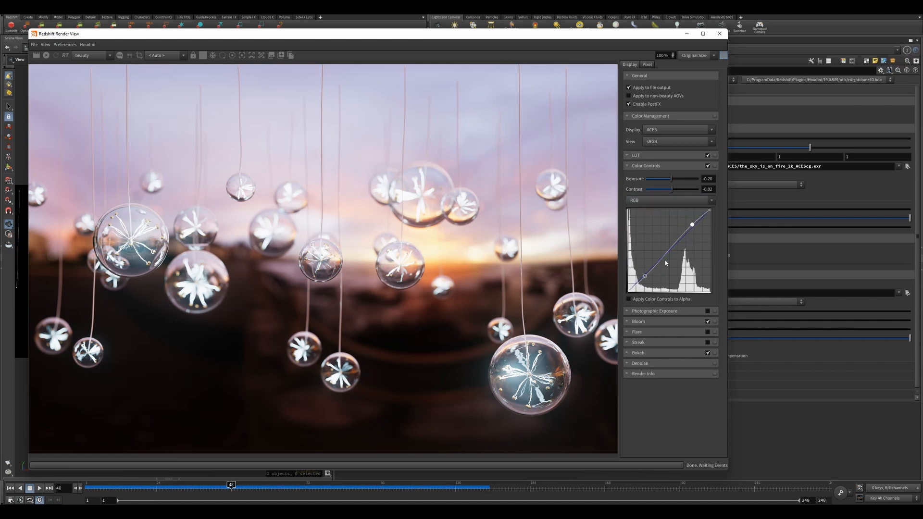
click(627, 166)
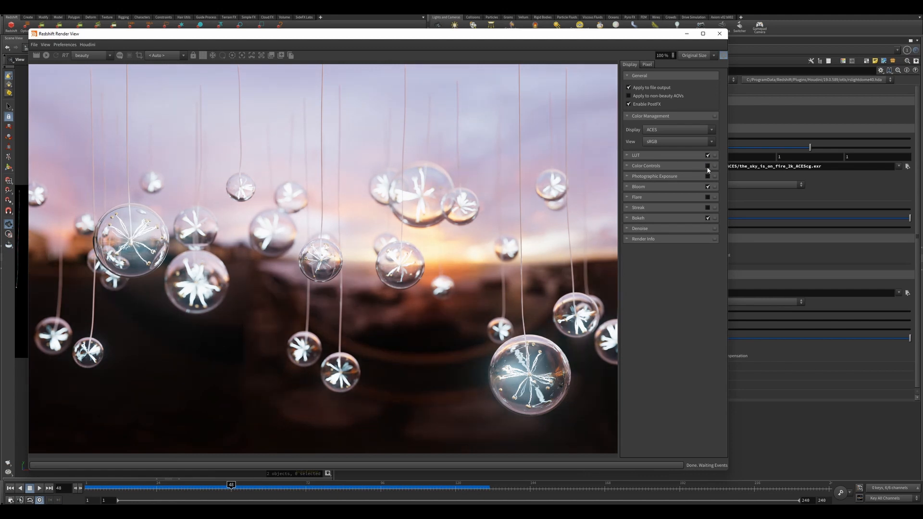
Step: Toggle colour controls to compare the render, then enable the Bloom glow effect
click(637, 186)
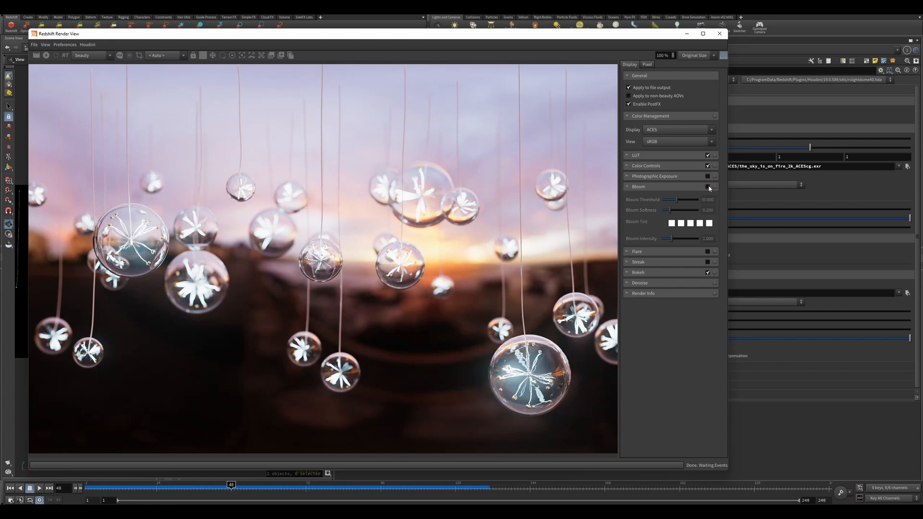
click(707, 187)
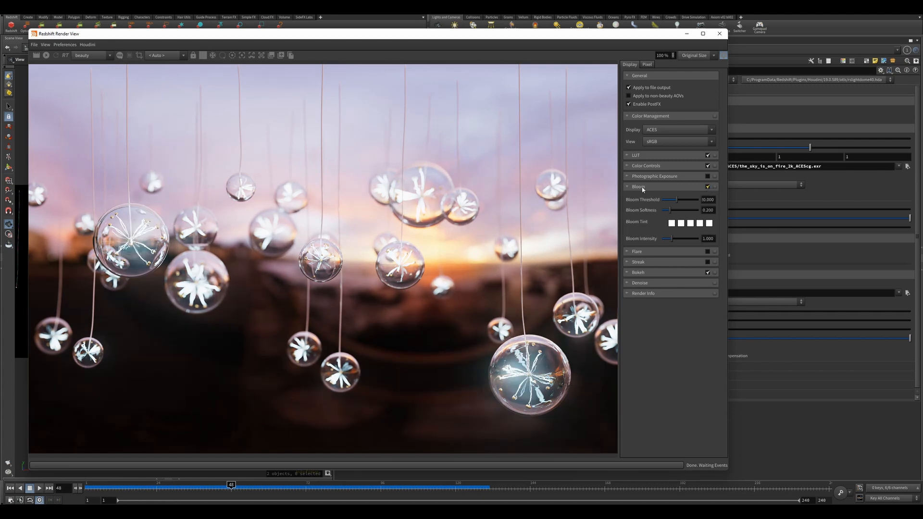
click(627, 186)
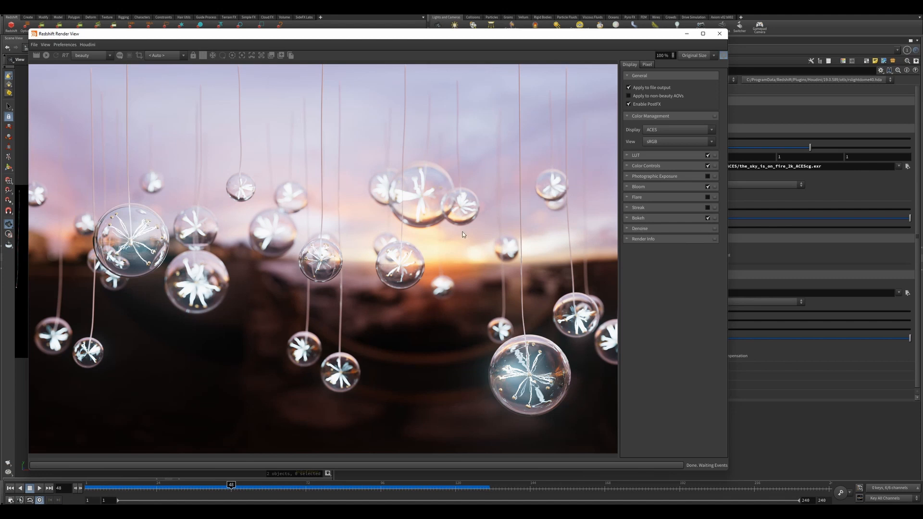
mouse_move(717, 74)
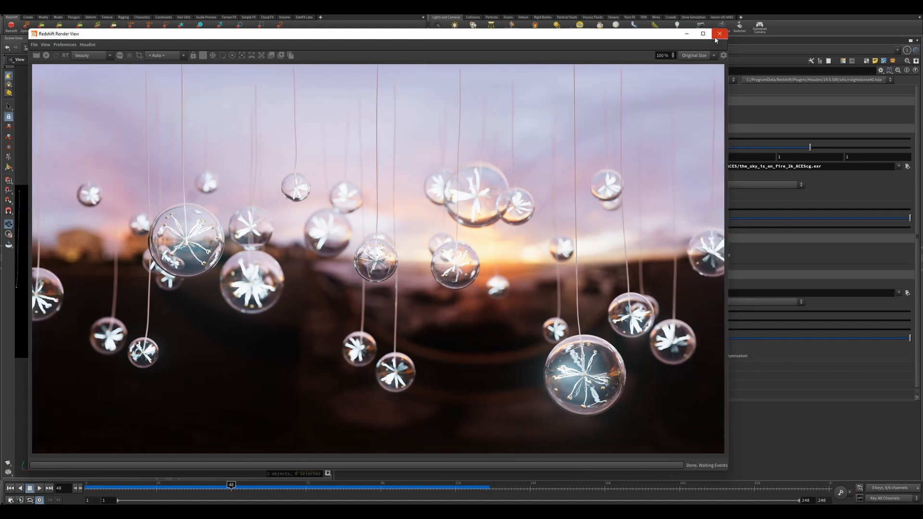
Step: Close the Redshift Render View window, keeping cam1's LUT, colour and bloom settings
click(719, 34)
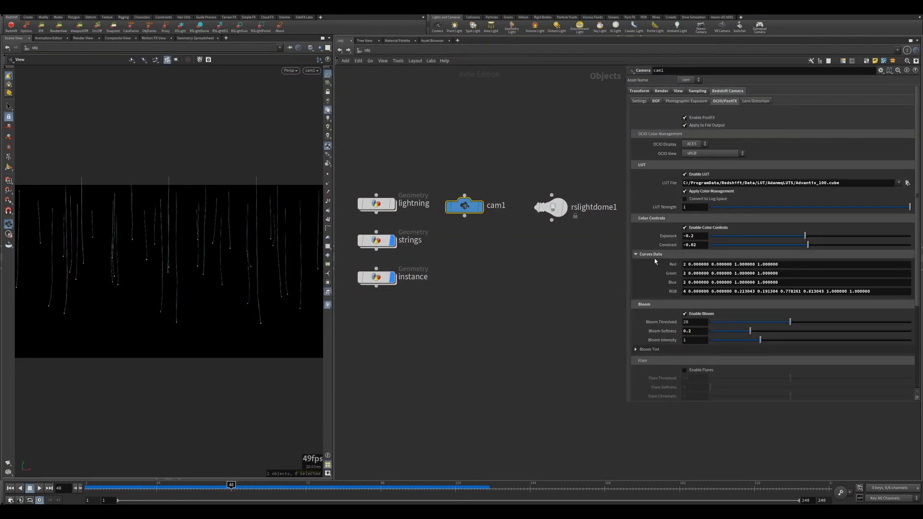
mouse_move(668, 273)
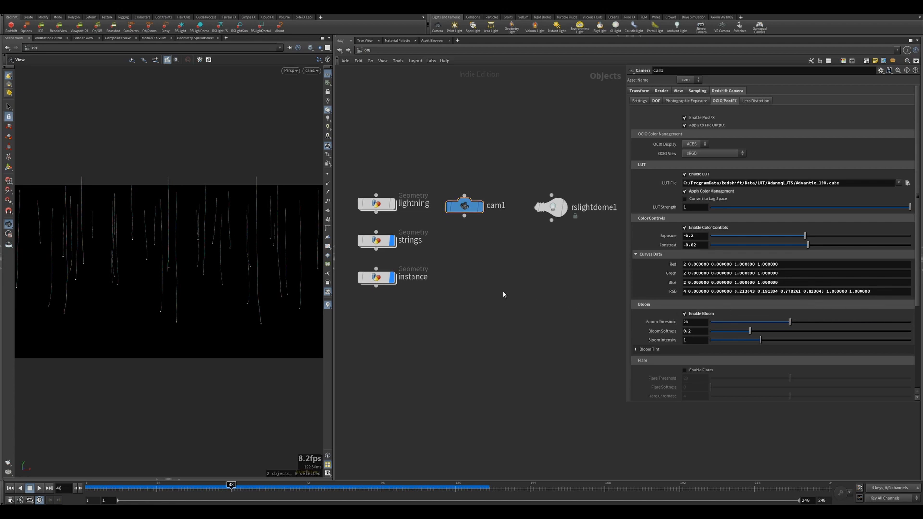
mouse_move(492, 270)
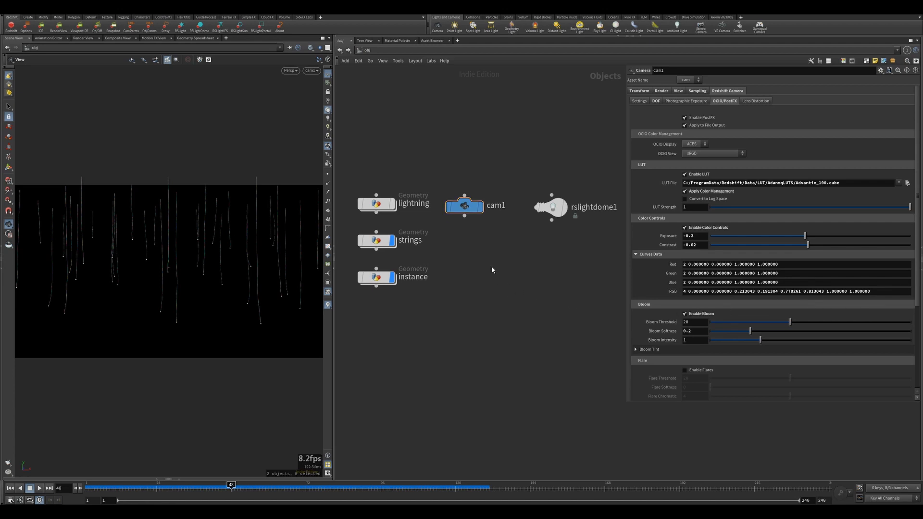